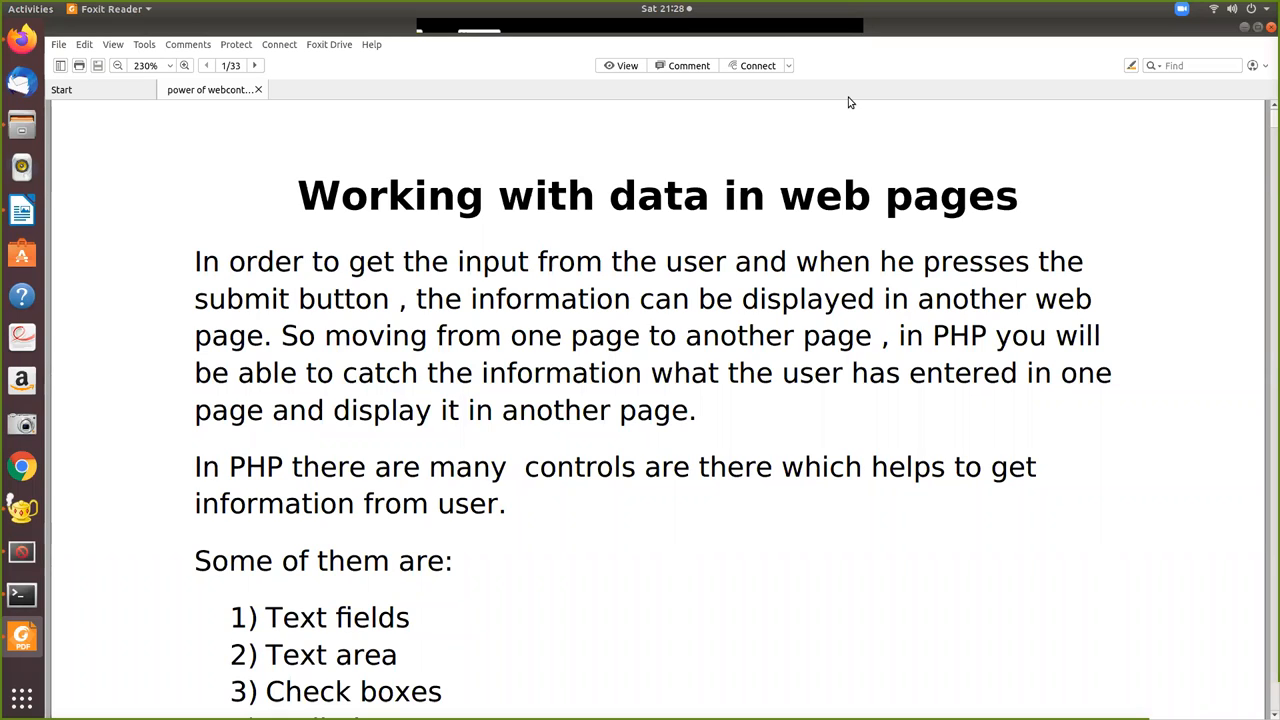
mouse_move(478, 459)
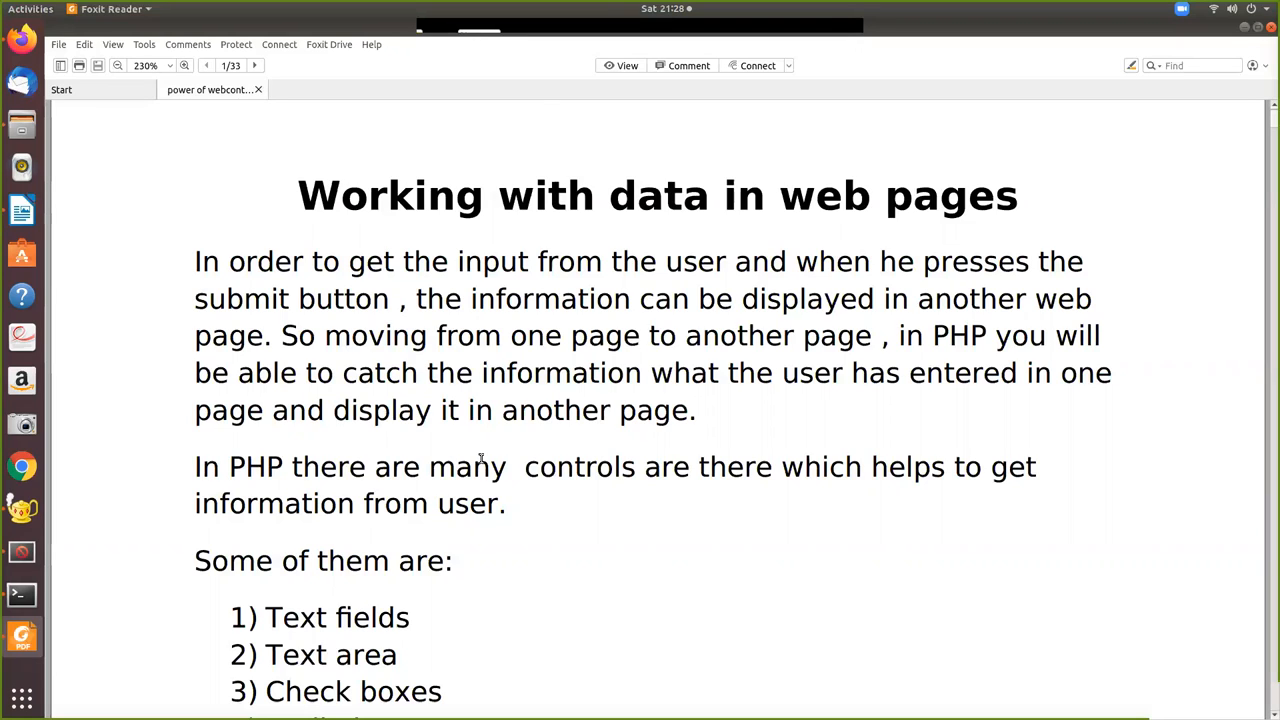
mouse_move(518, 329)
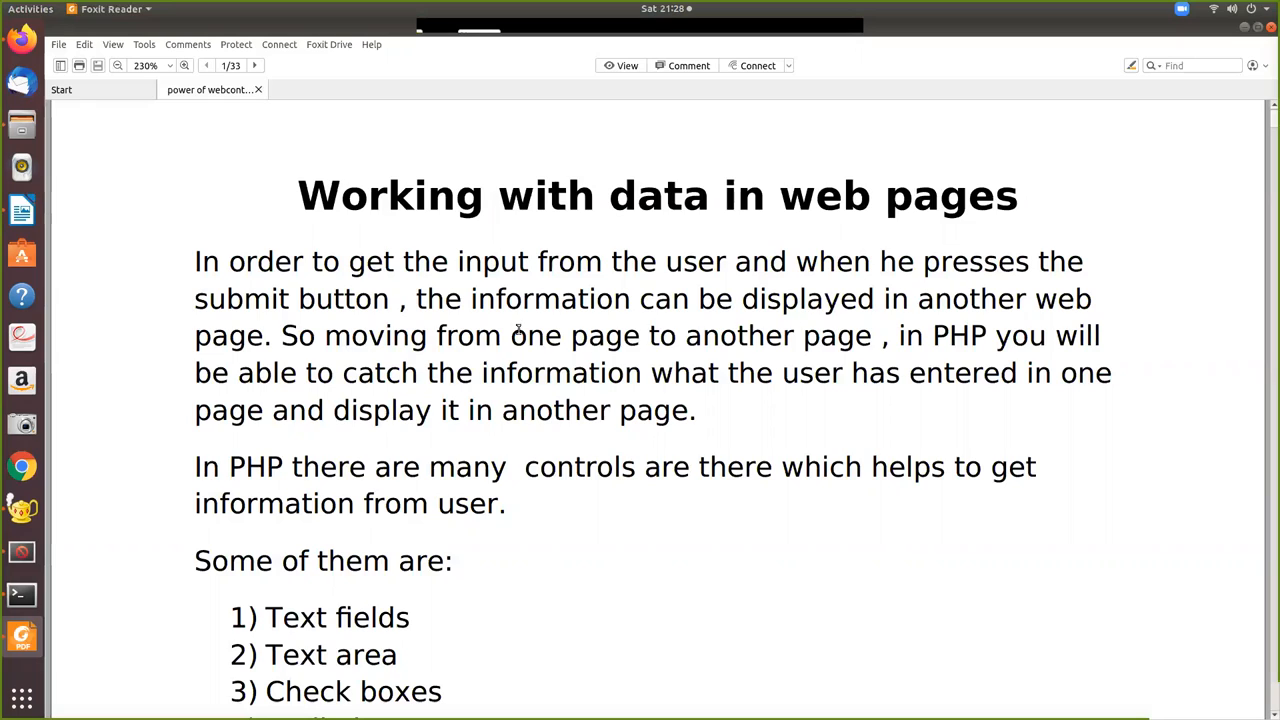
mouse_move(470, 325)
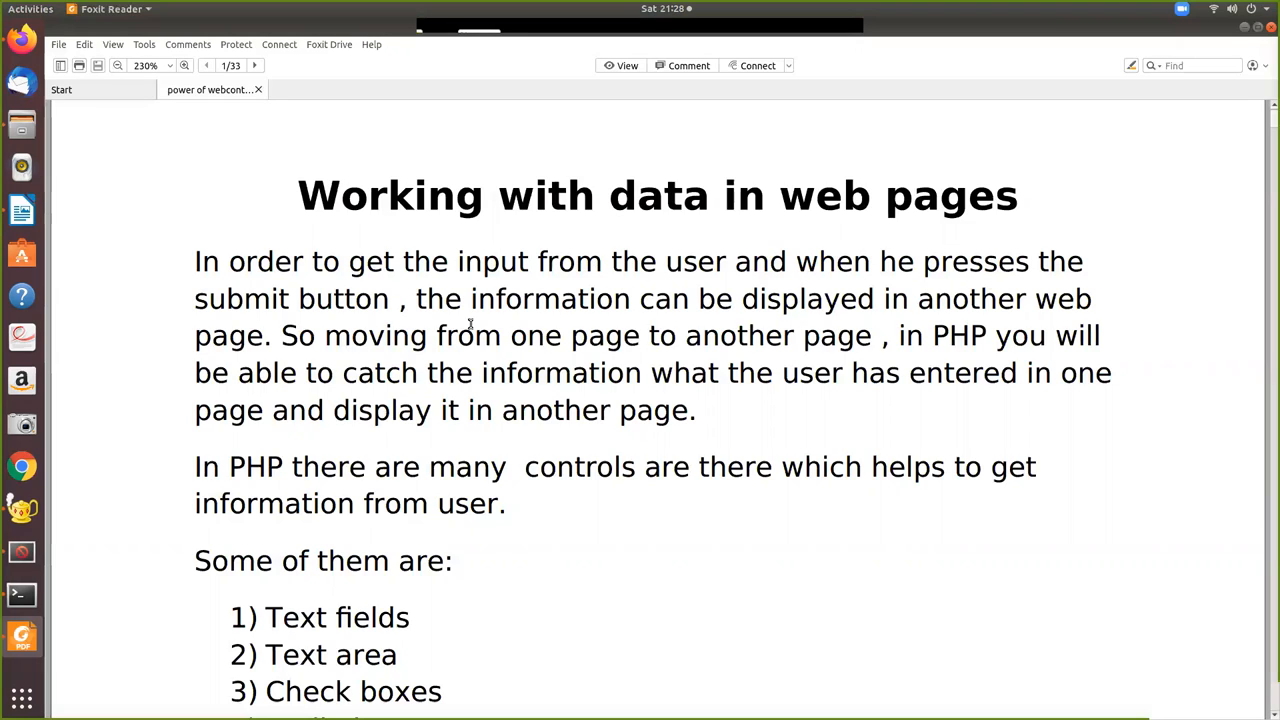
mouse_move(1037, 328)
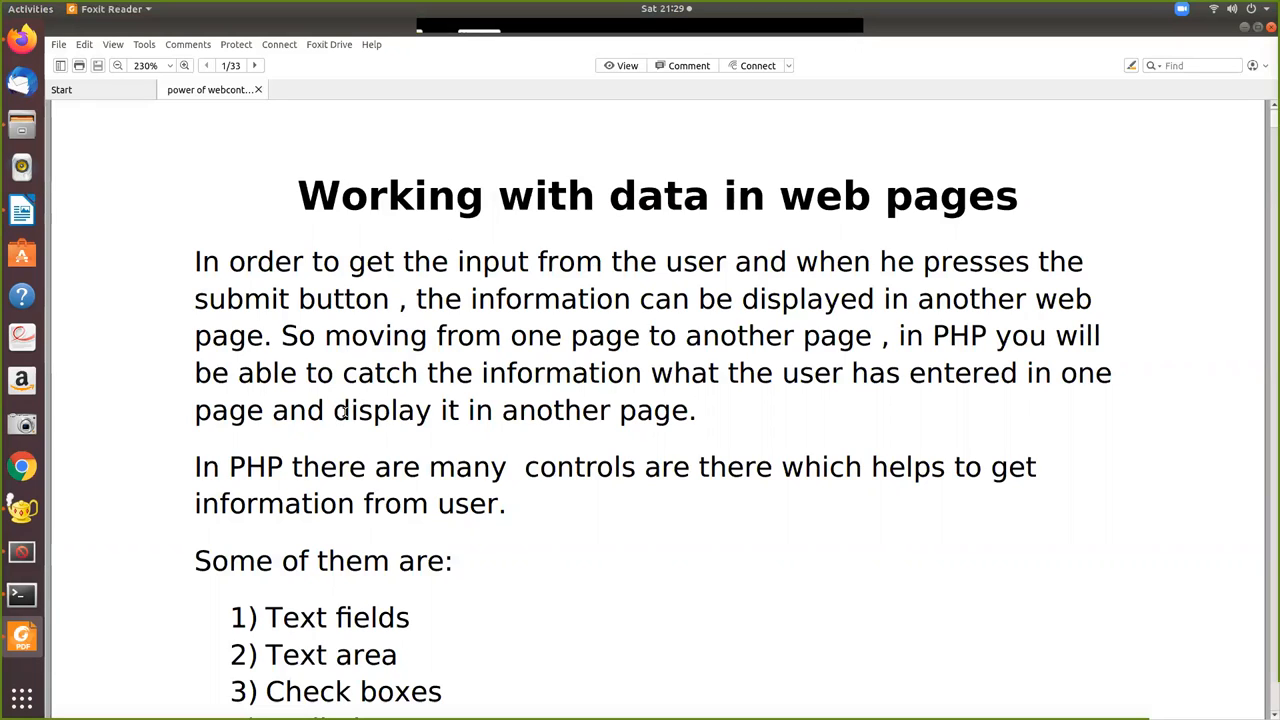
mouse_move(1134, 398)
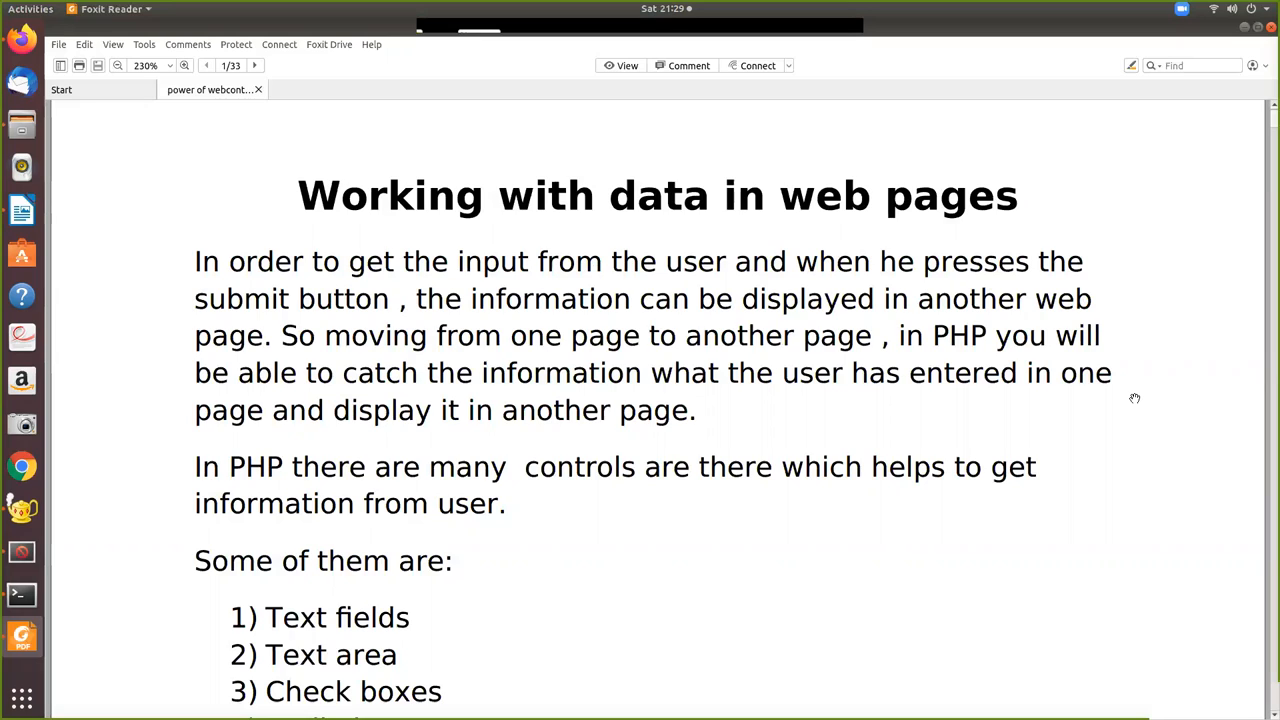
mouse_move(502, 398)
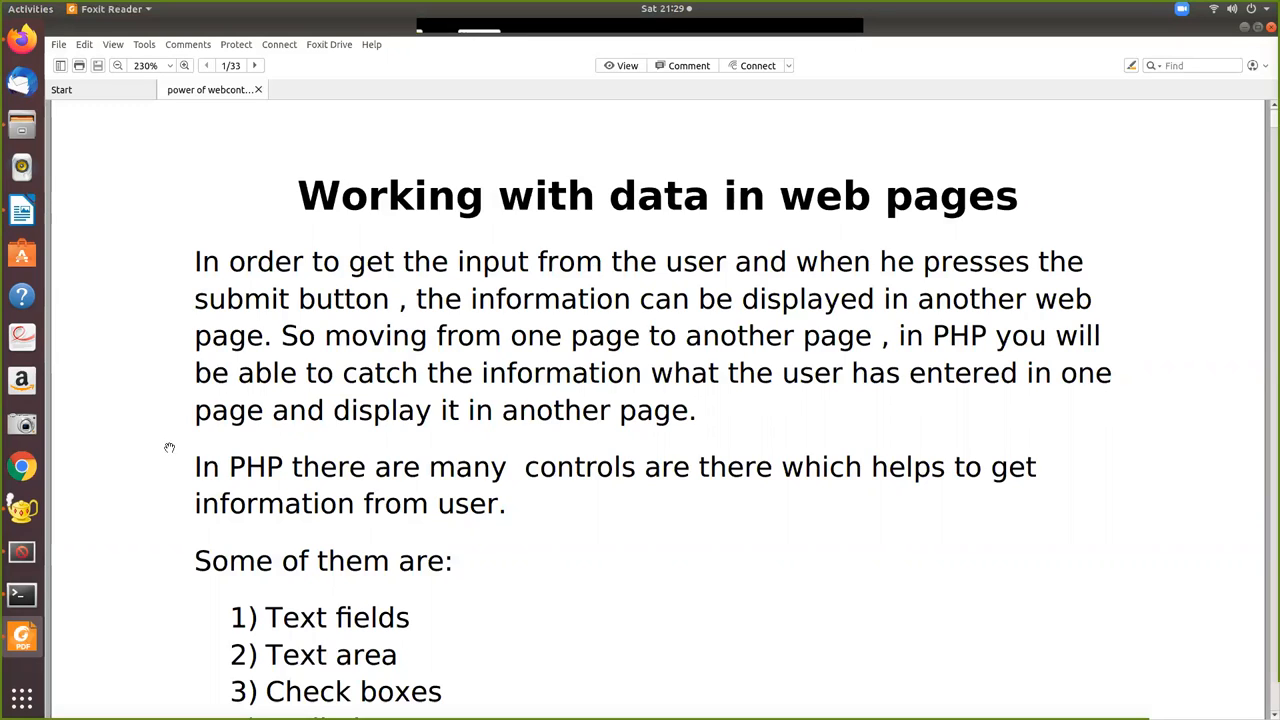
mouse_move(902, 554)
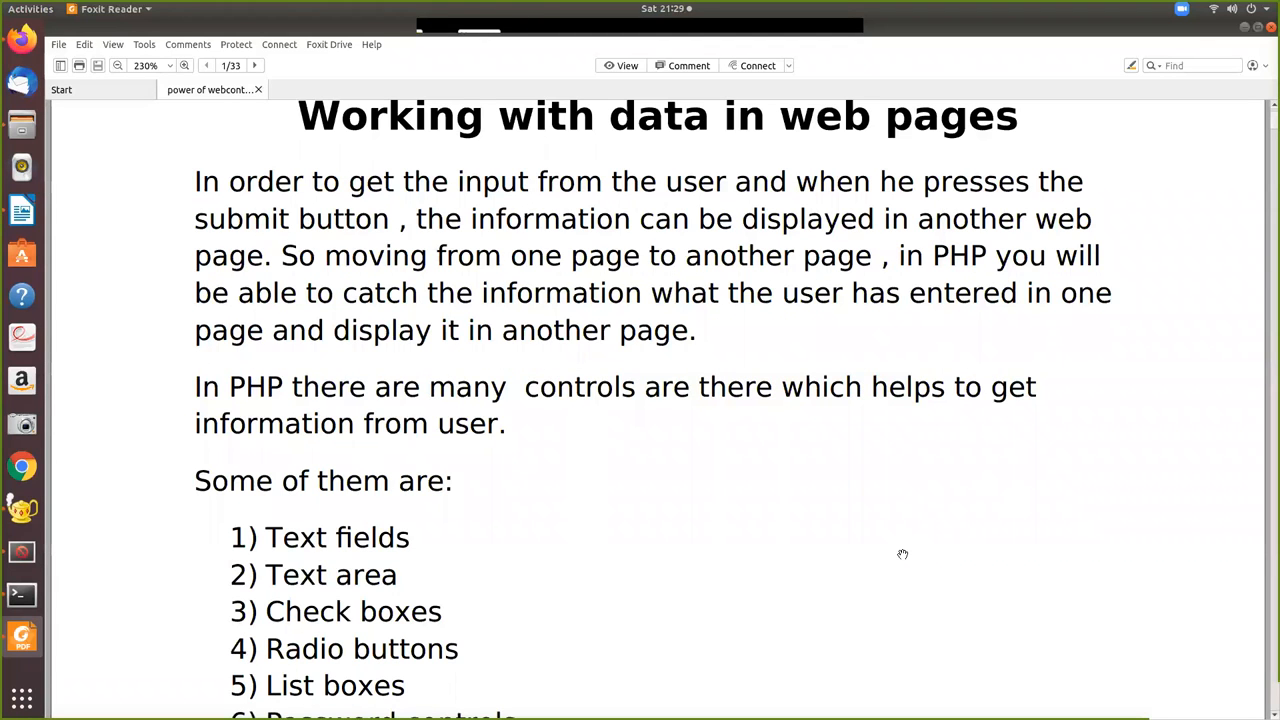
Scroll through the rest of the nine-control list to the paragraph about placing controls inside form tags
scroll(down, 3)
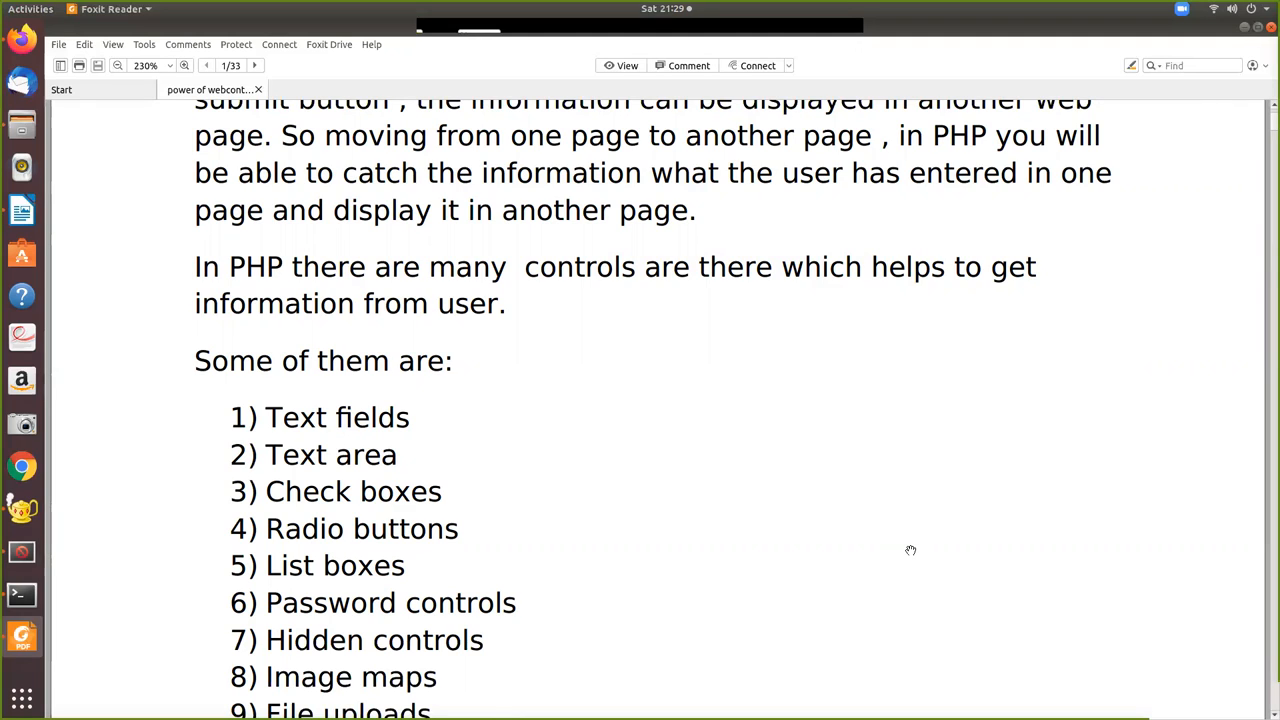
mouse_move(869, 545)
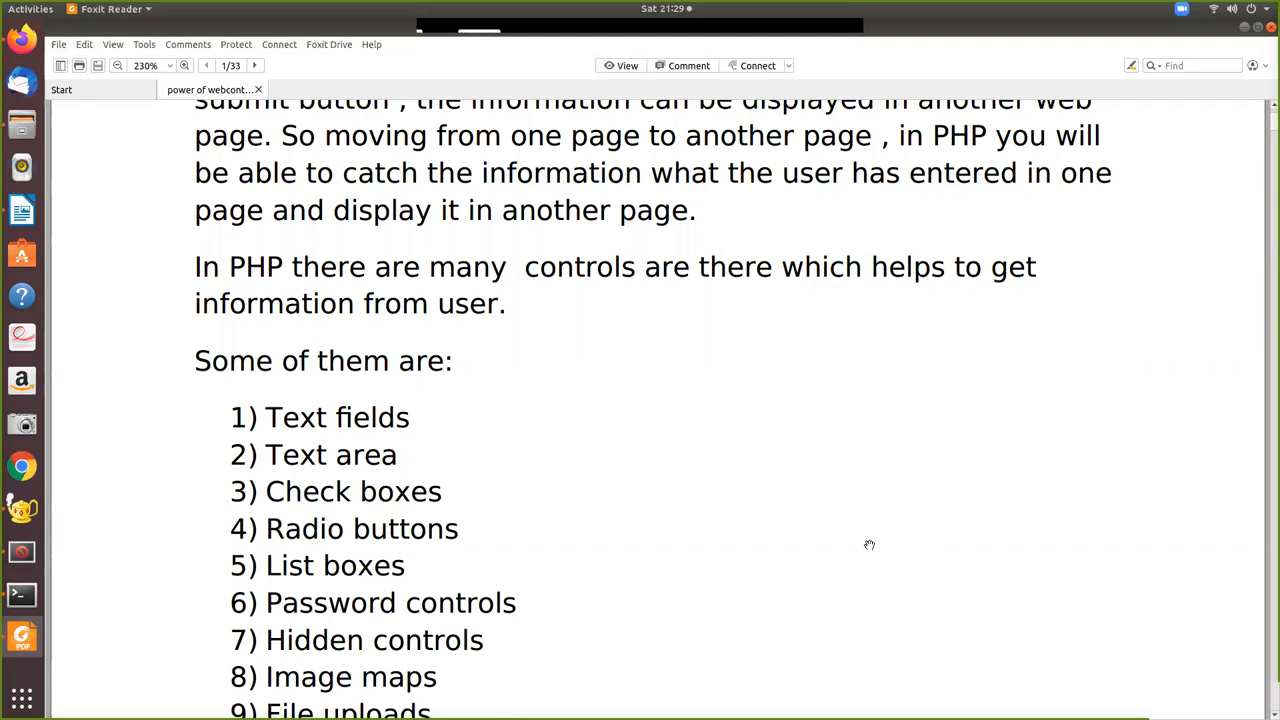
mouse_move(438, 510)
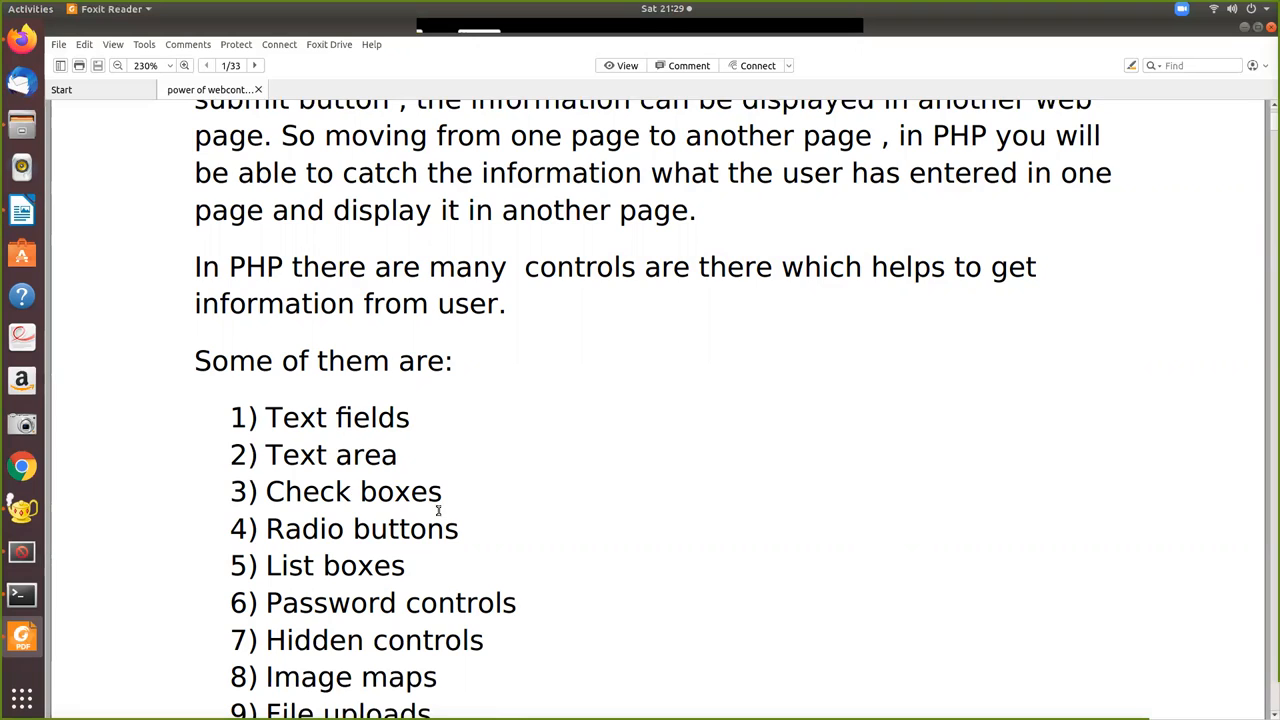
scroll(down, 3)
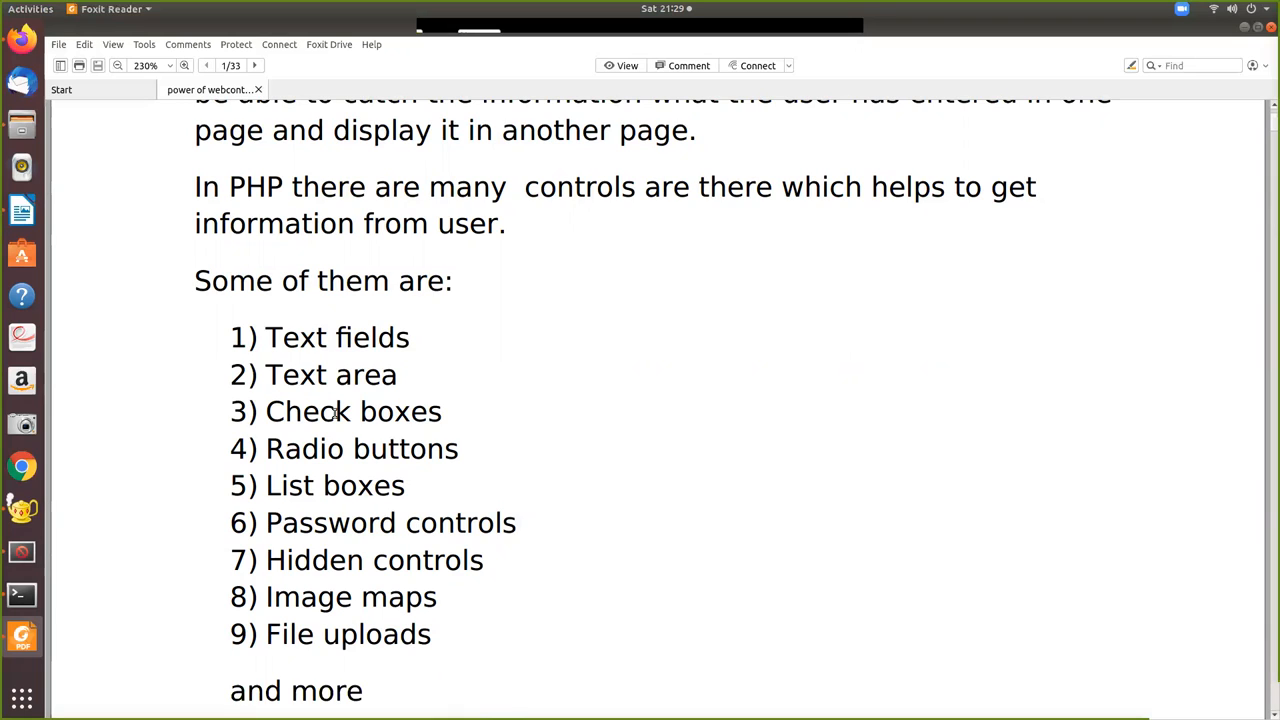
mouse_move(351, 479)
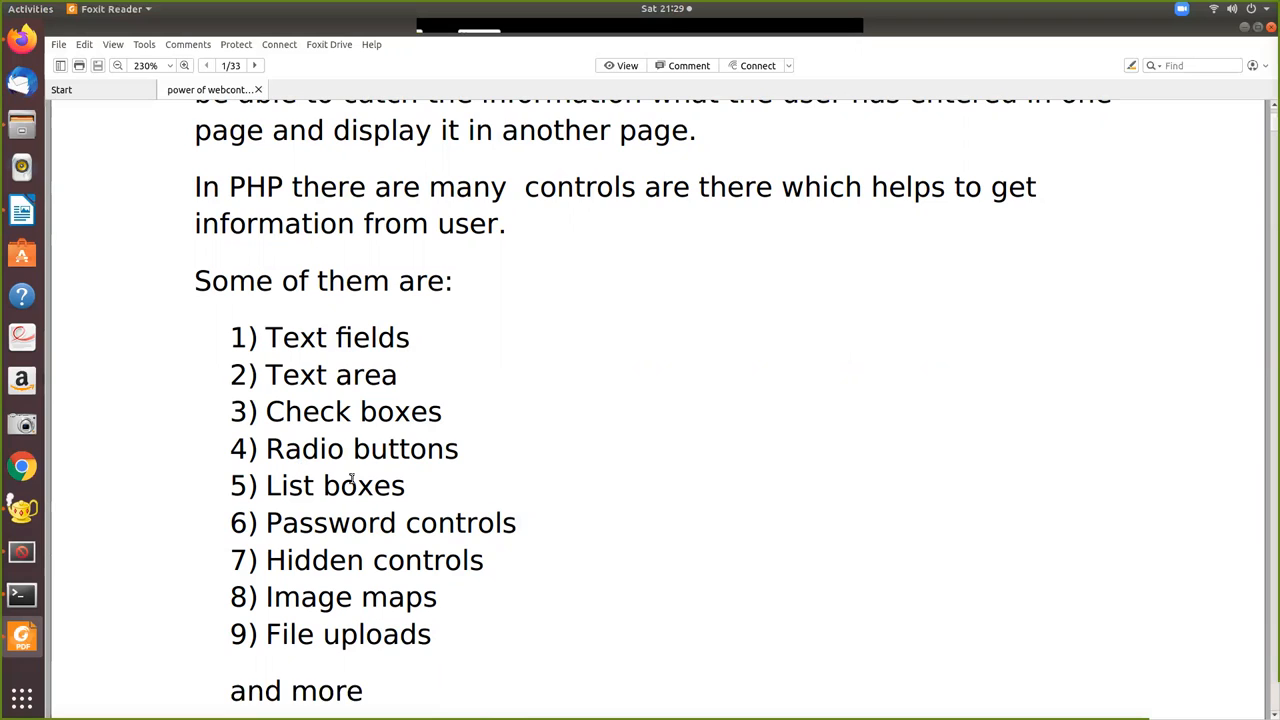
mouse_move(316, 535)
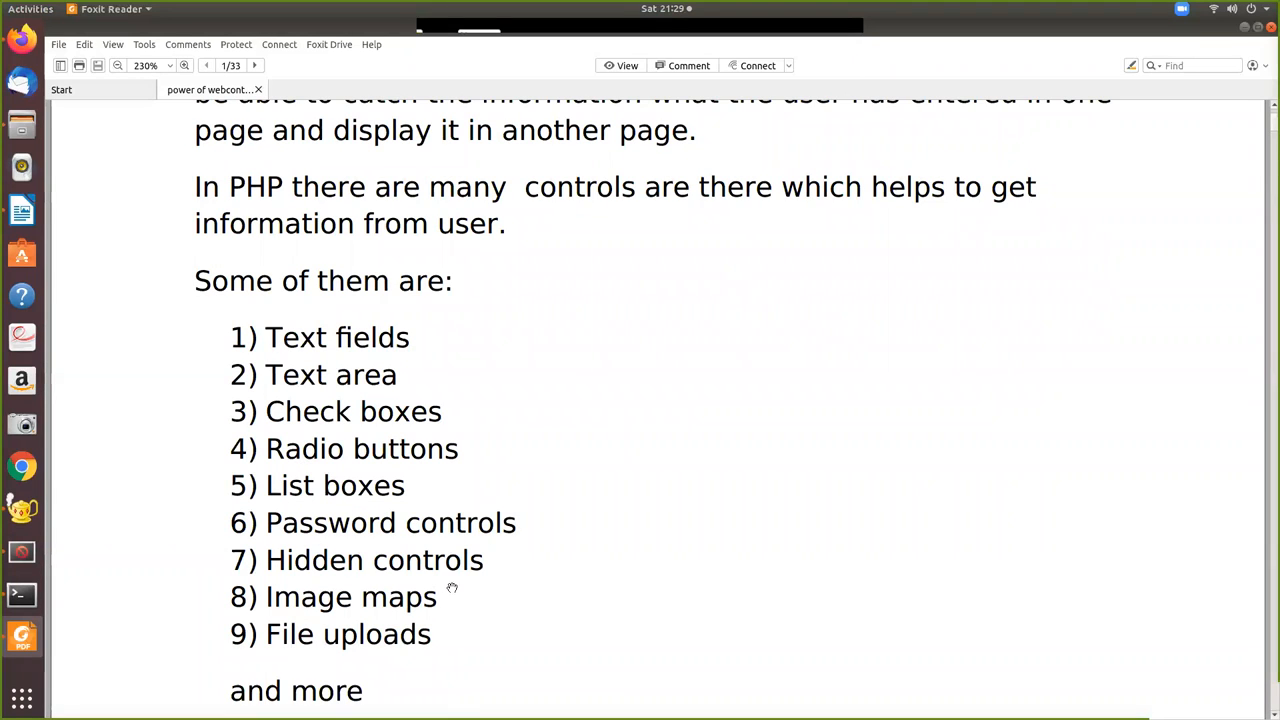
mouse_move(560, 624)
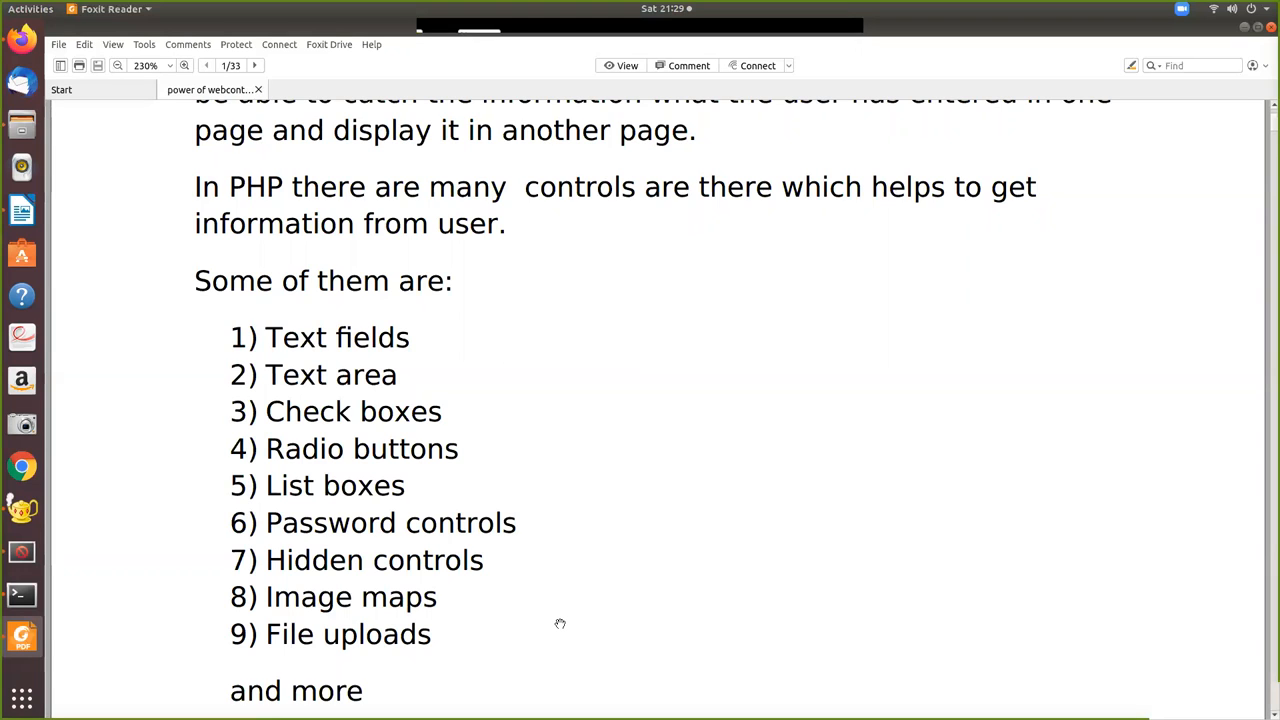
scroll(down, 3)
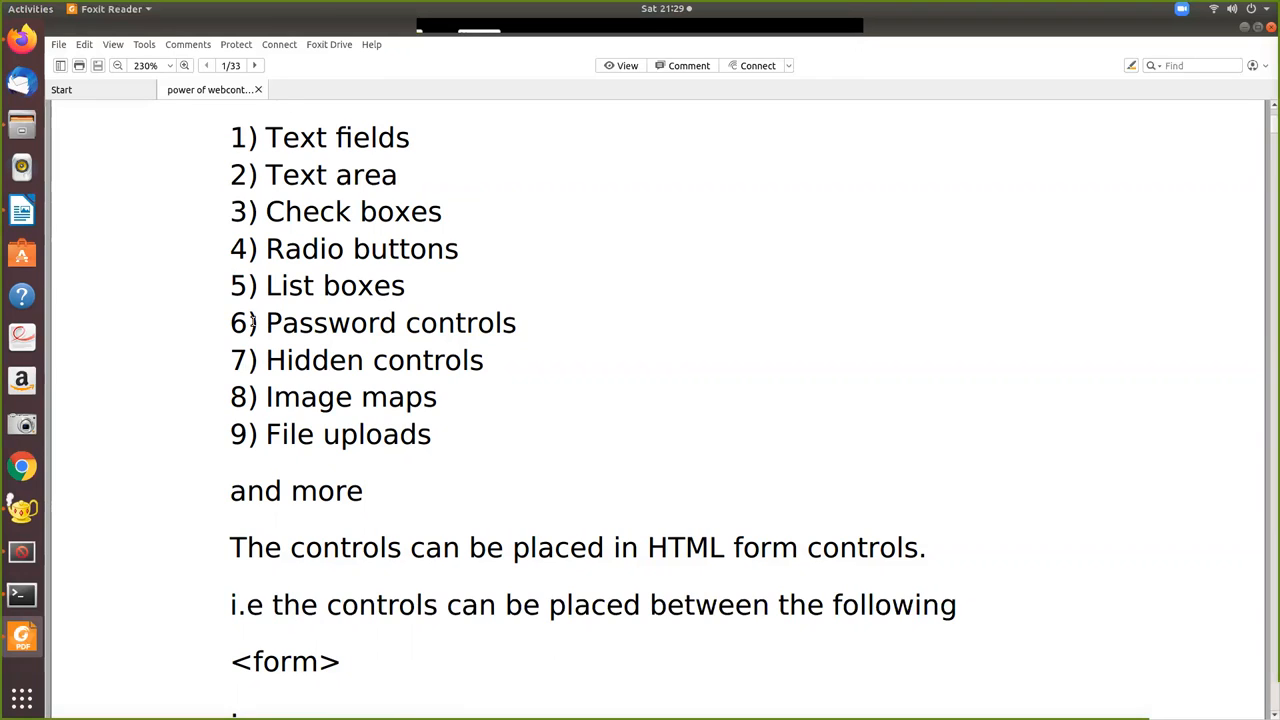
mouse_move(301, 382)
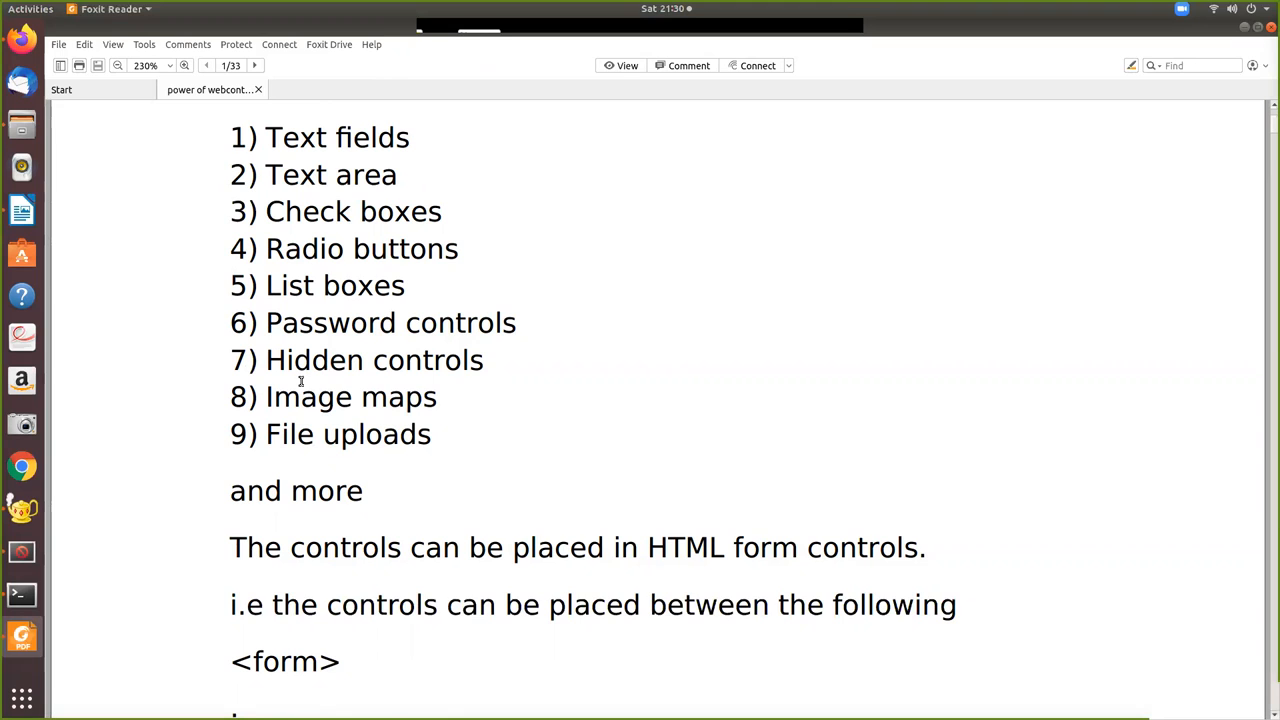
Scroll to the bottom of page 1 to show the full <form> … </form> example
scroll(down, 3)
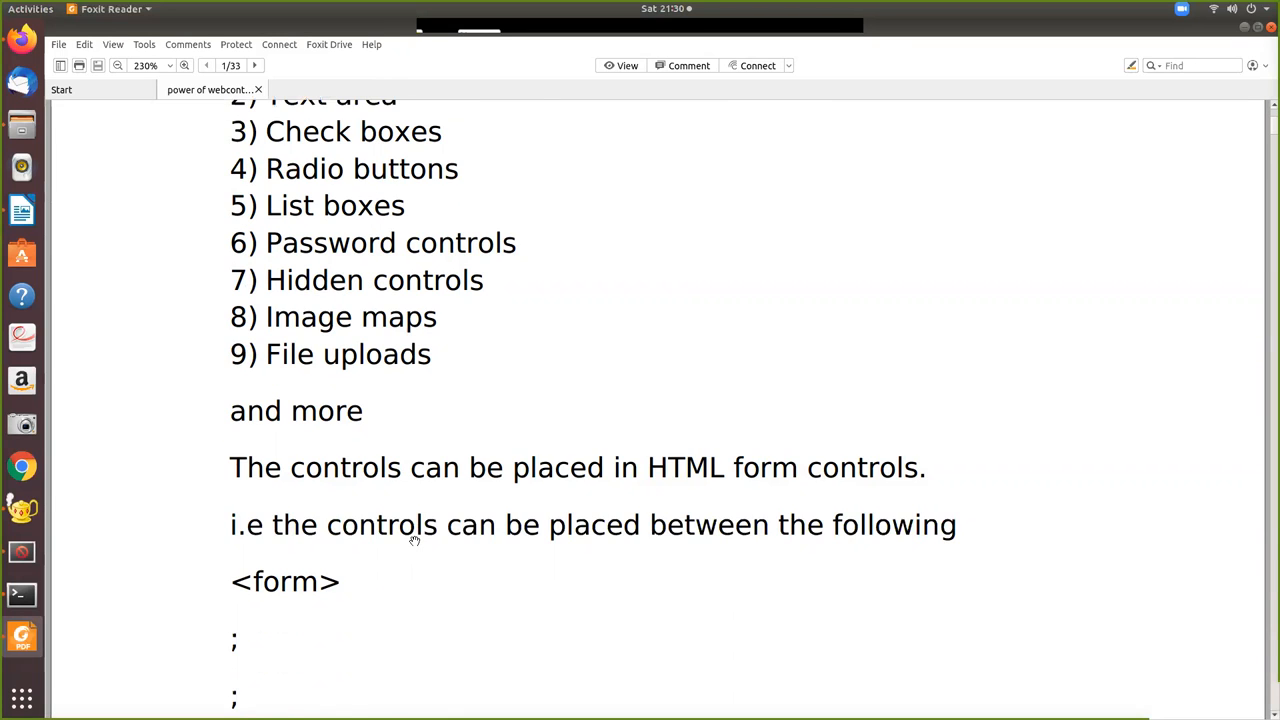
scroll(down, 3)
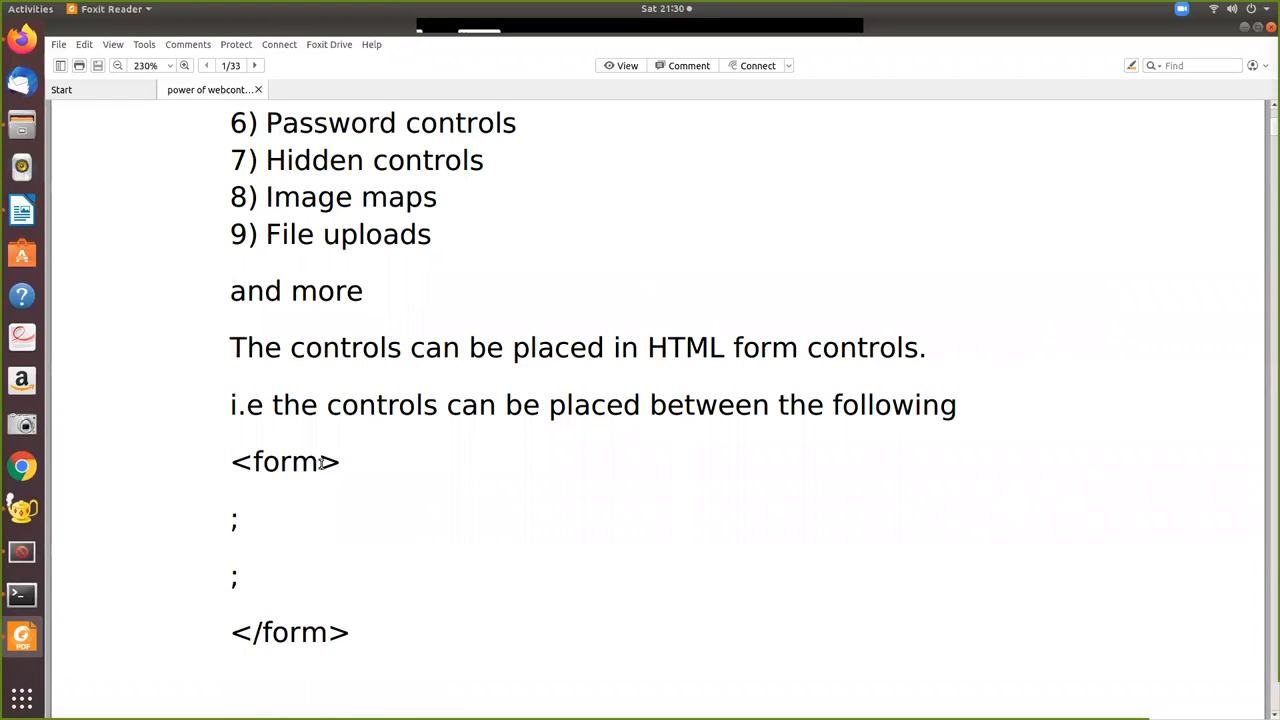
scroll(down, 3)
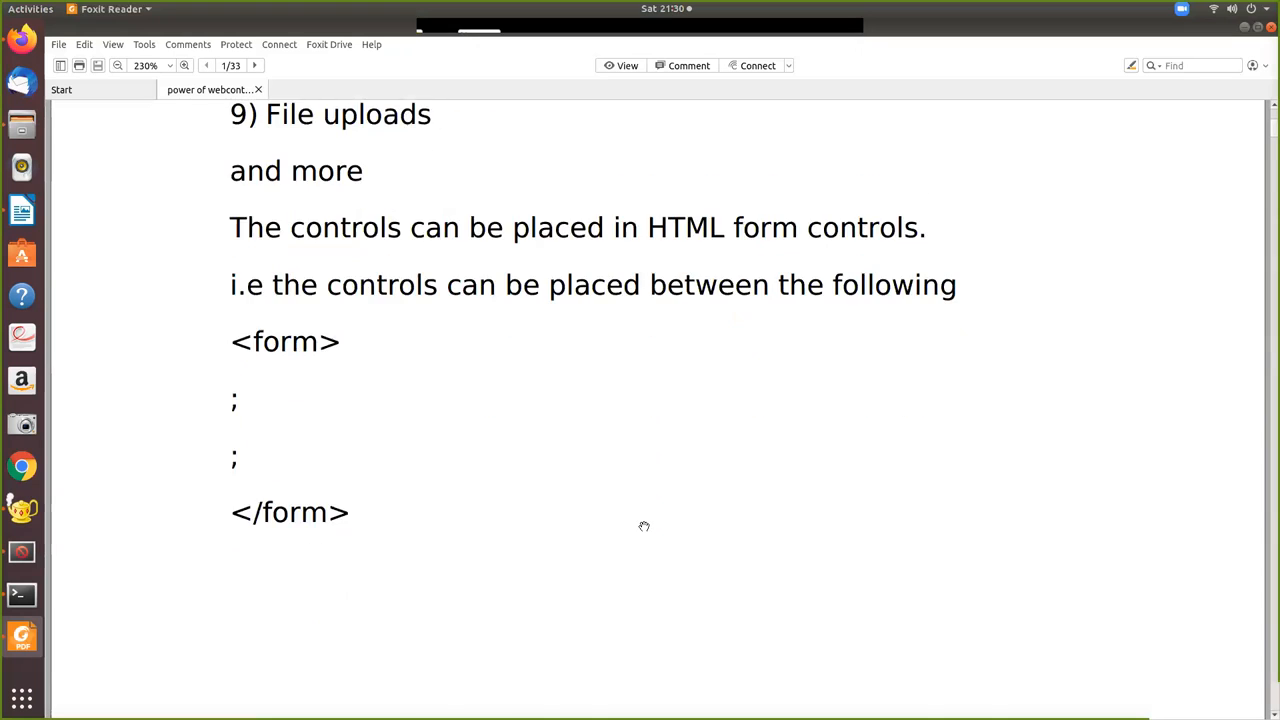
Go to page 2 to show the get and post methods with the method="get" example
click(254, 65)
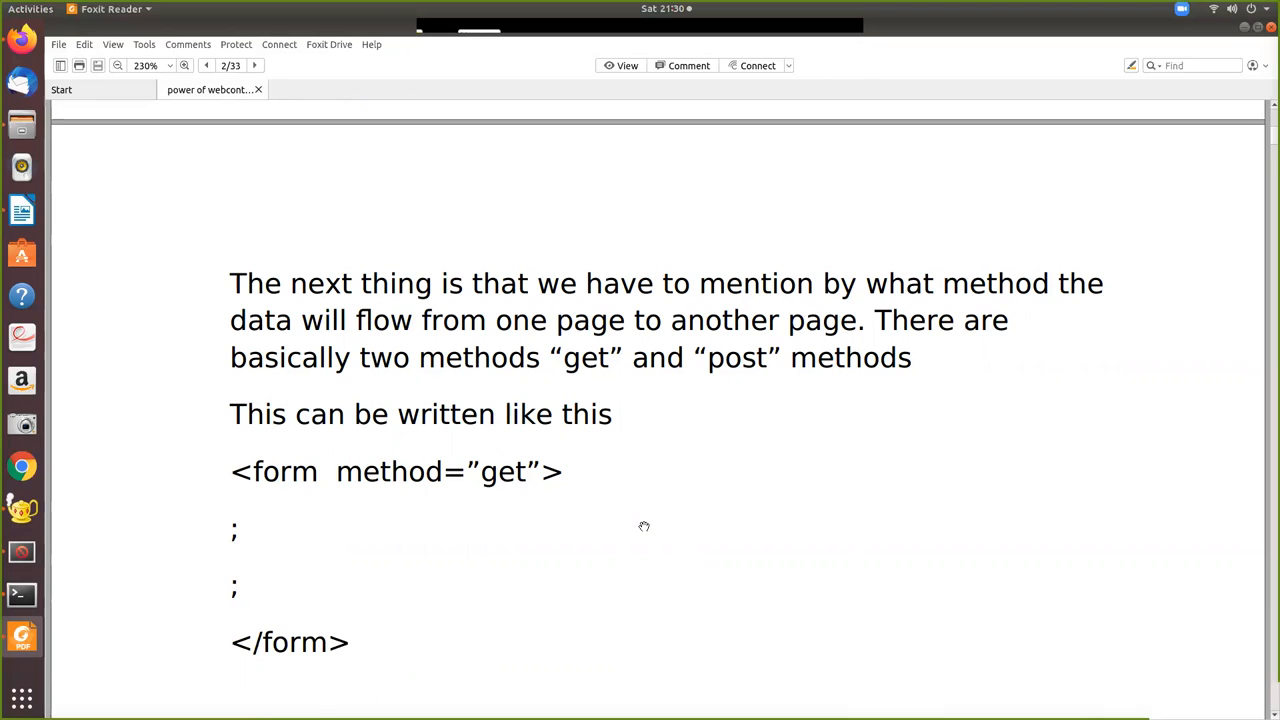
mouse_move(361, 454)
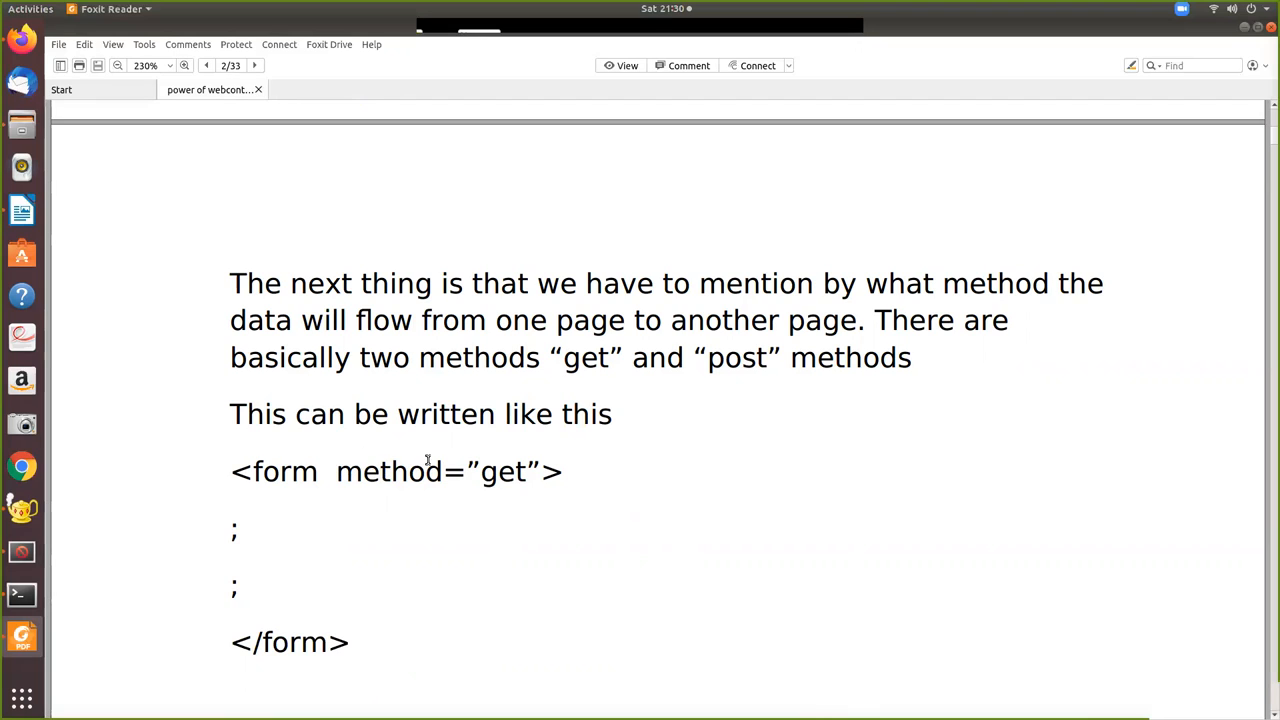
mouse_move(453, 487)
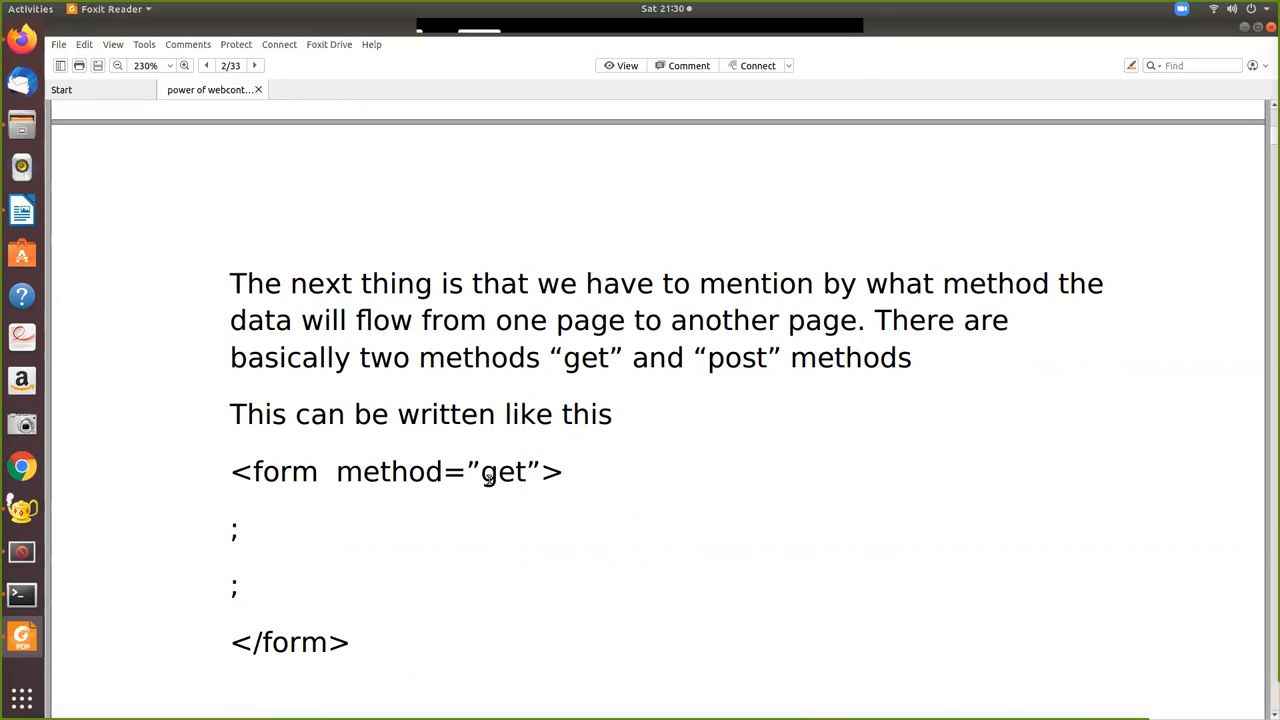
mouse_move(510, 475)
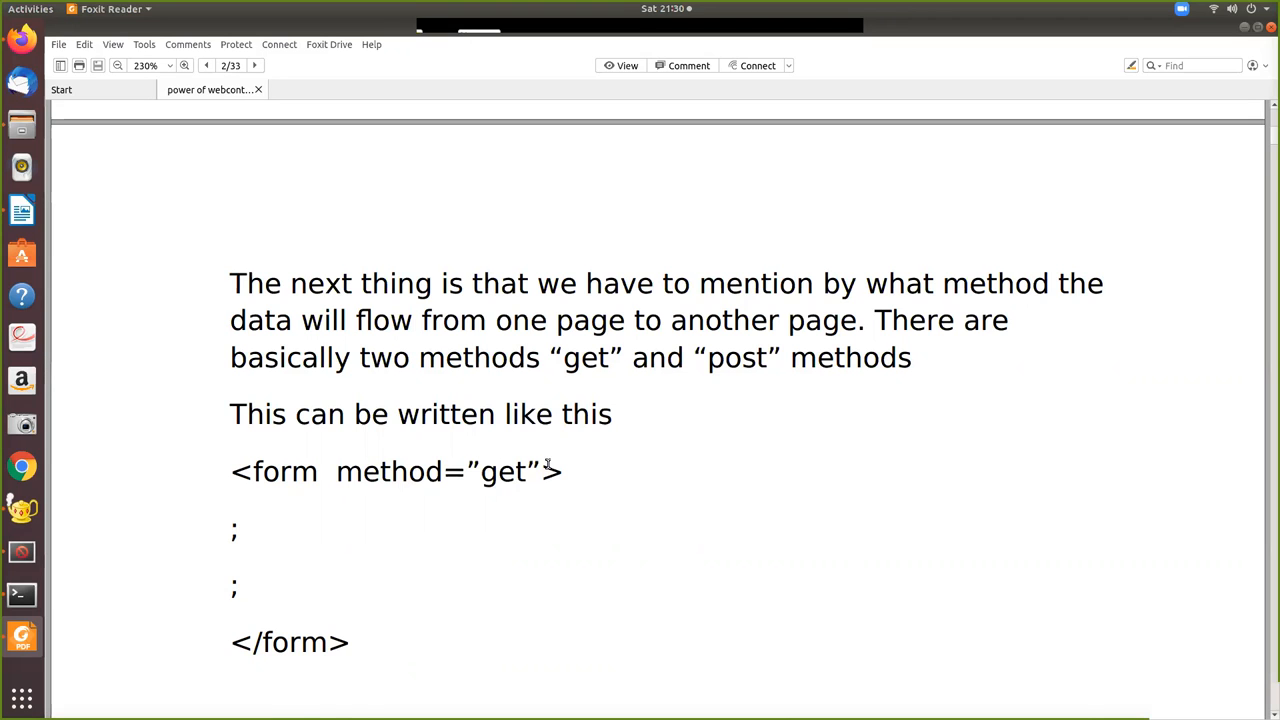
Scroll page 2 past the action="phpread.php" form example to the 'Handling Text fields' heading
scroll(down, 3)
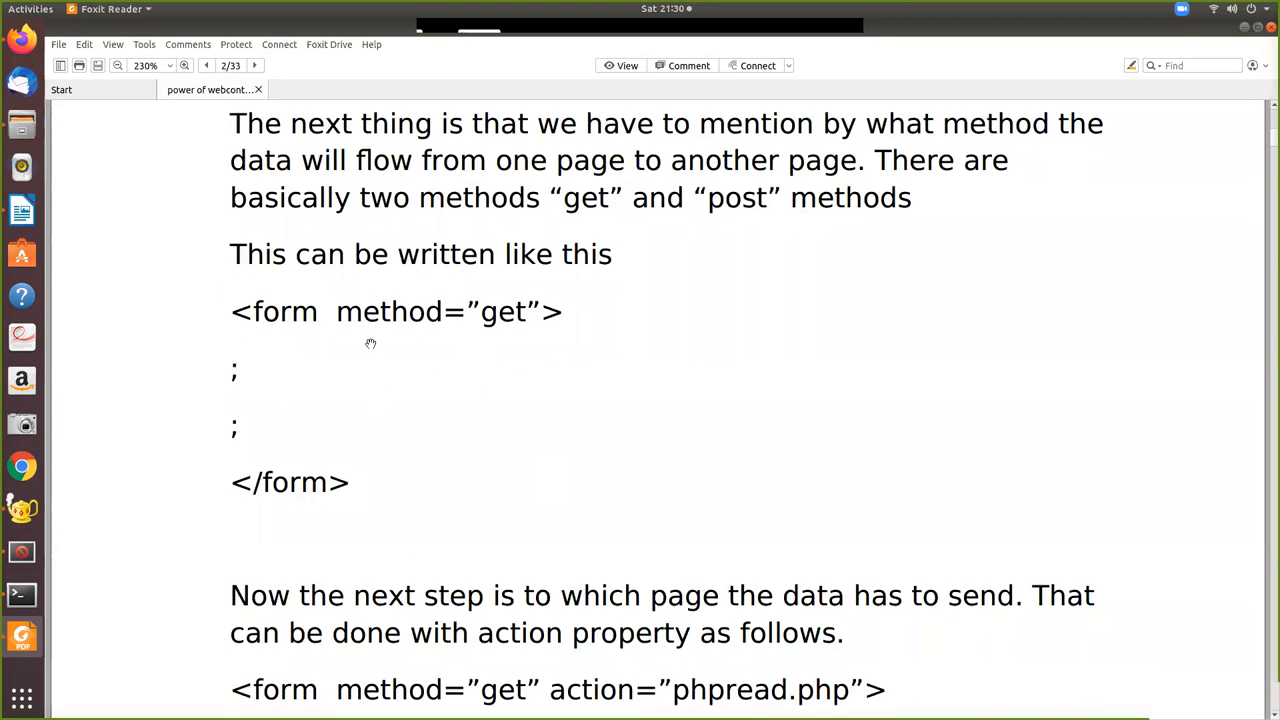
mouse_move(352, 393)
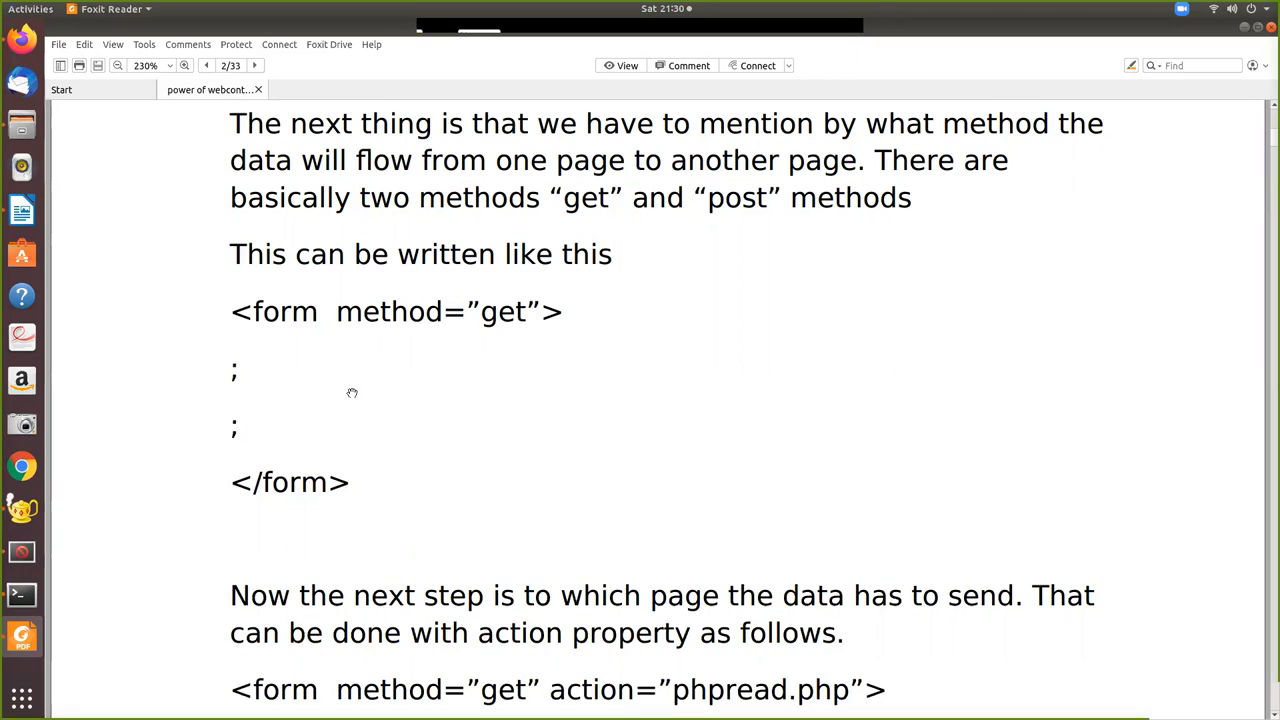
mouse_move(648, 410)
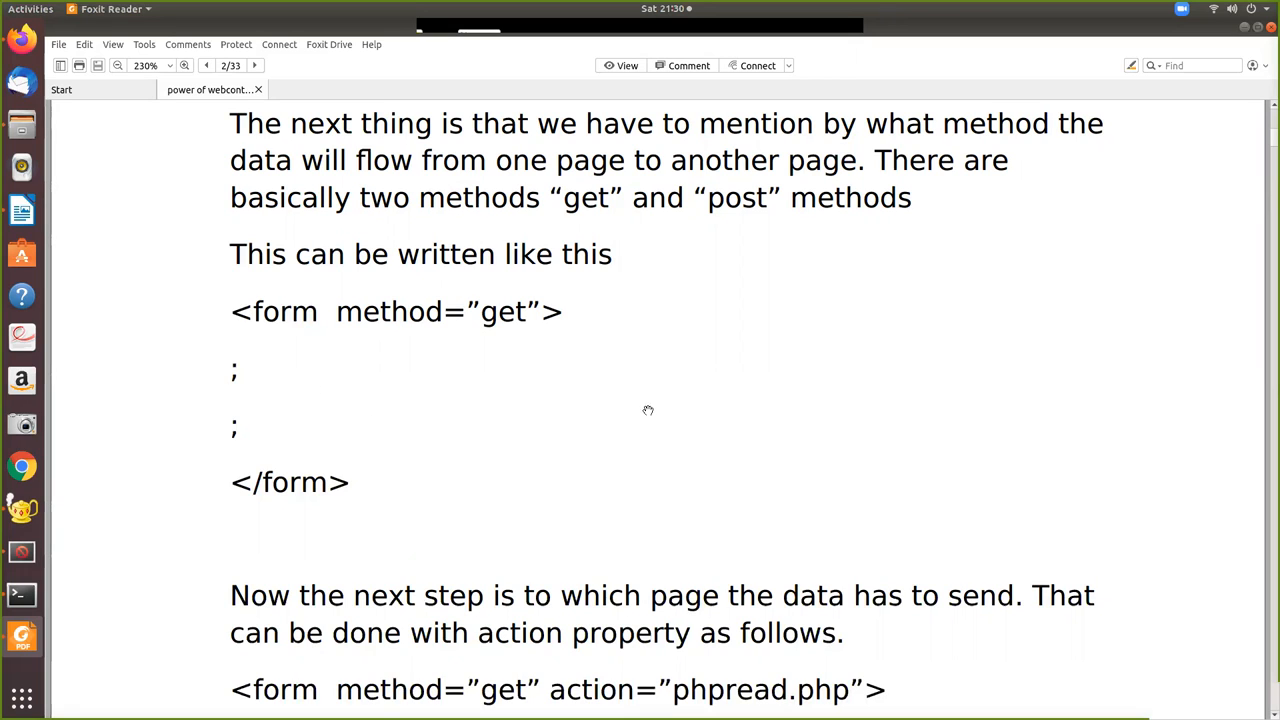
scroll(down, 3)
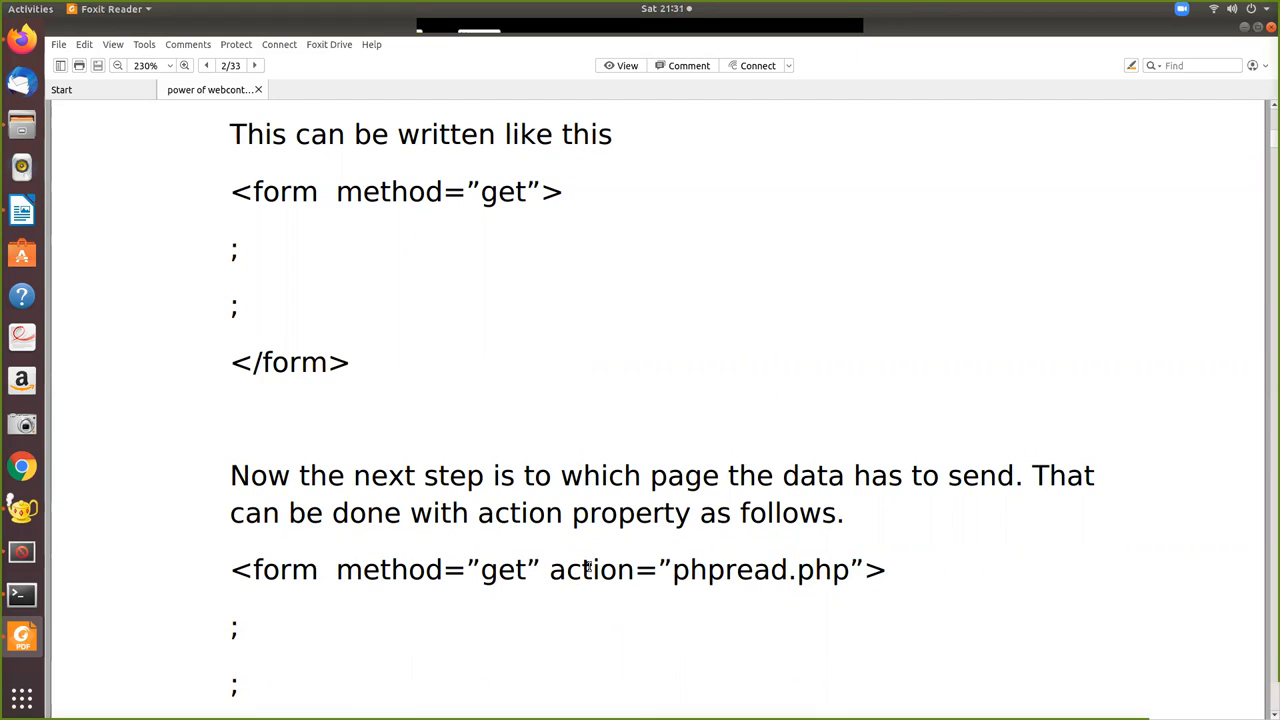
mouse_move(825, 585)
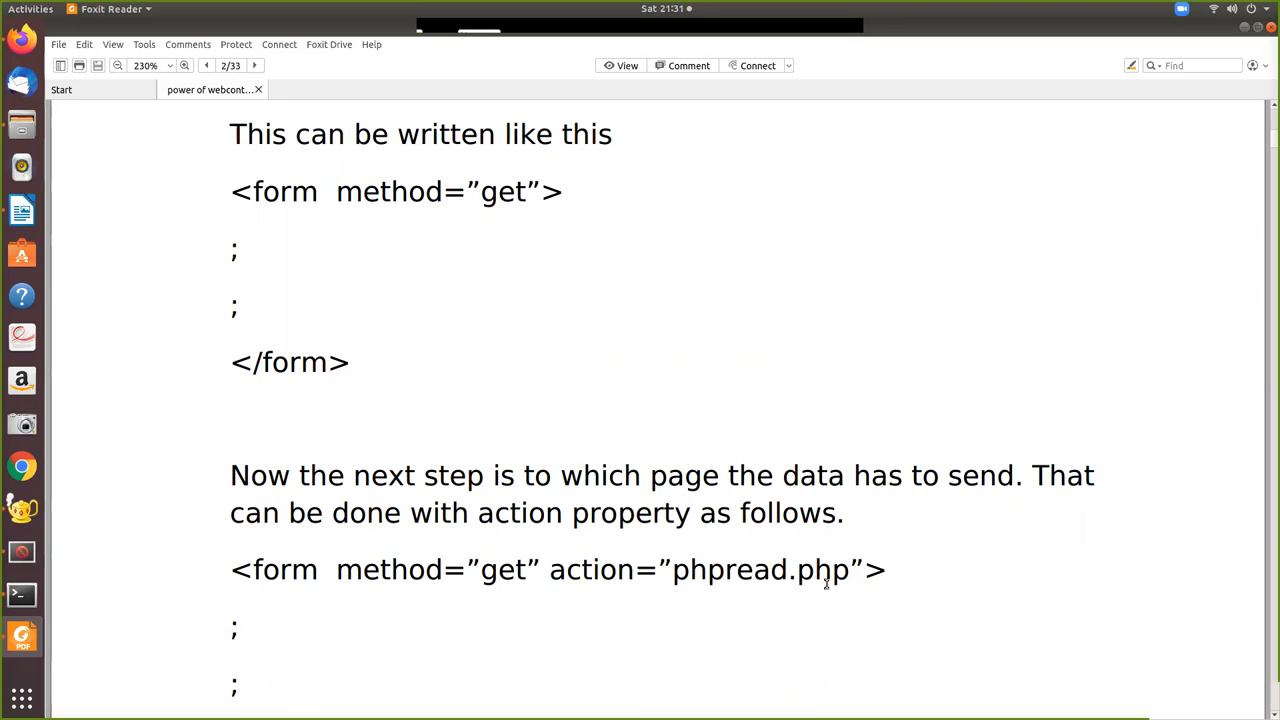
mouse_move(357, 643)
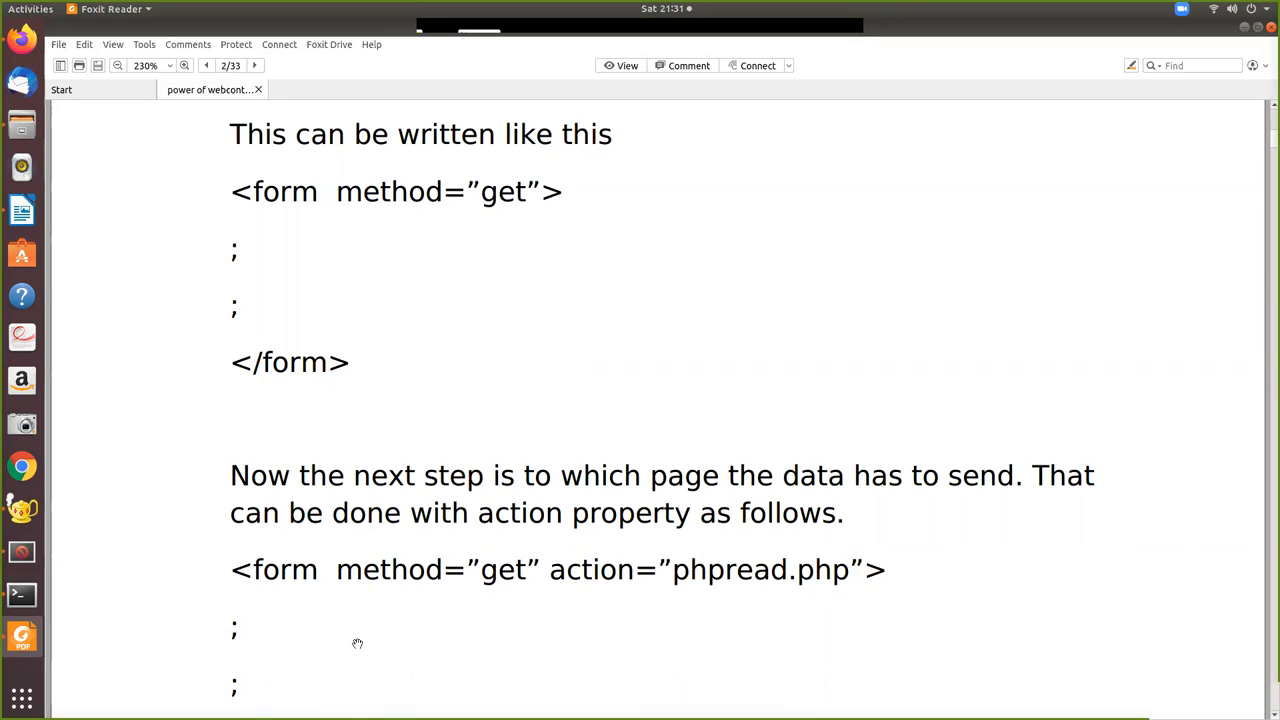
mouse_move(779, 580)
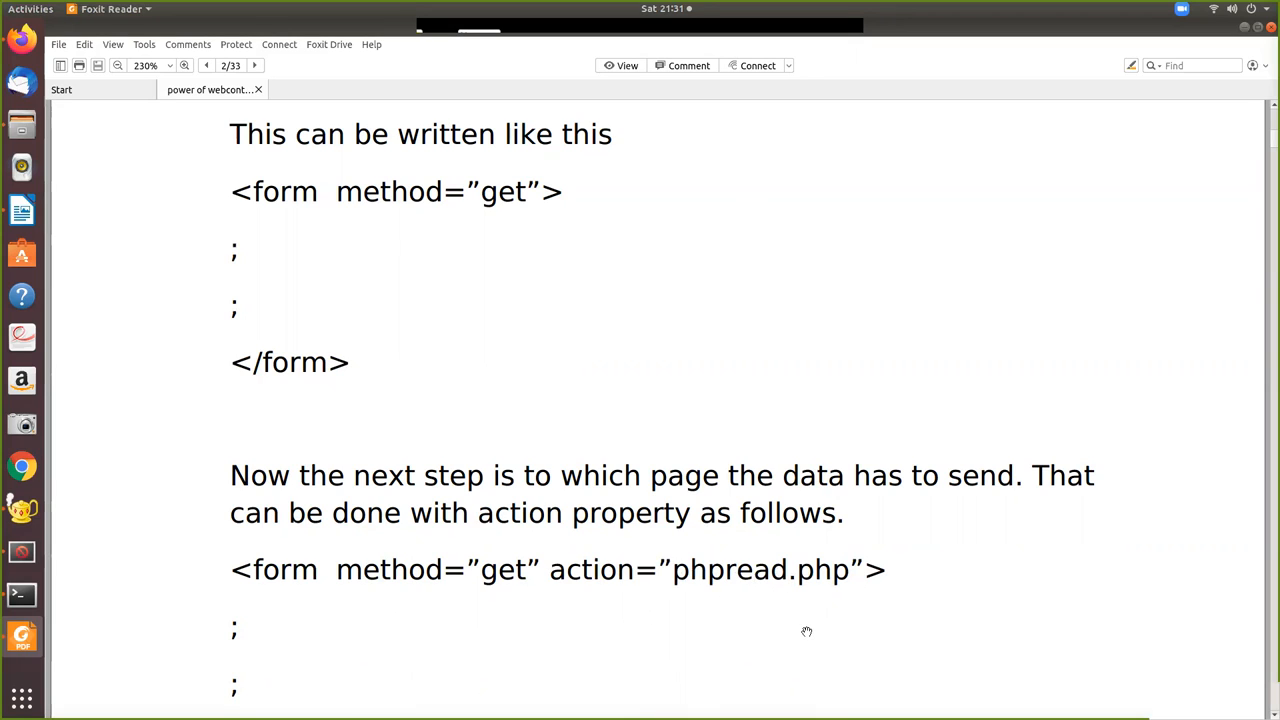
scroll(down, 3)
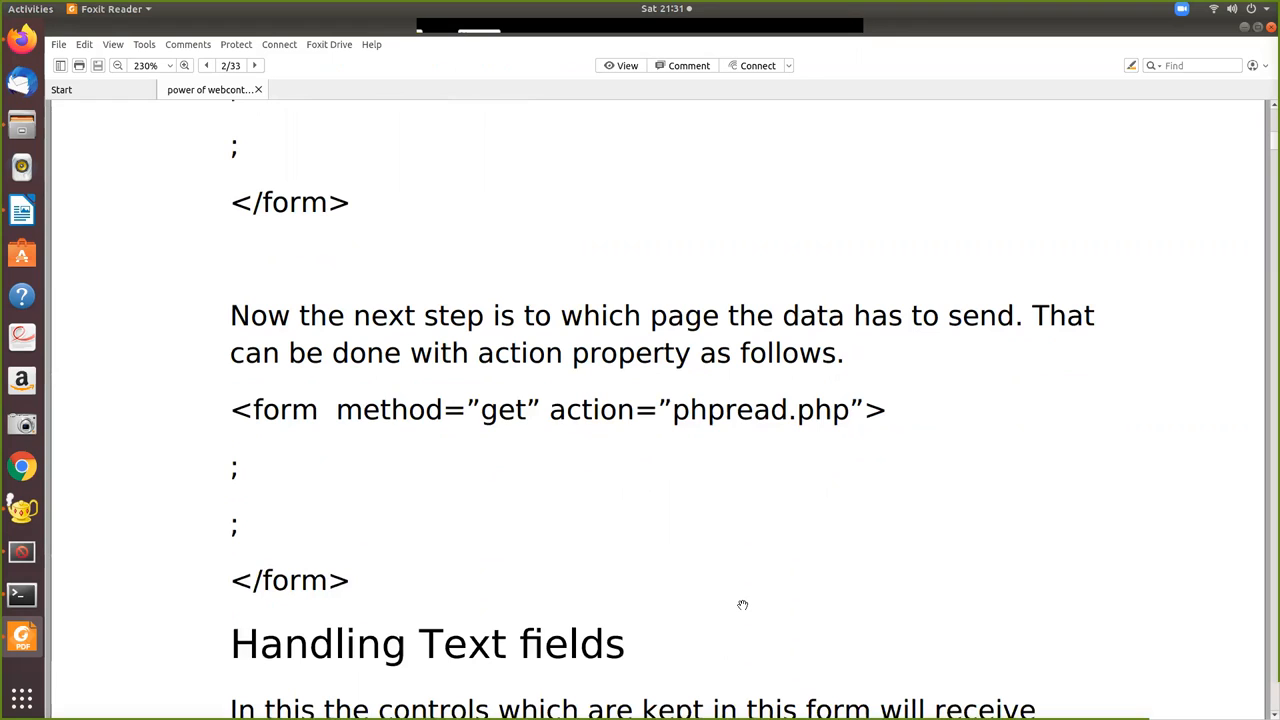
Scroll onto page 3 to show the phpread.html code box with its text input and send button
scroll(down, 3)
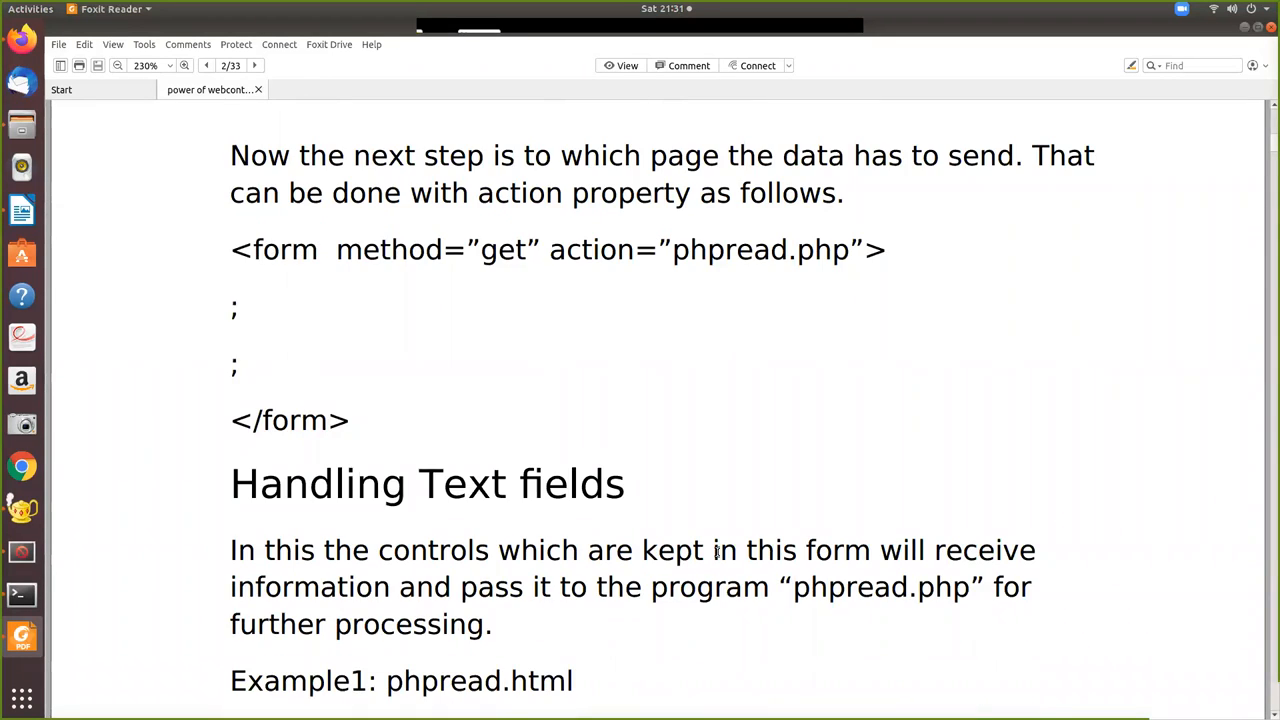
scroll(down, 3)
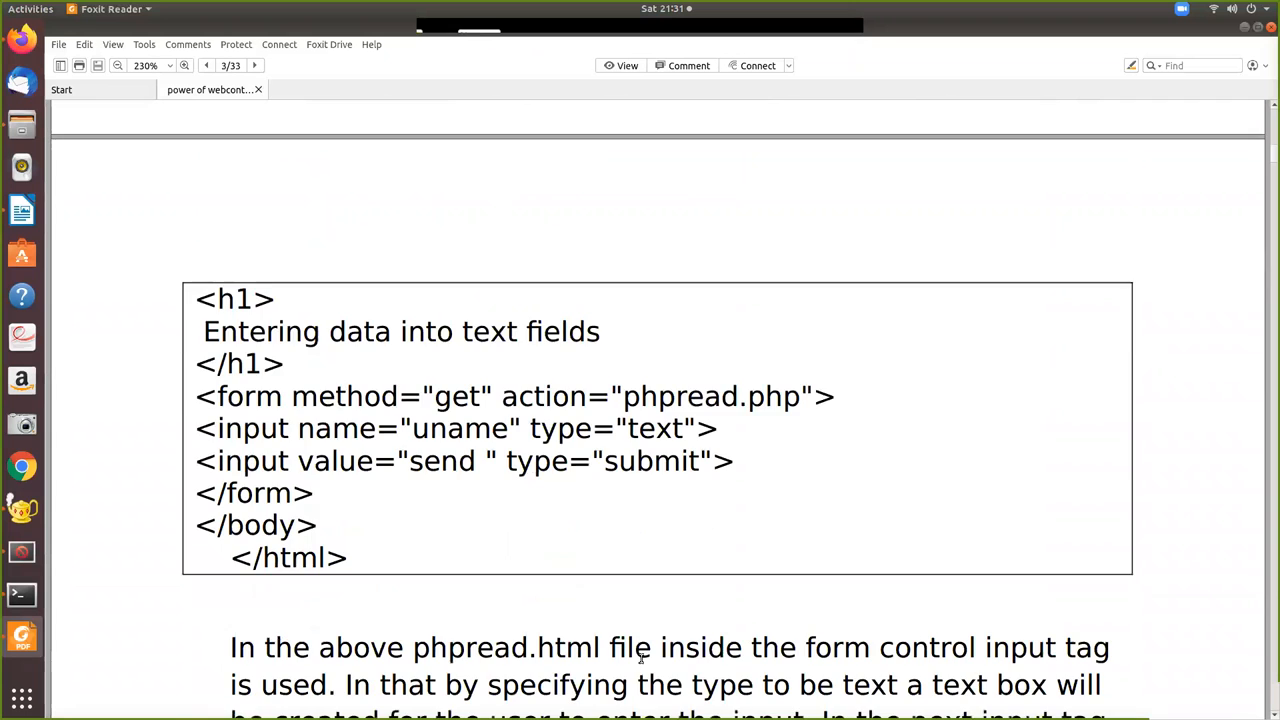
Move through the phpread.html form code box on page 3
scroll(down, 3)
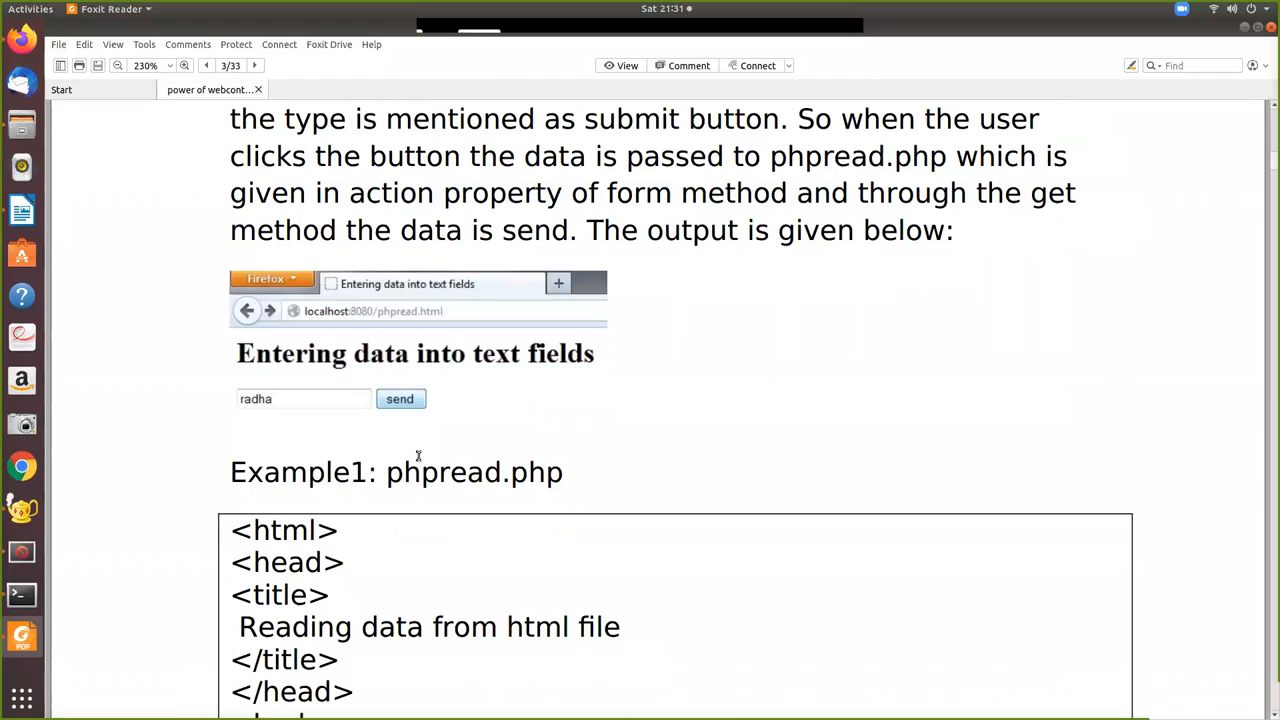
mouse_move(653, 233)
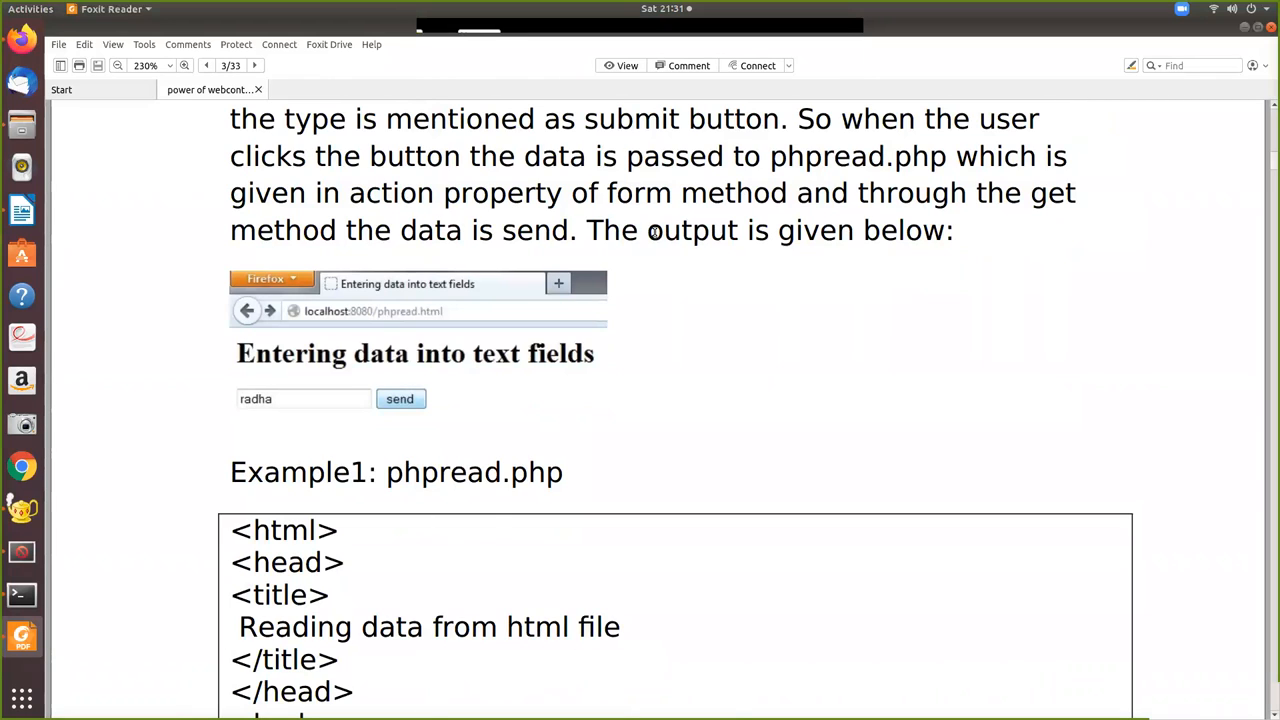
mouse_move(567, 176)
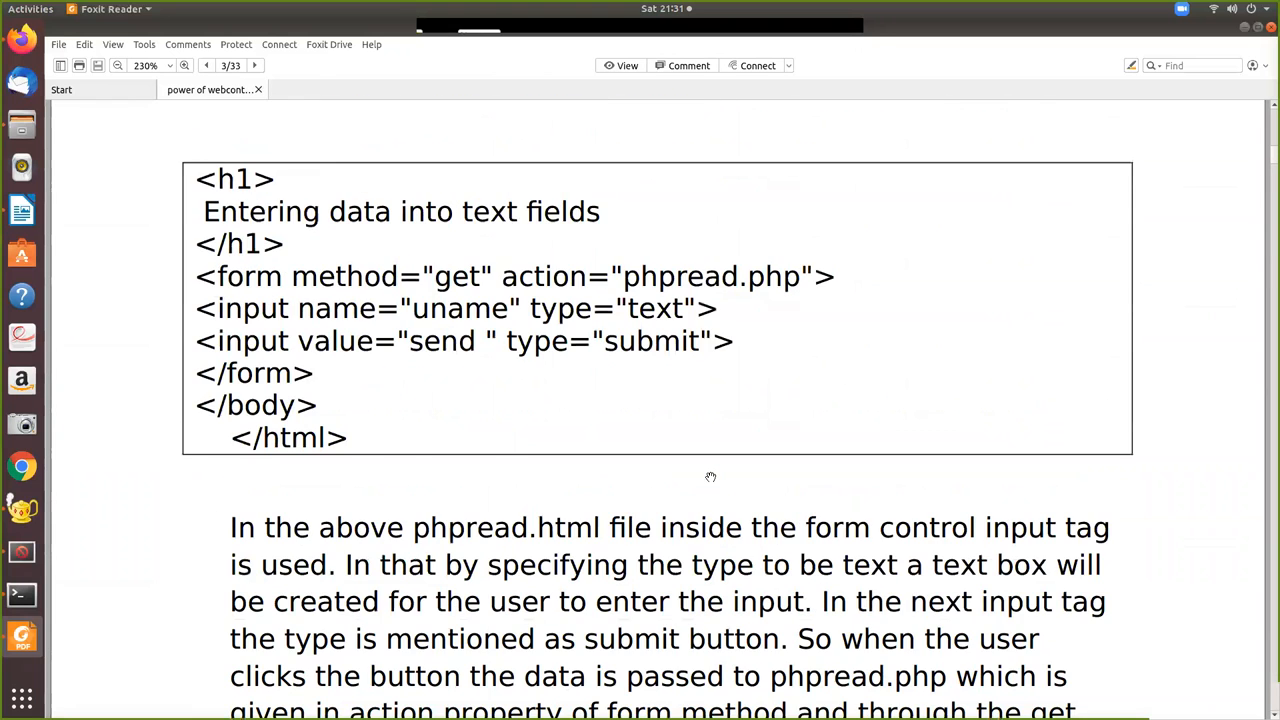
click(206, 65)
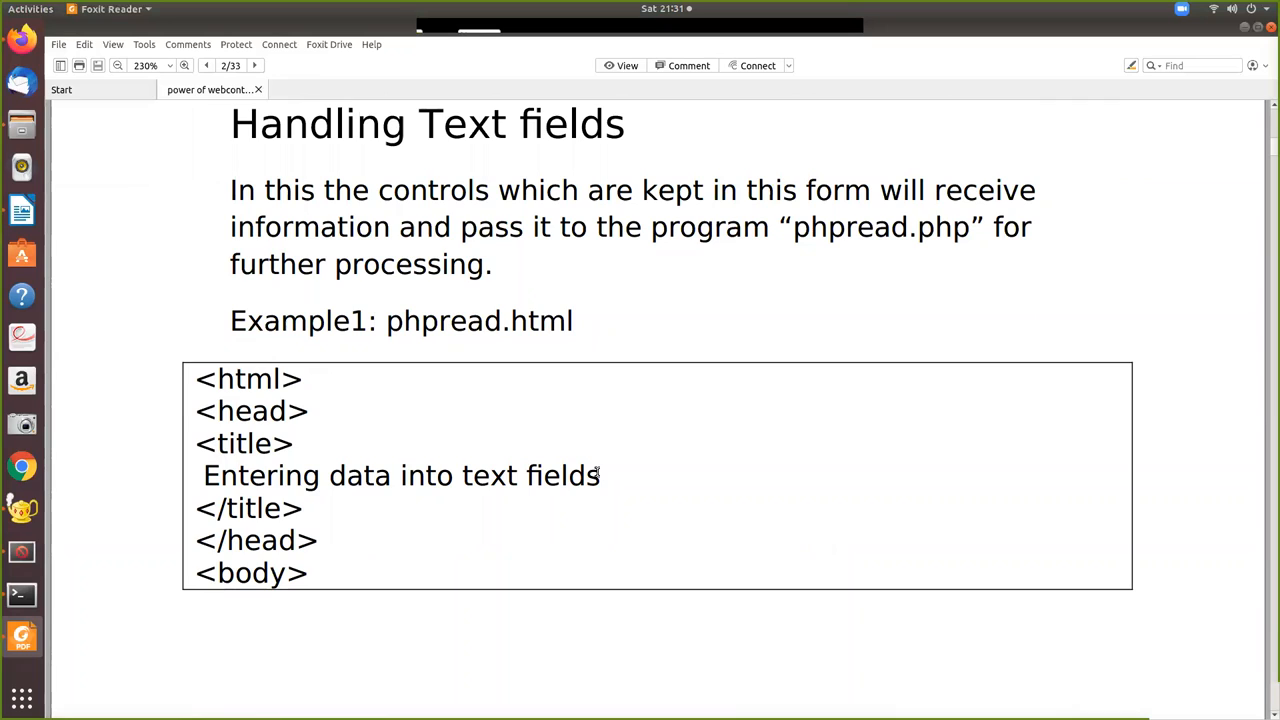
mouse_move(689, 328)
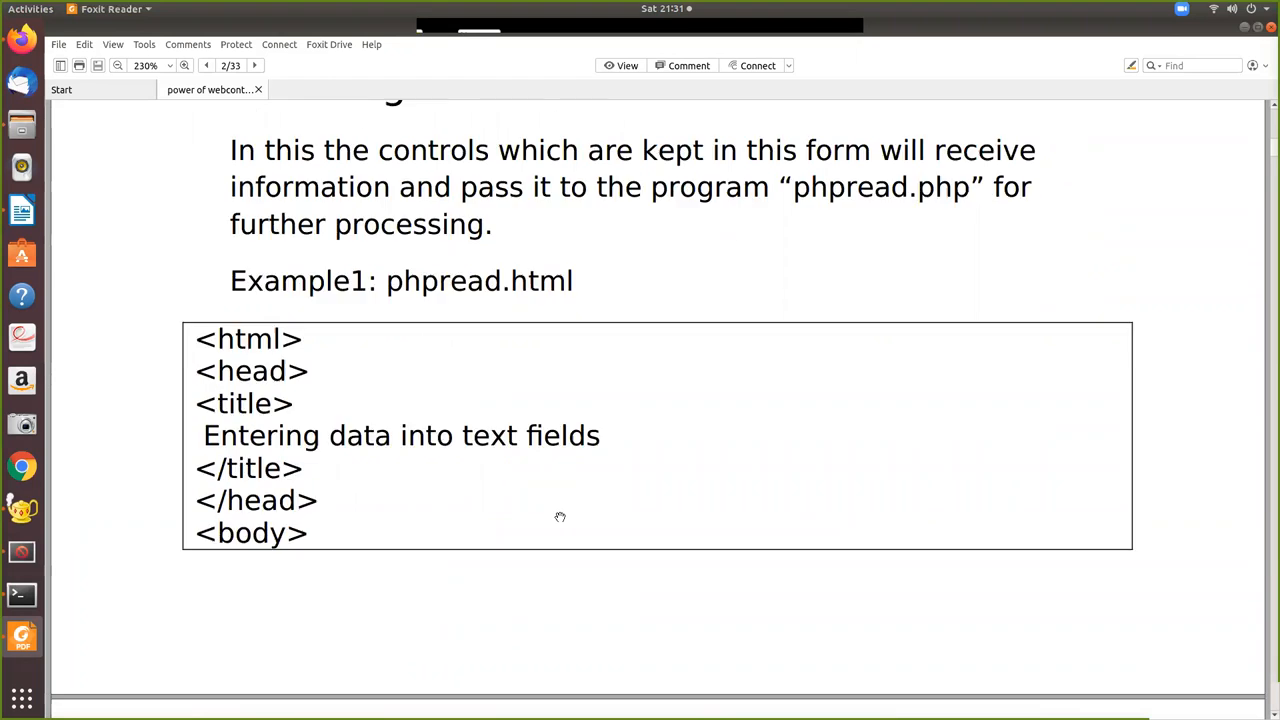
scroll(down, 3)
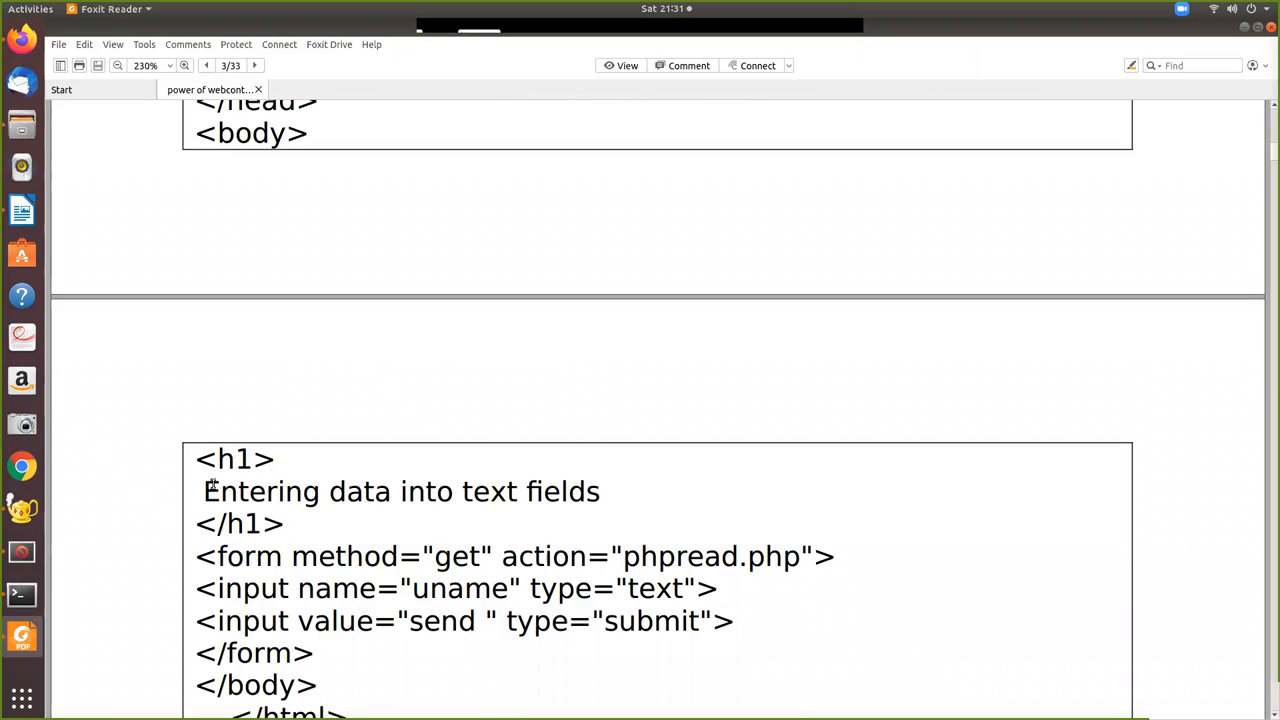
mouse_move(247, 607)
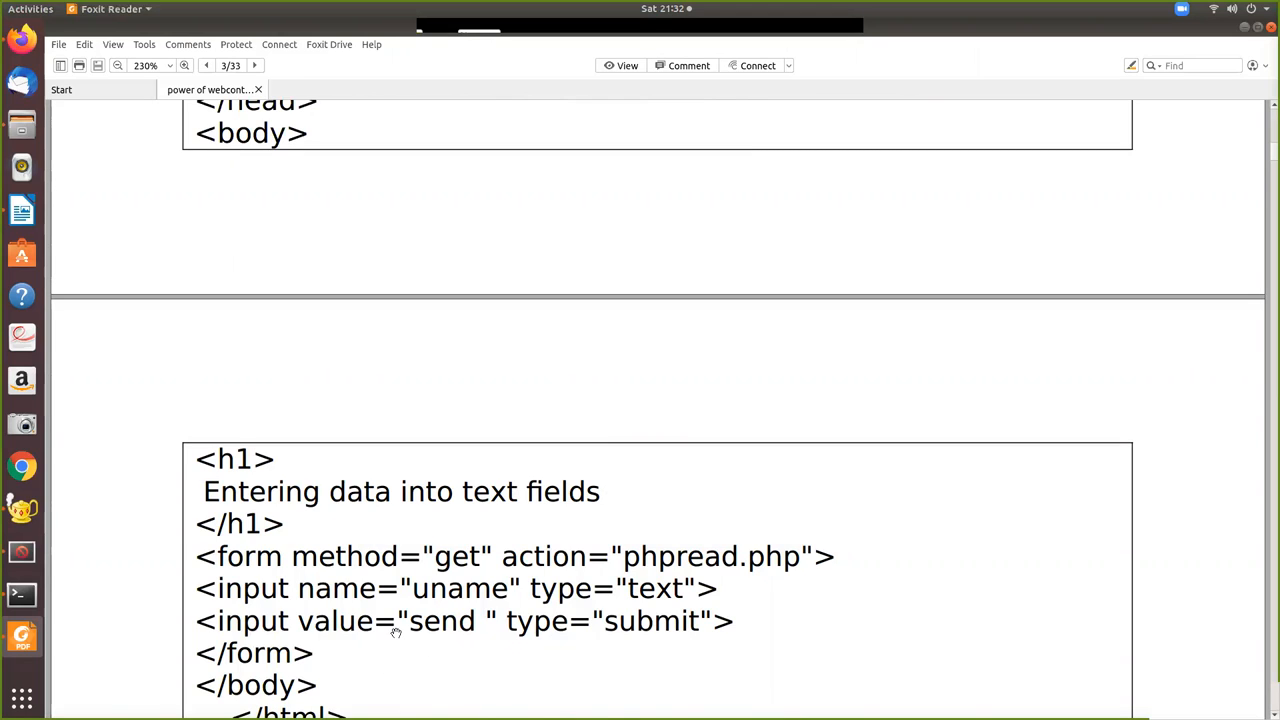
scroll(down, 3)
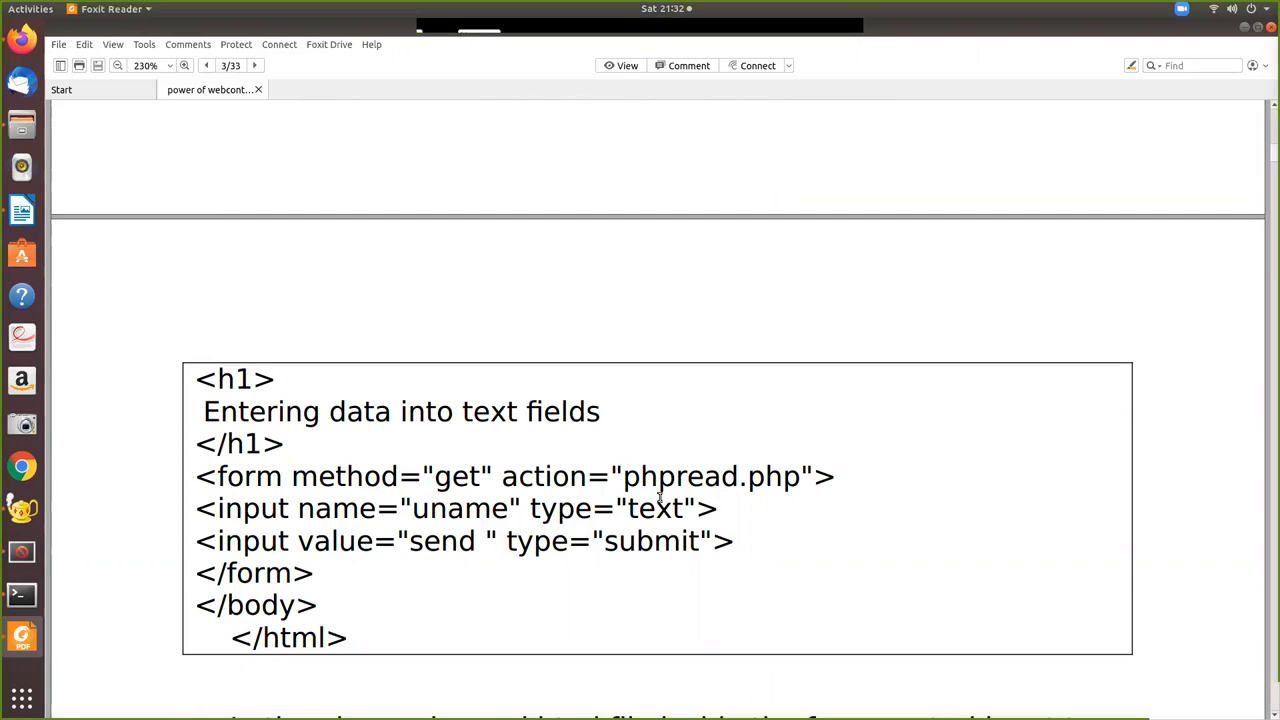
mouse_move(287, 548)
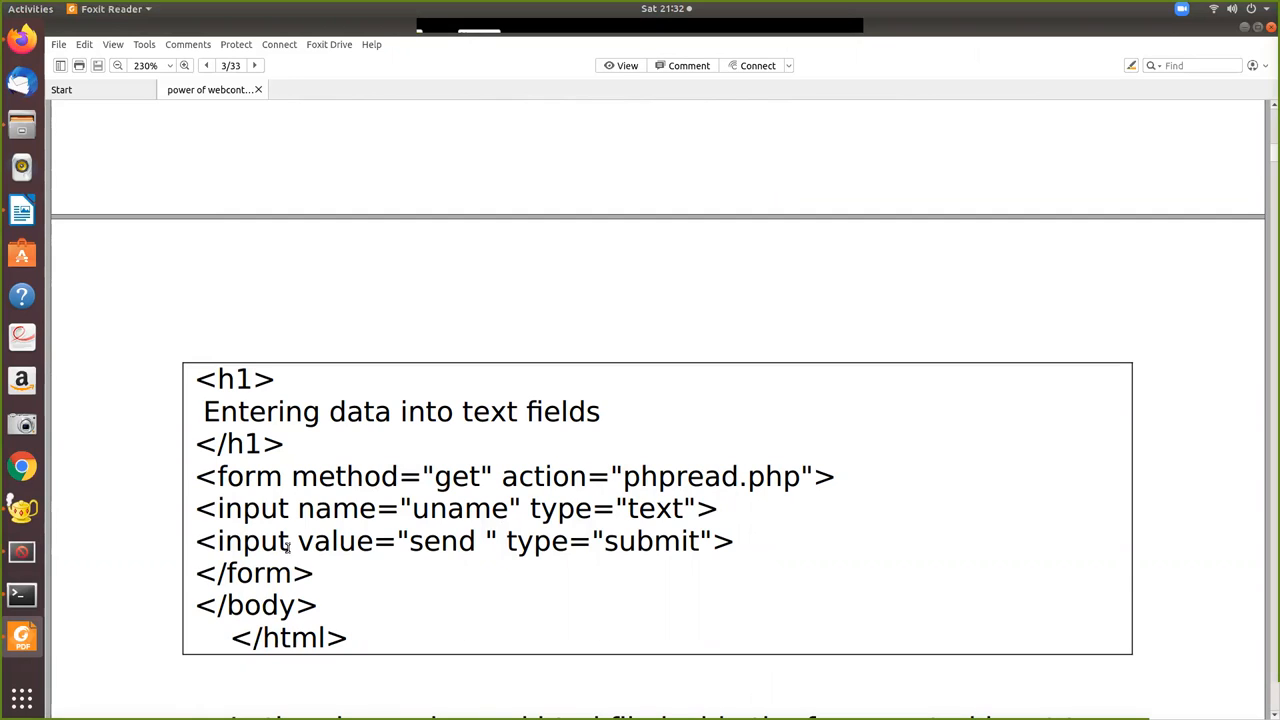
scroll(down, 3)
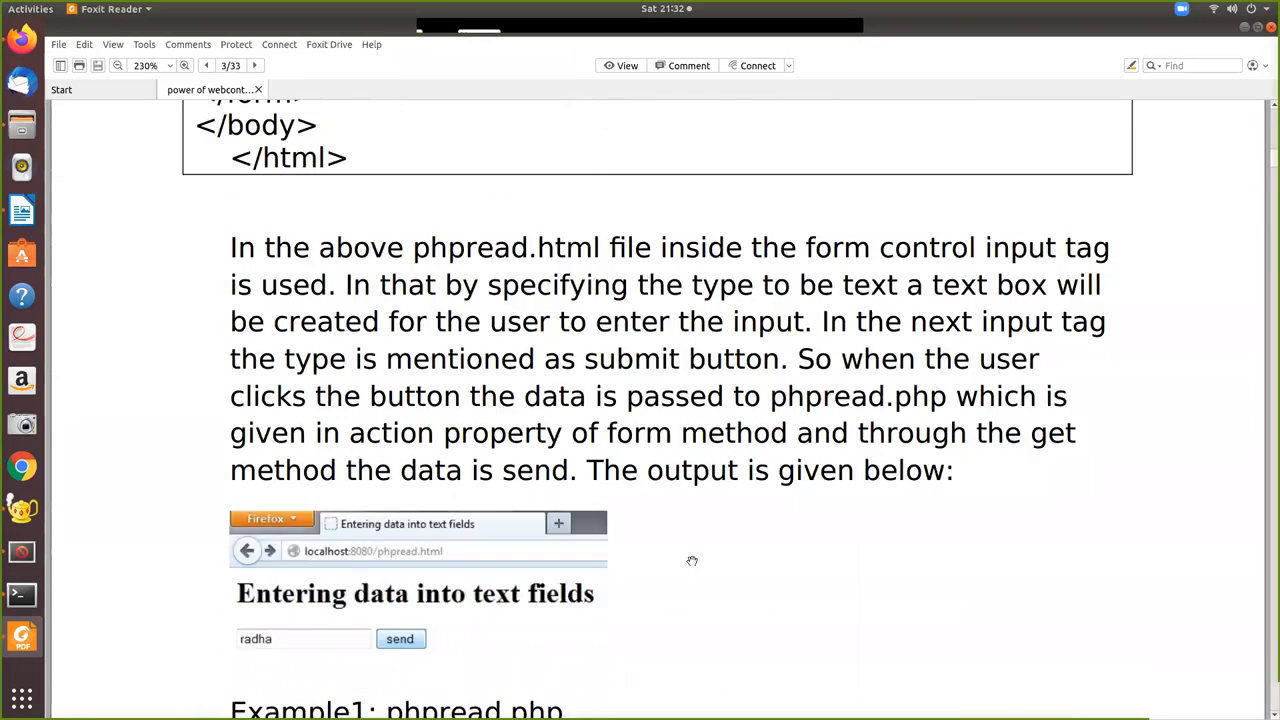
scroll(down, 3)
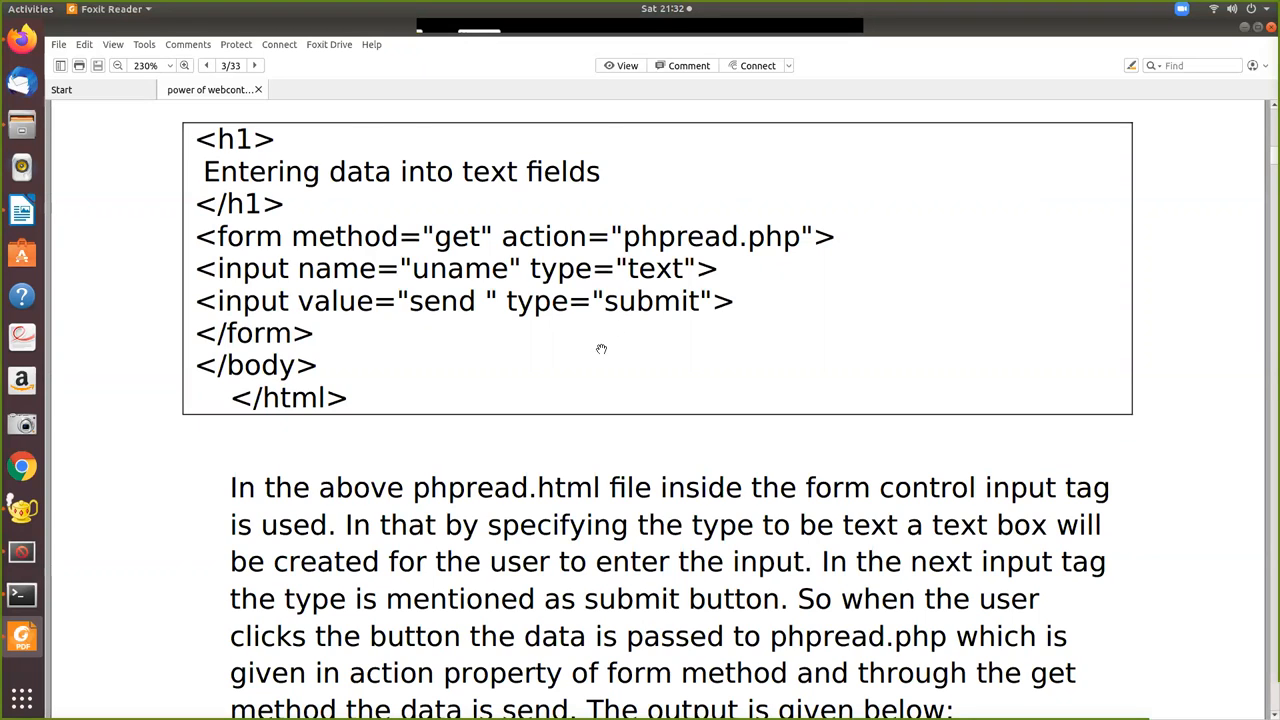
Scroll on to the form's explanation paragraph and the top of the Firefox output screenshot
scroll(down, 3)
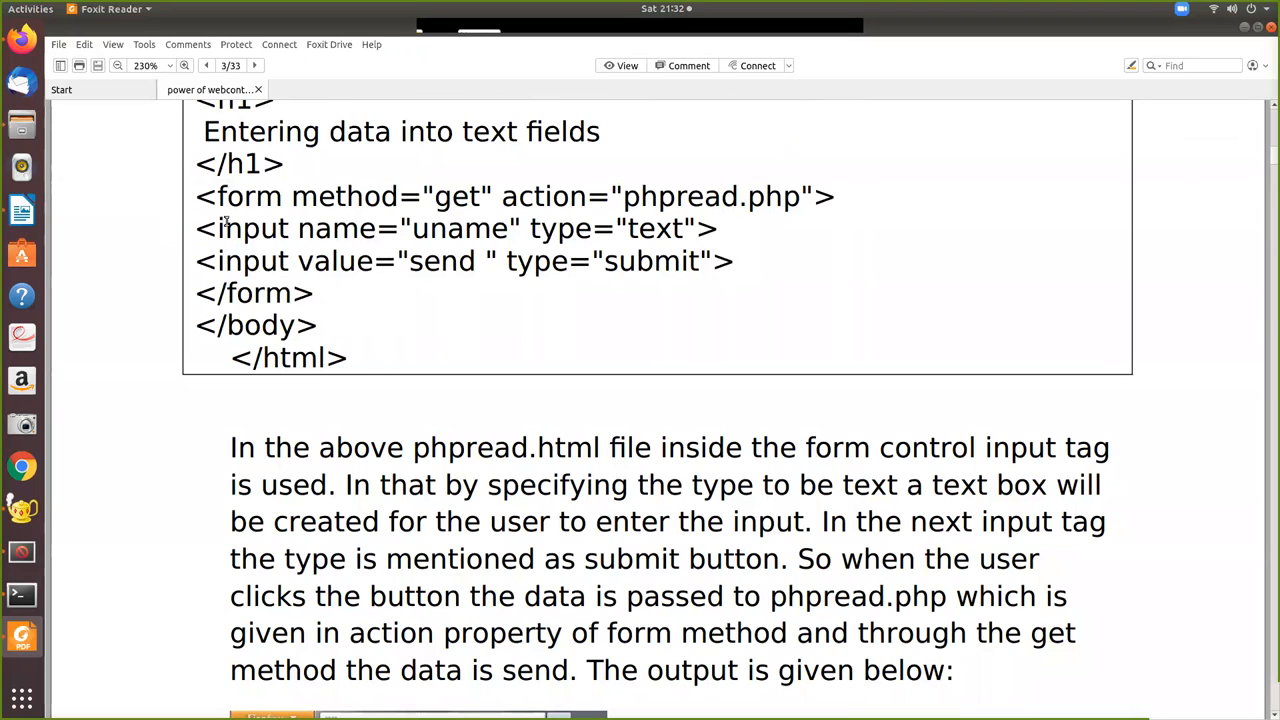
mouse_move(293, 240)
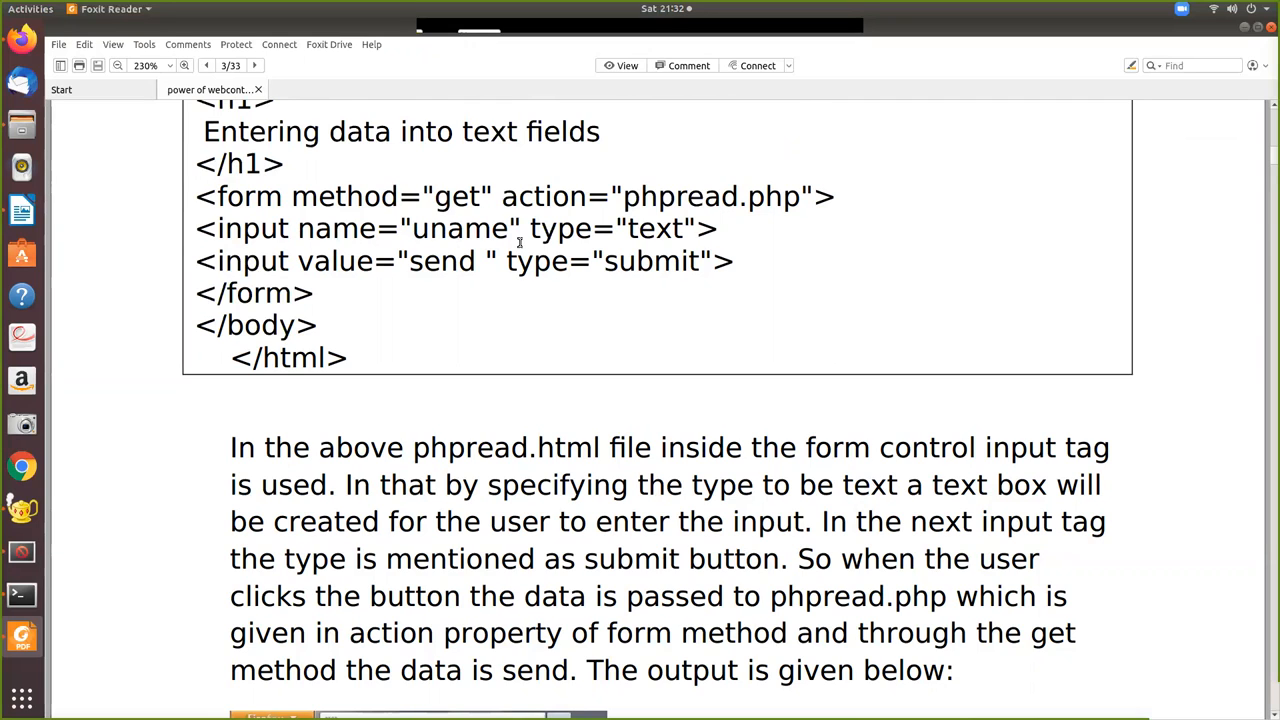
scroll(down, 3)
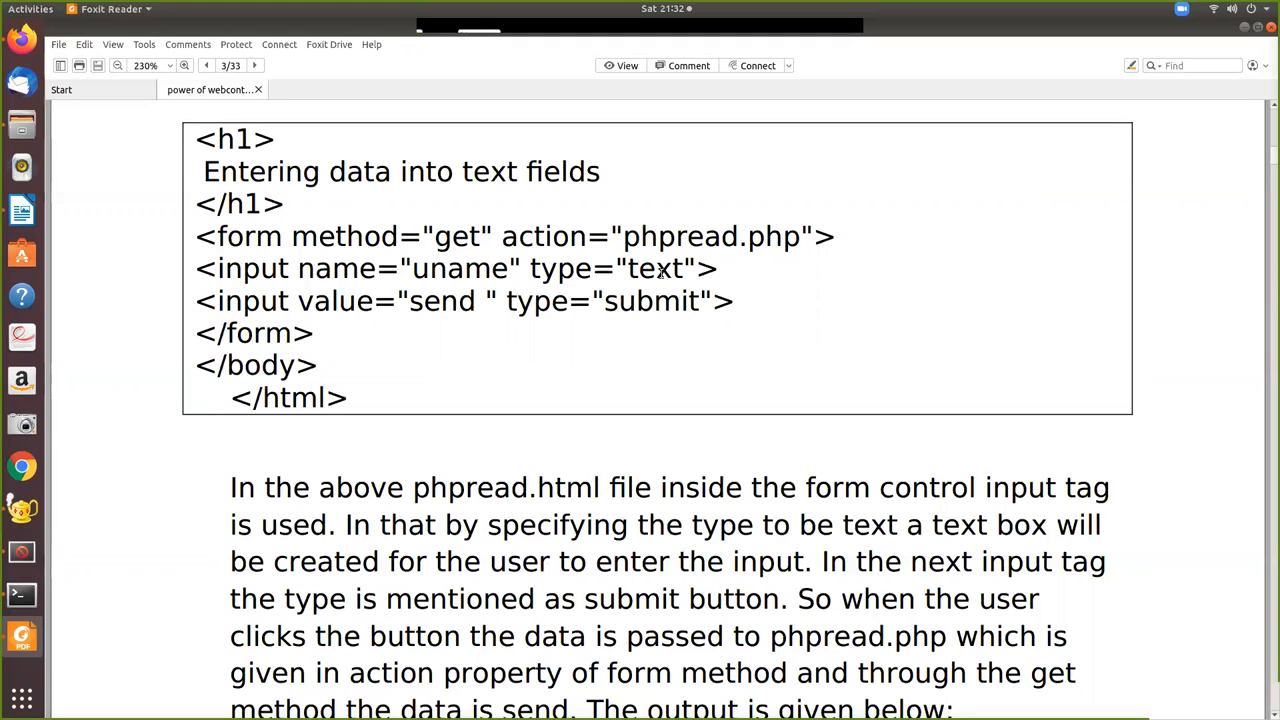
scroll(down, 3)
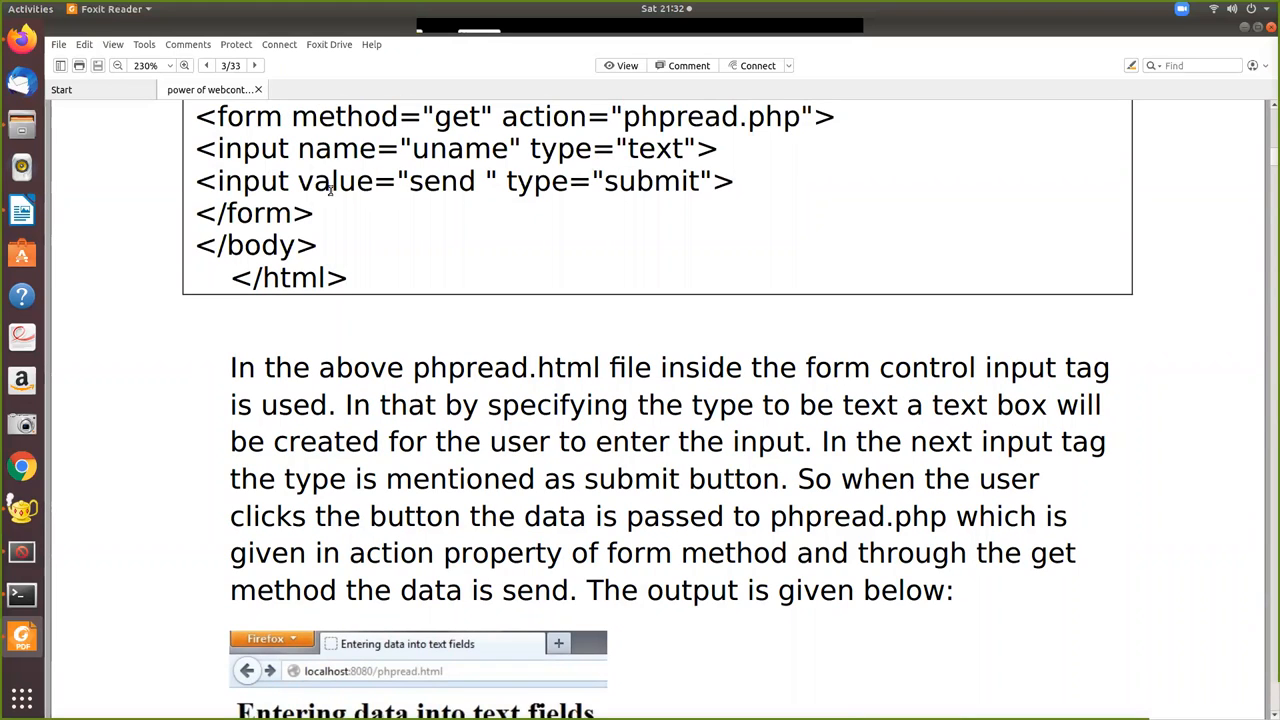
scroll(down, 3)
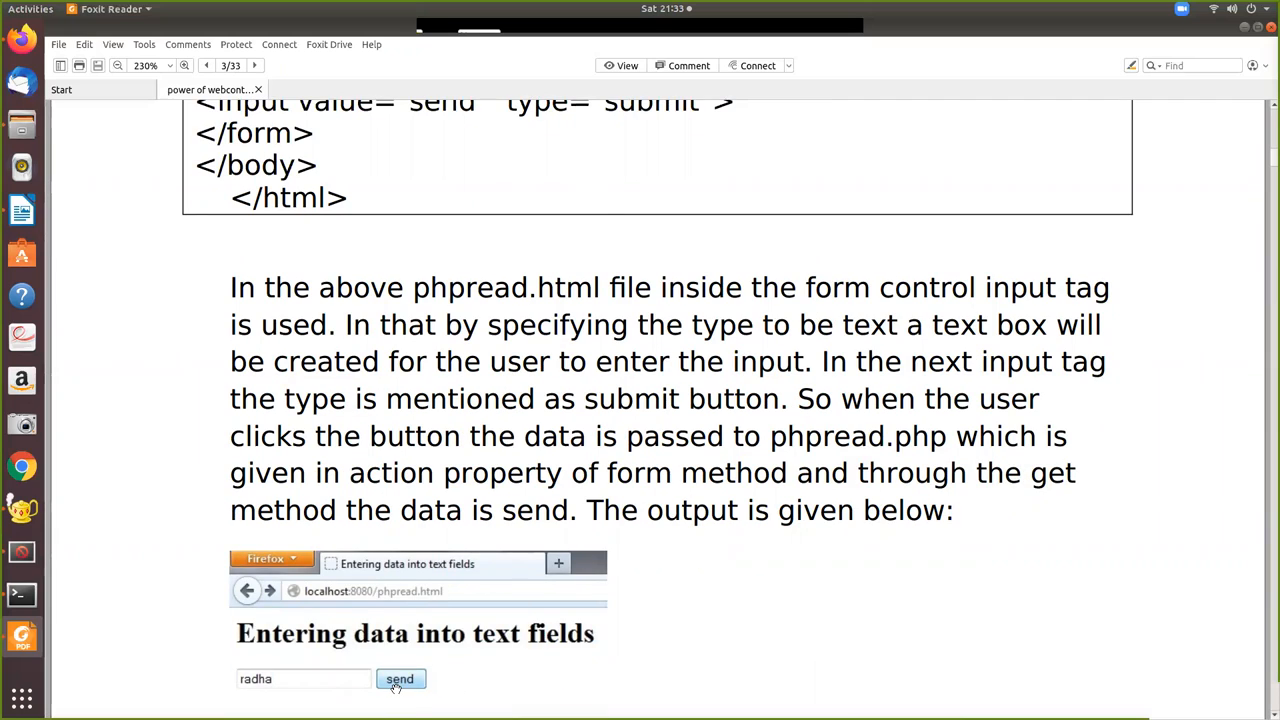
mouse_move(340, 667)
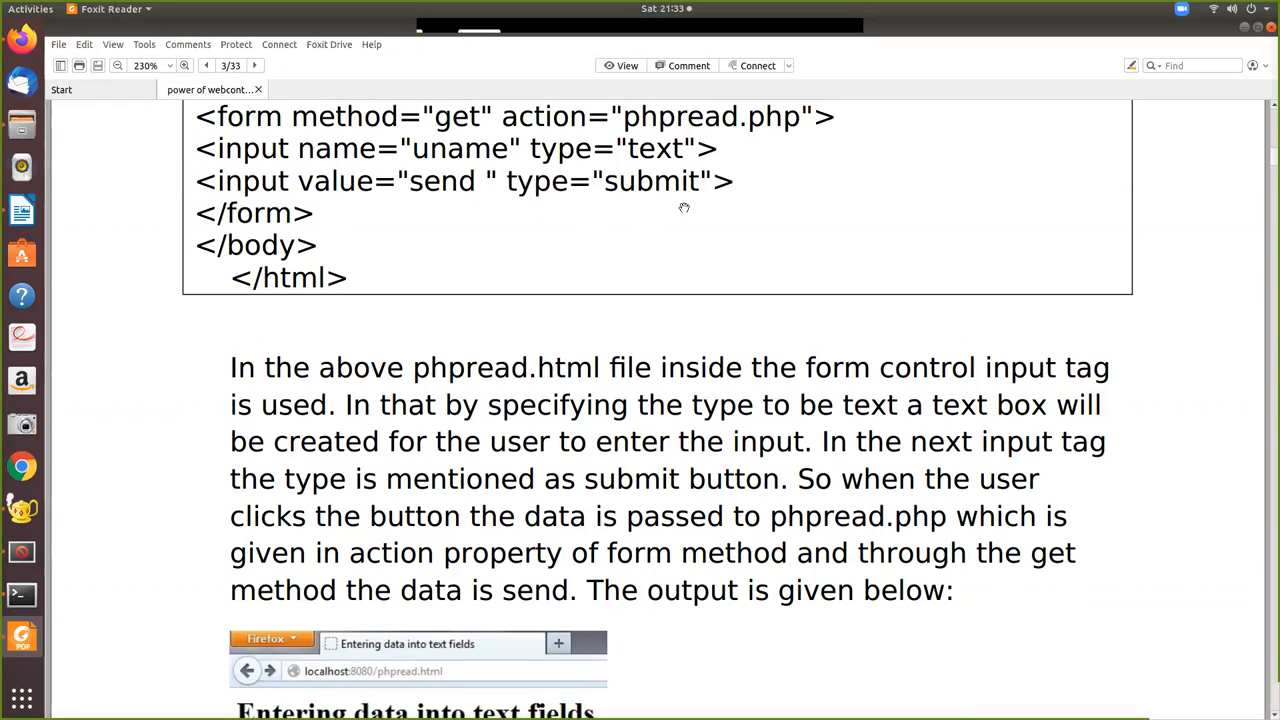
scroll(down, 3)
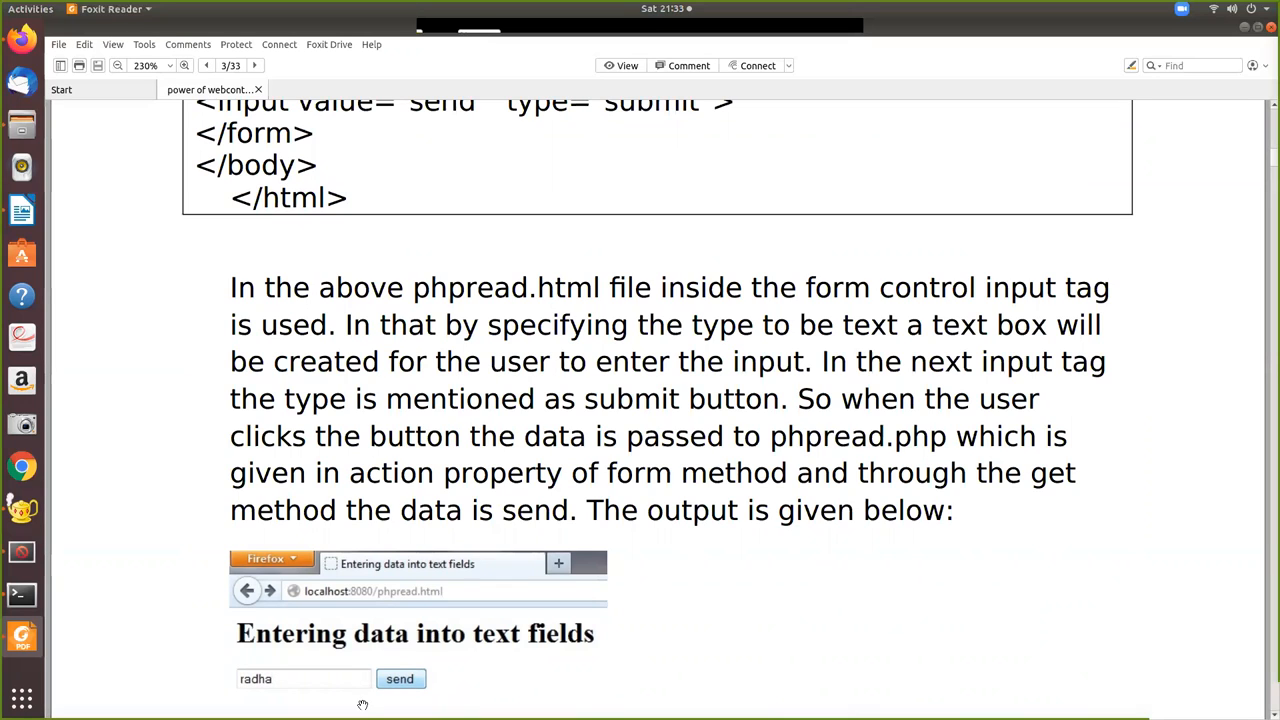
mouse_move(500, 668)
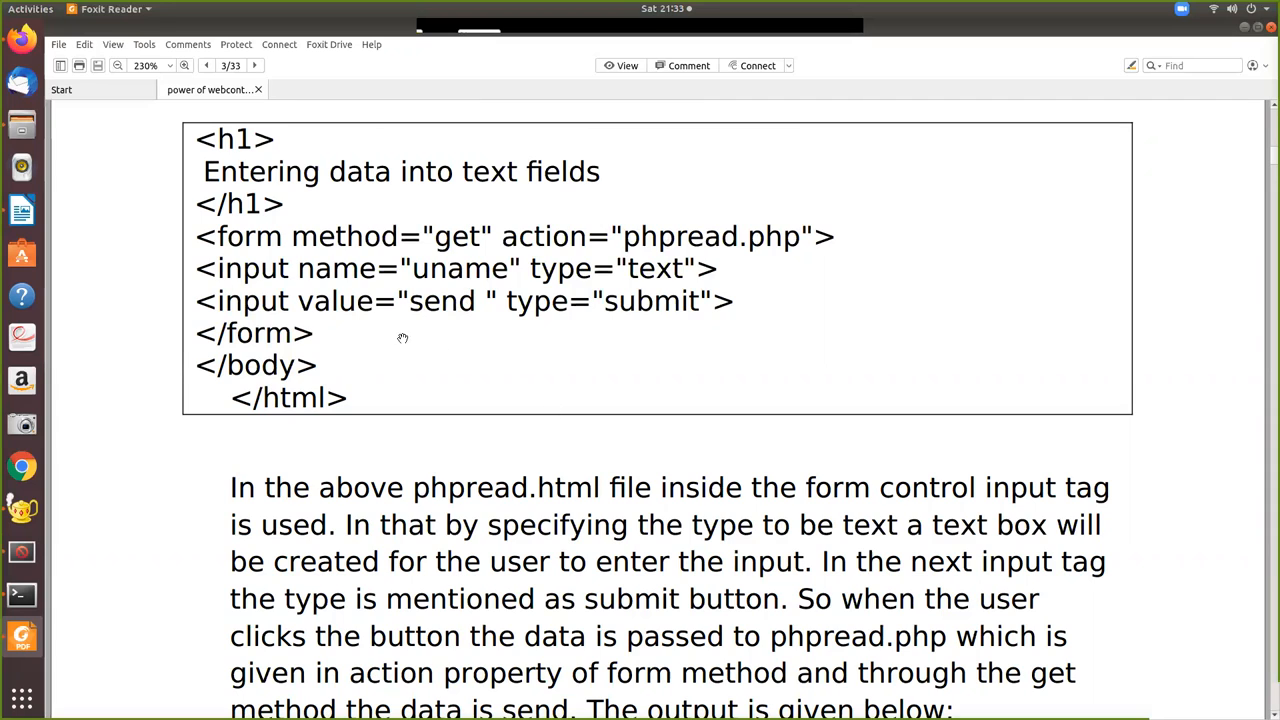
scroll(down, 3)
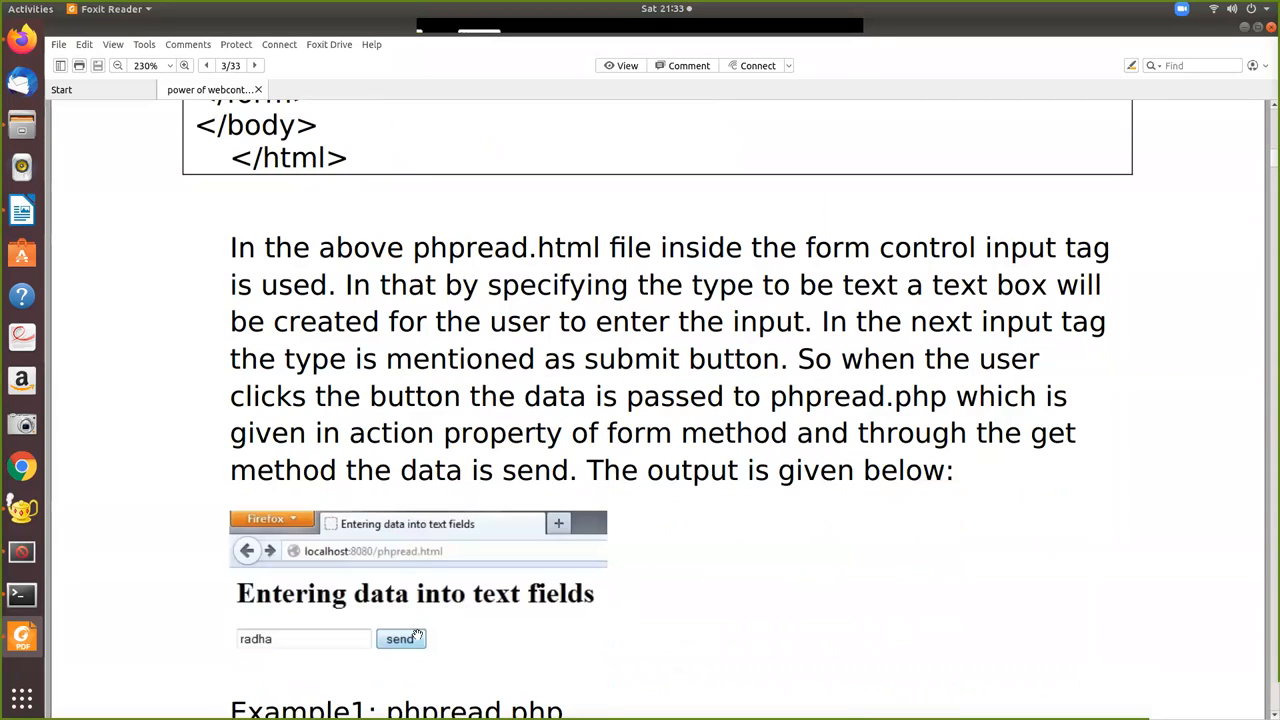
mouse_move(401, 650)
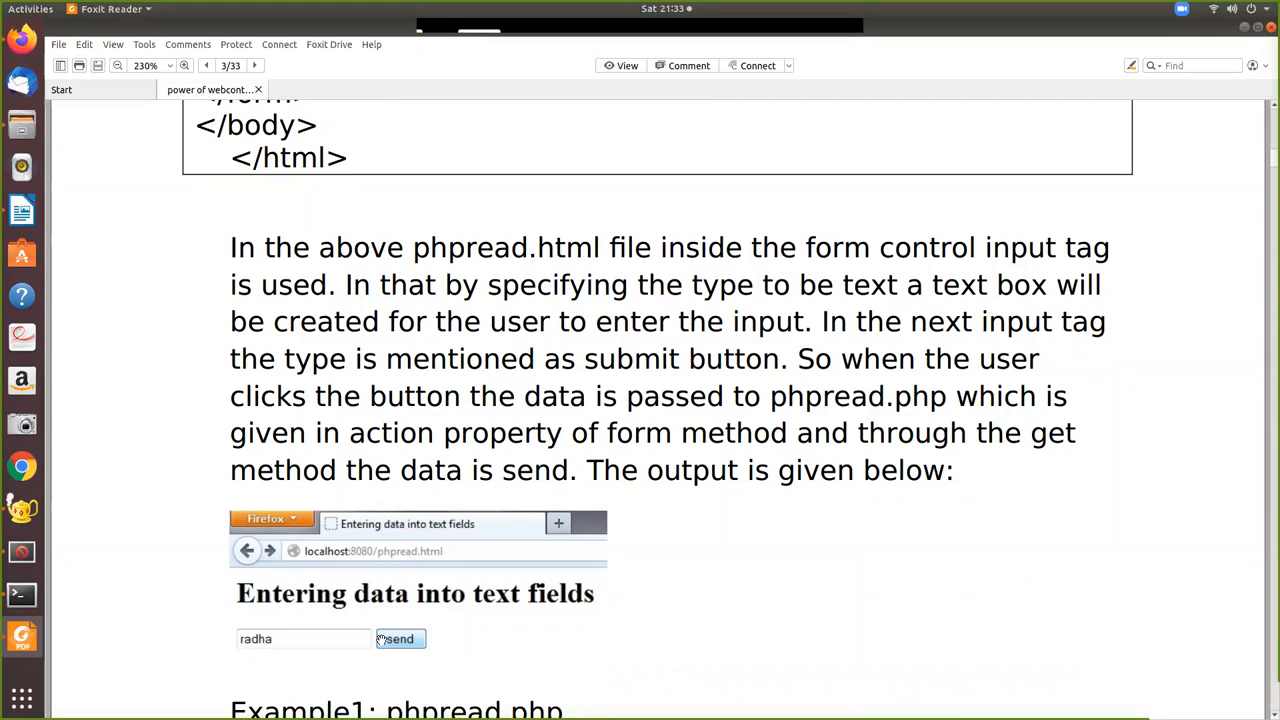
scroll(down, 3)
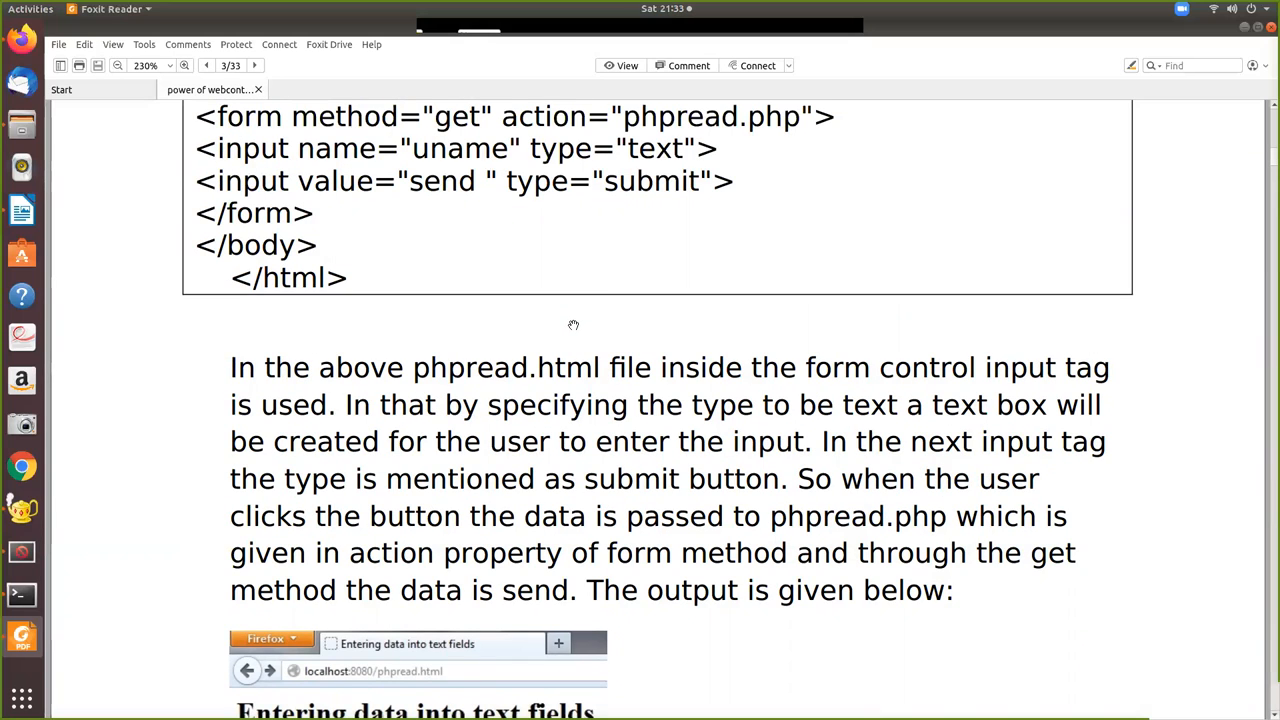
mouse_move(587, 261)
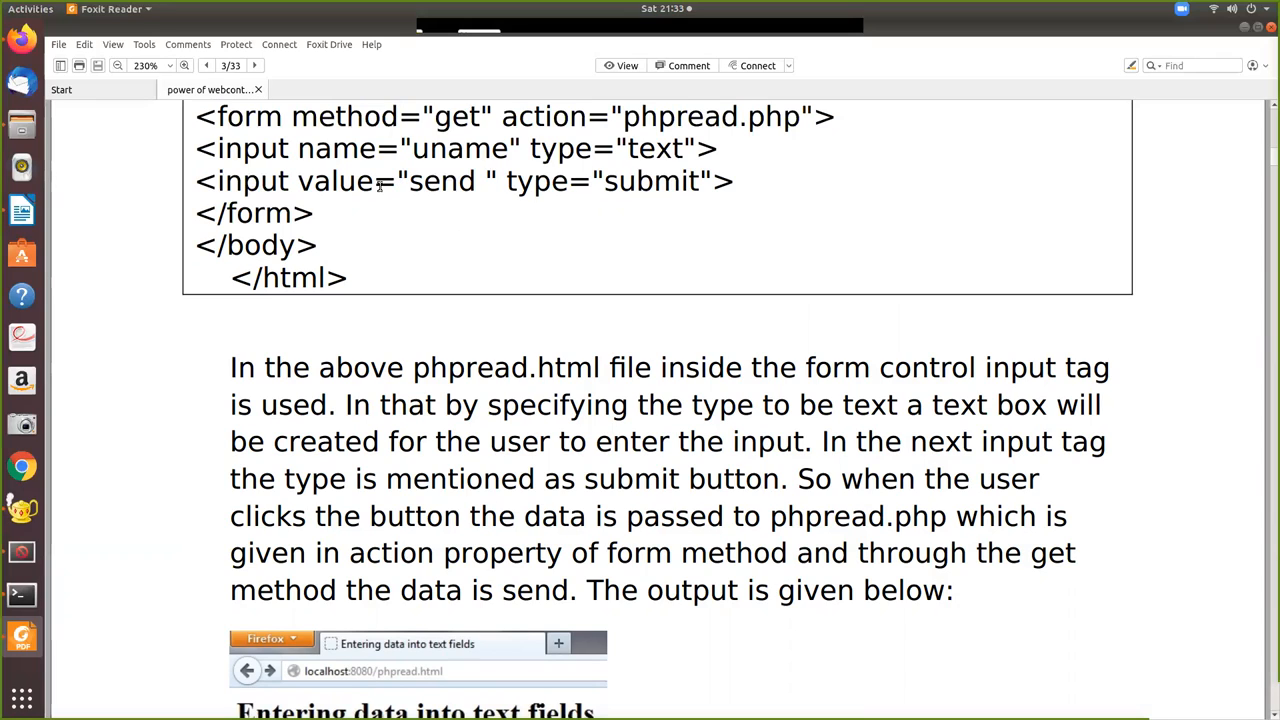
mouse_move(553, 293)
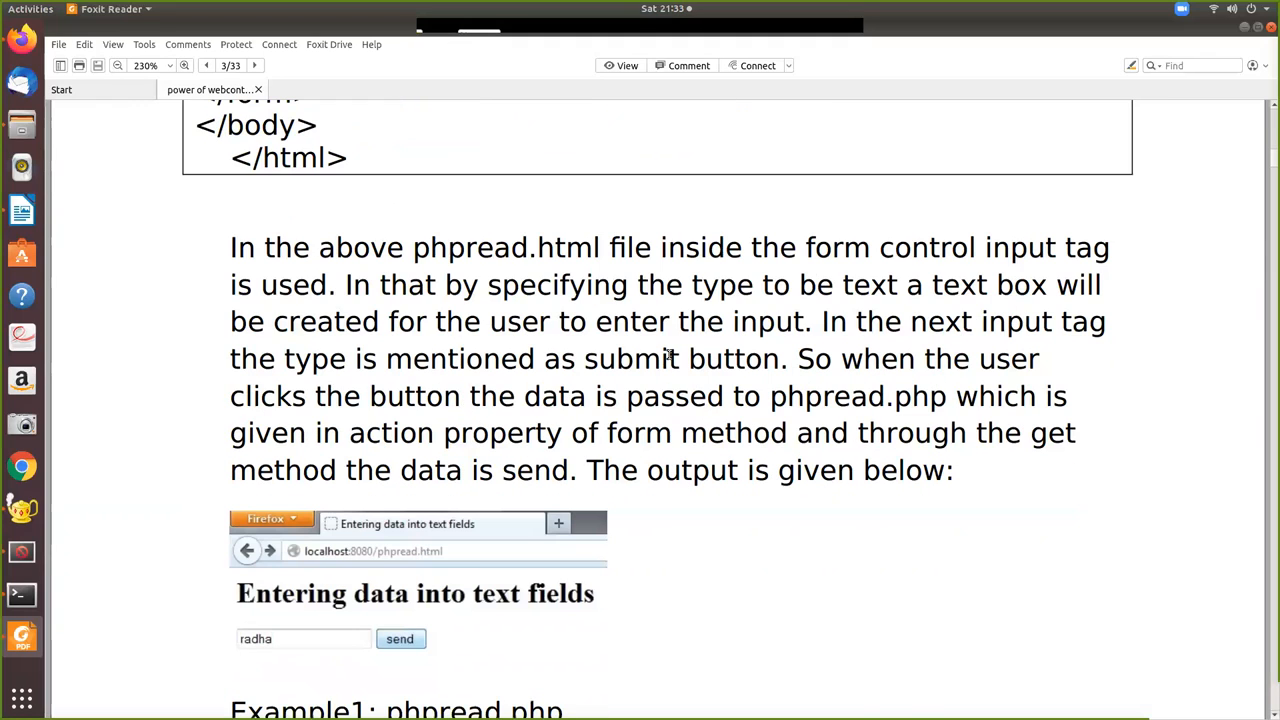
Scroll past the full output screenshot to the start of the Example1: phpread.php code box
scroll(down, 3)
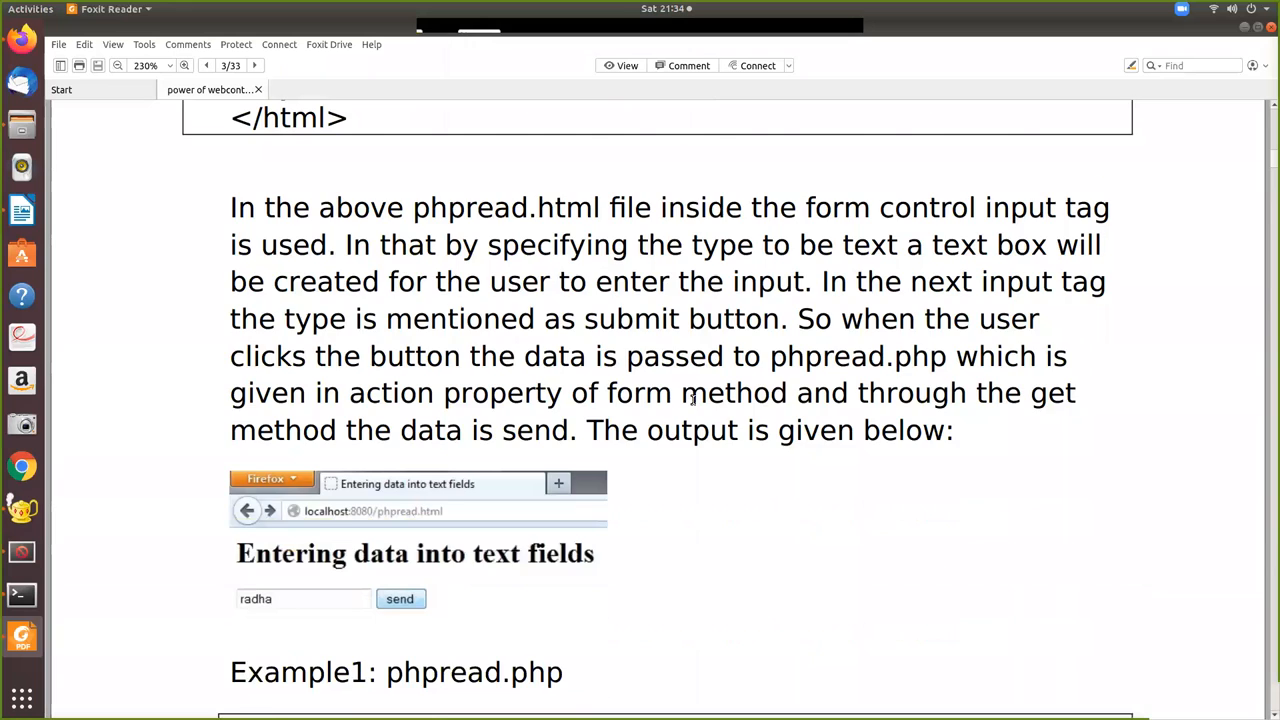
scroll(down, 3)
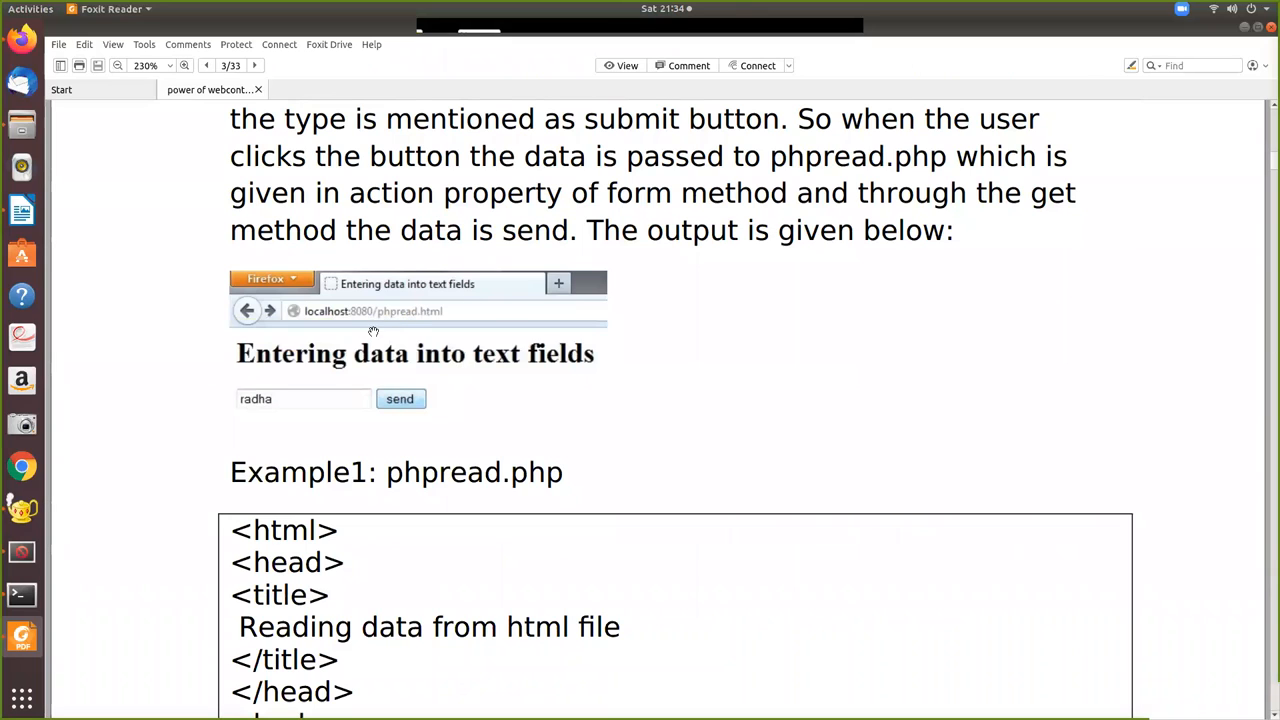
mouse_move(445, 318)
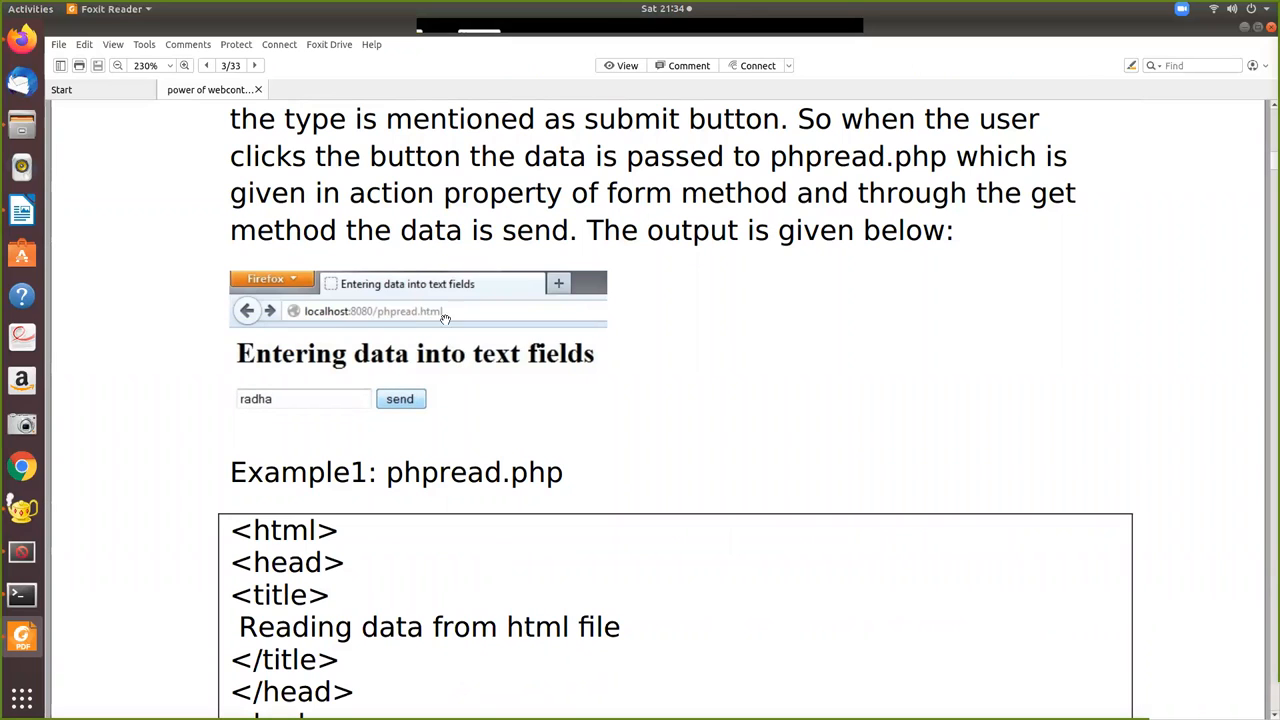
mouse_move(352, 467)
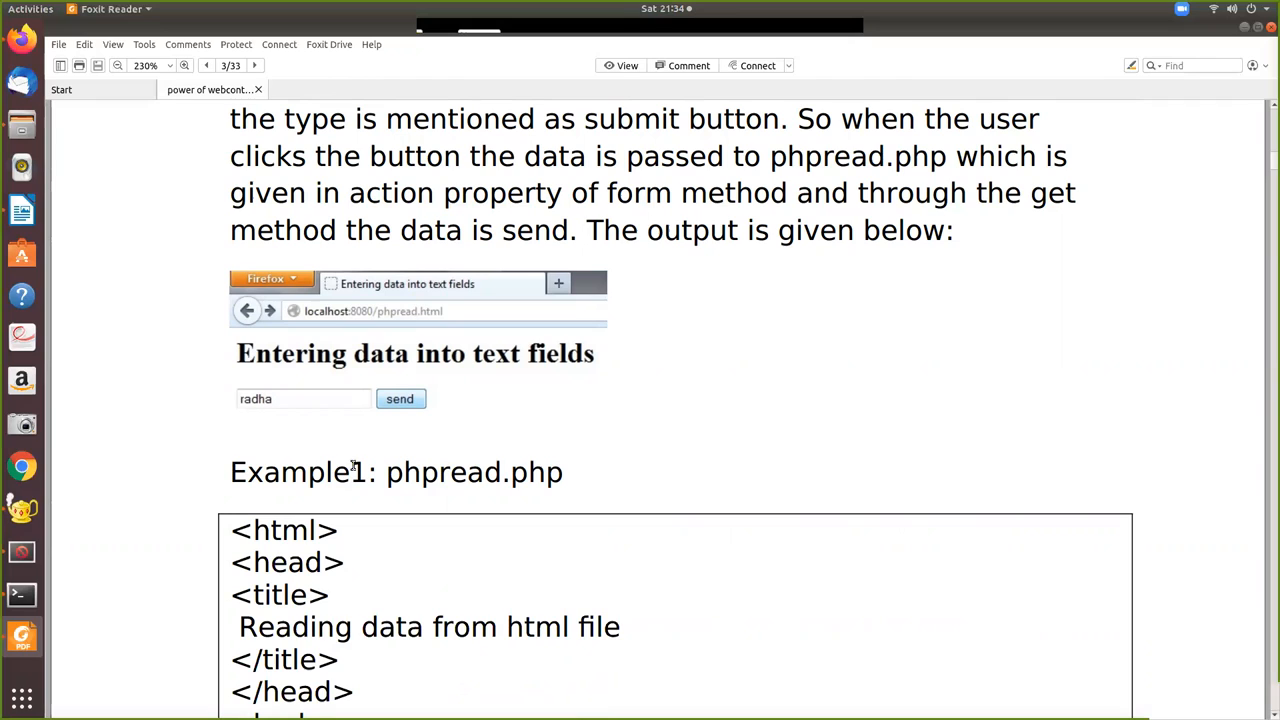
scroll(down, 3)
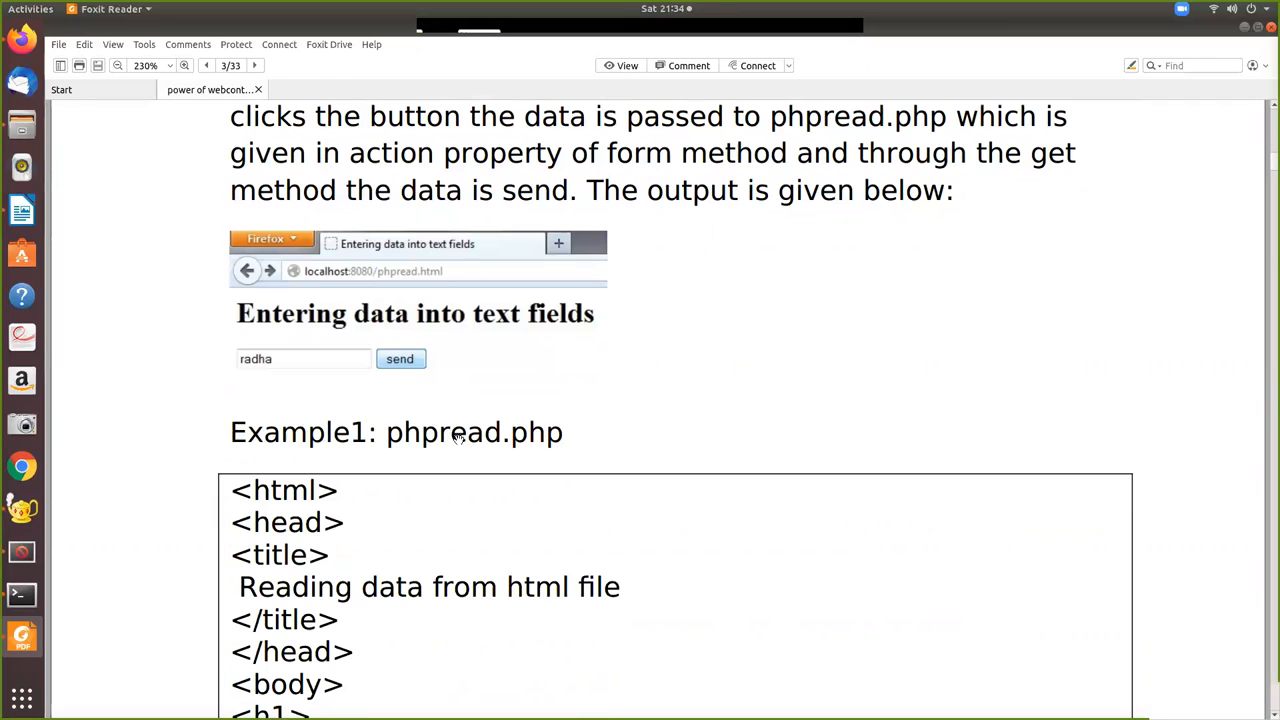
mouse_move(270, 358)
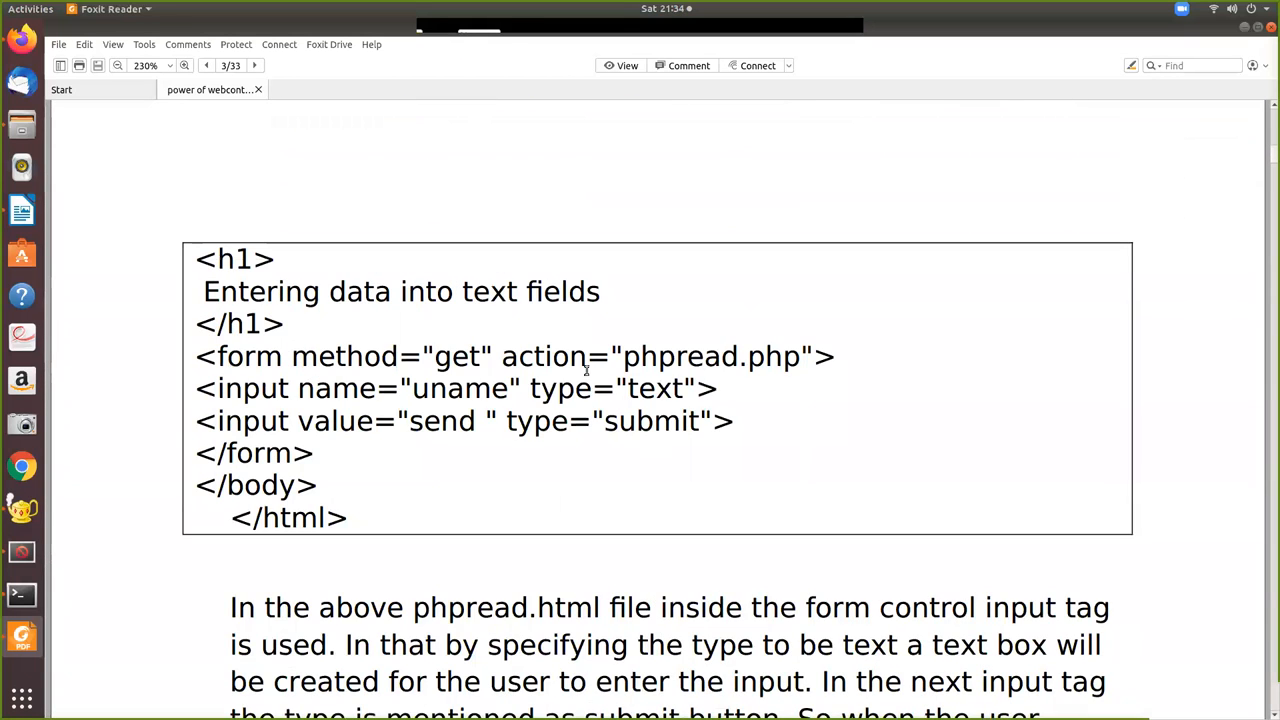
Scroll through the Example1: phpread.php listing down to its echo $_GET["uname"] line
scroll(down, 3)
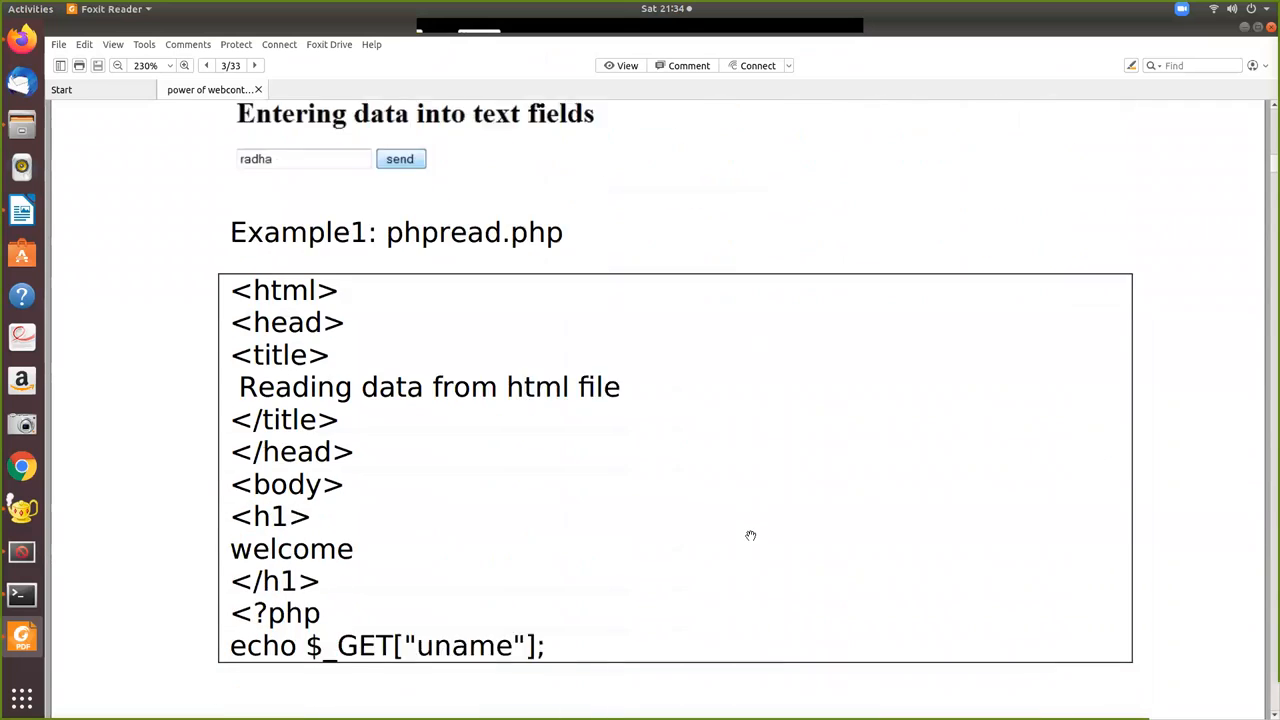
scroll(down, 3)
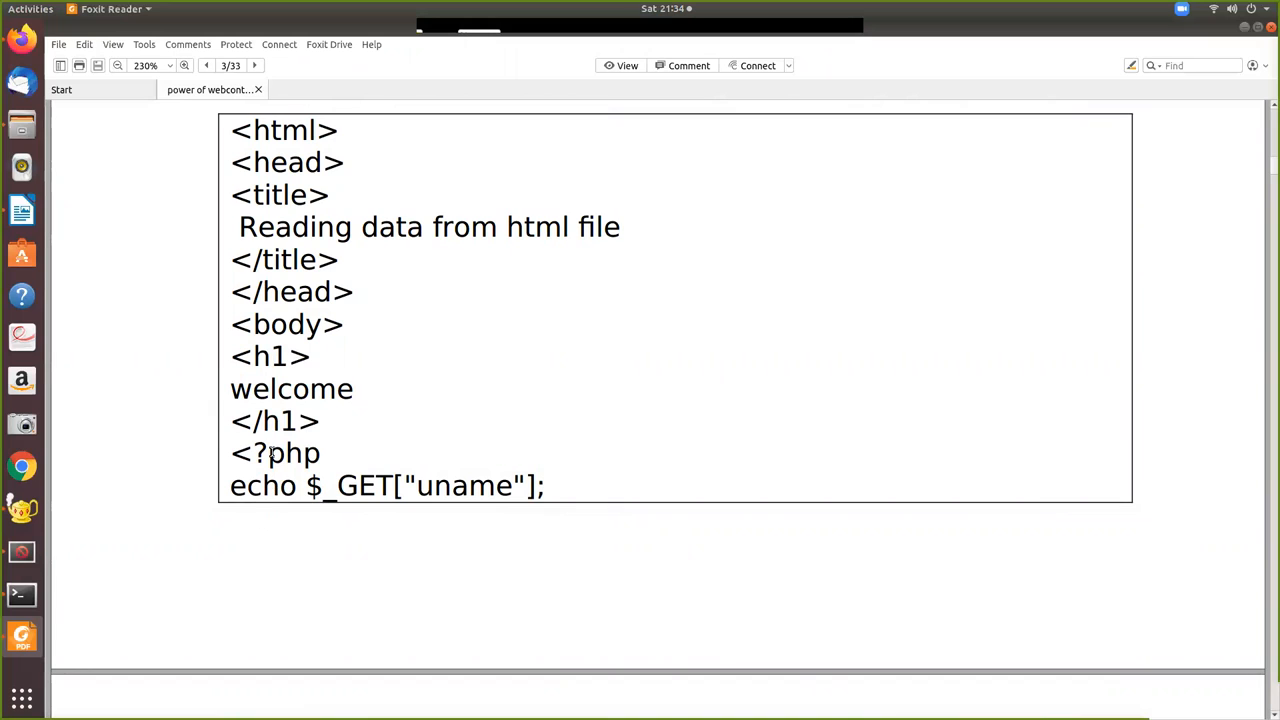
mouse_move(485, 483)
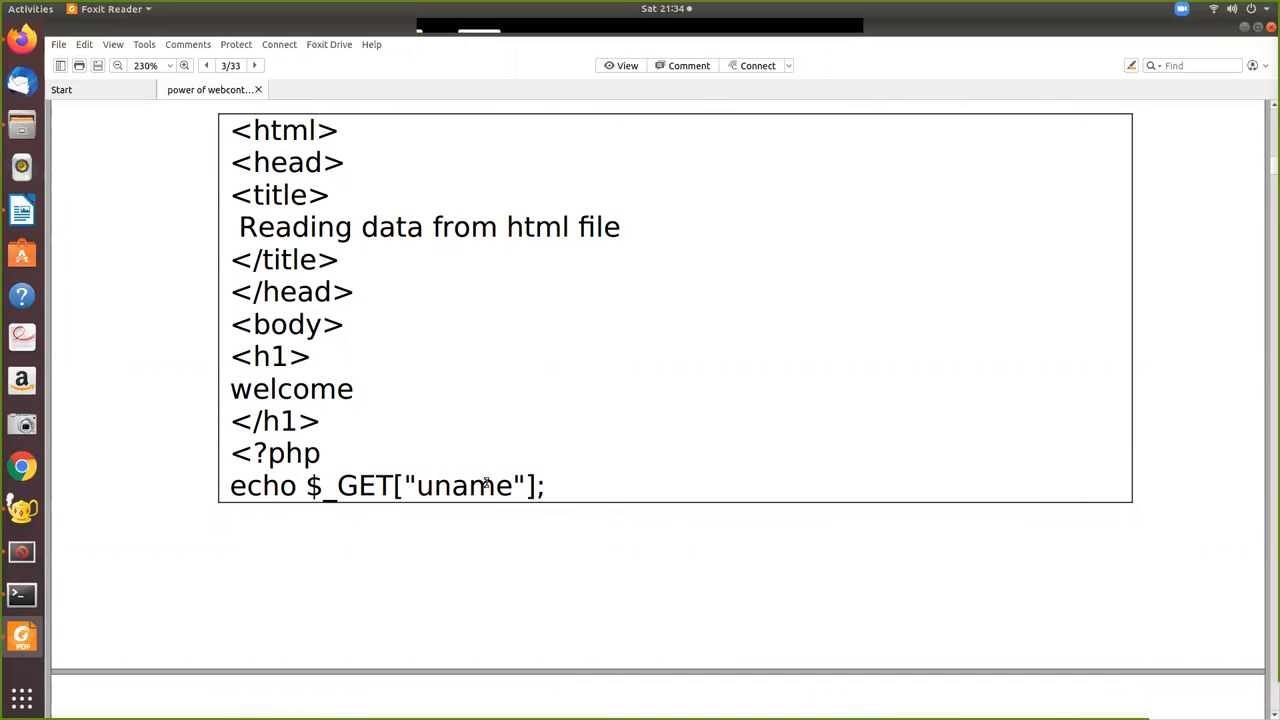
scroll(down, 3)
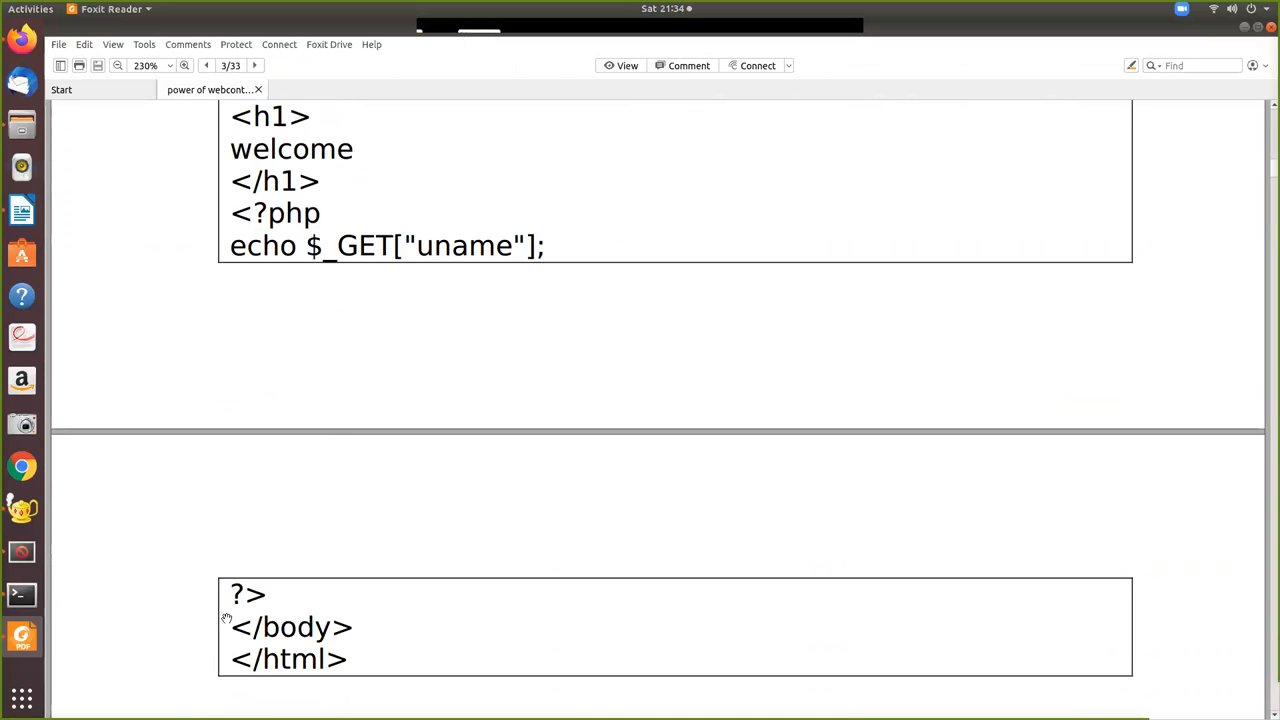
mouse_move(283, 209)
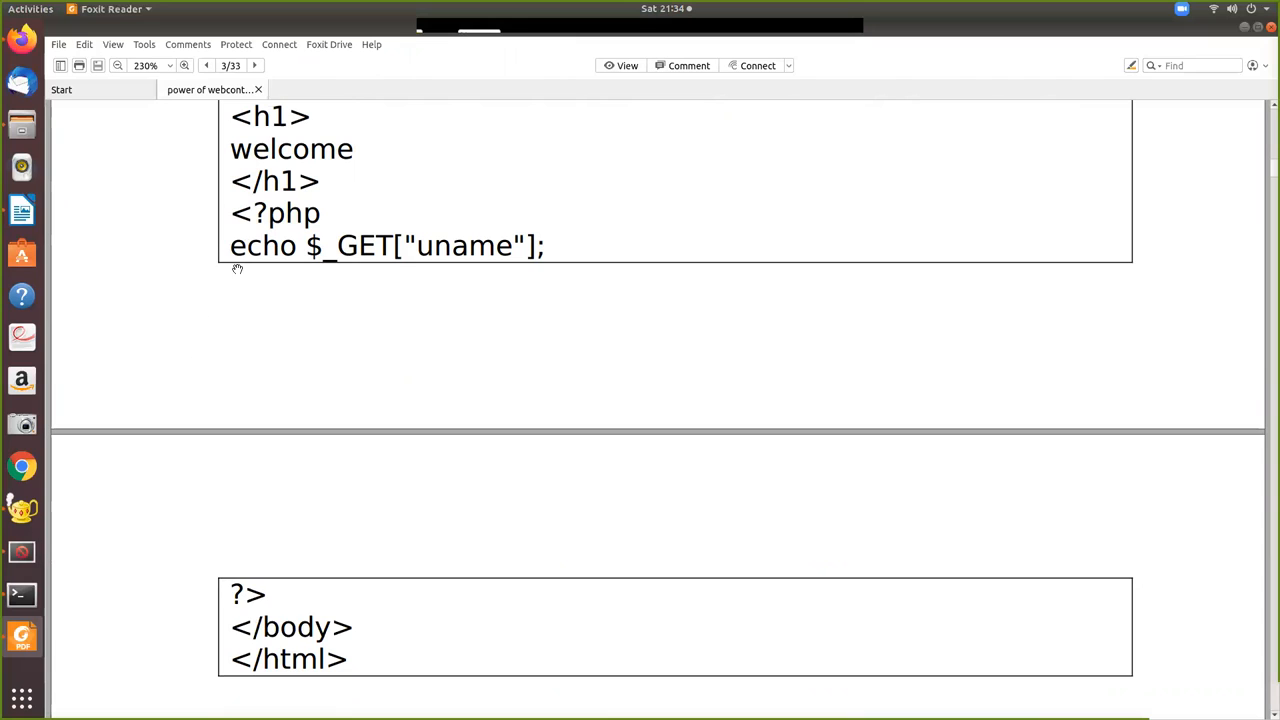
mouse_move(195, 259)
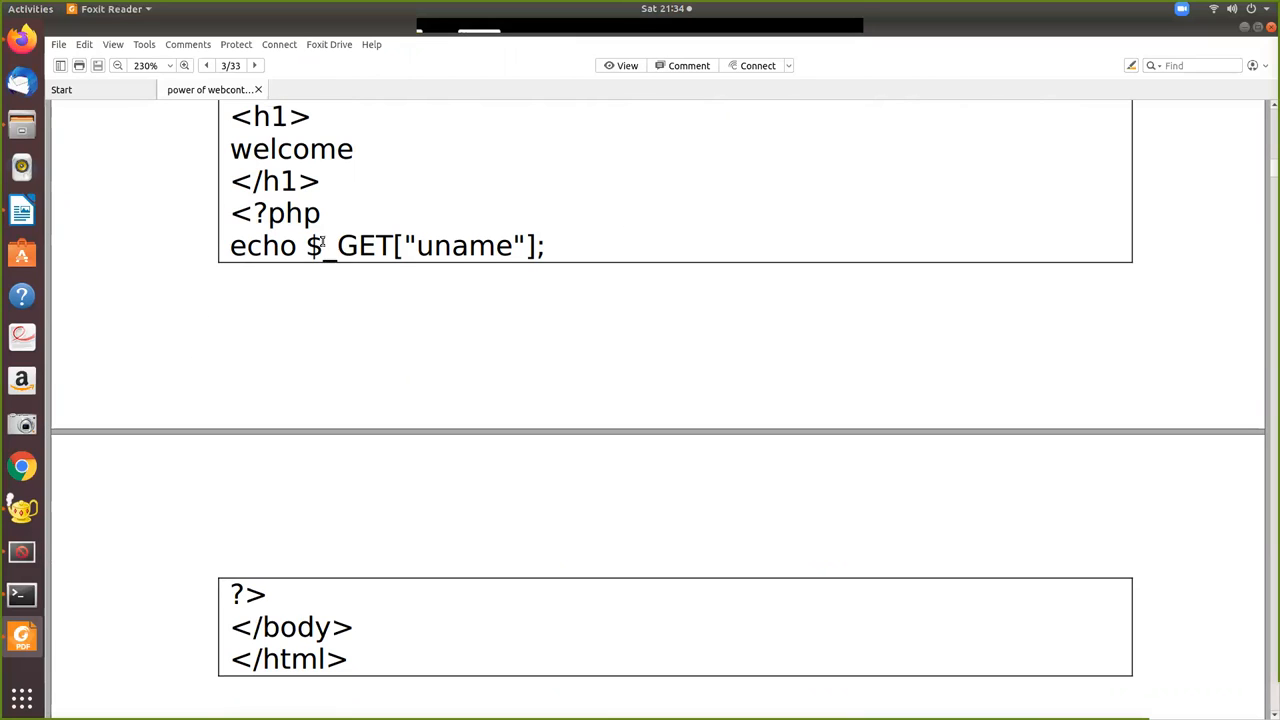
scroll(down, 3)
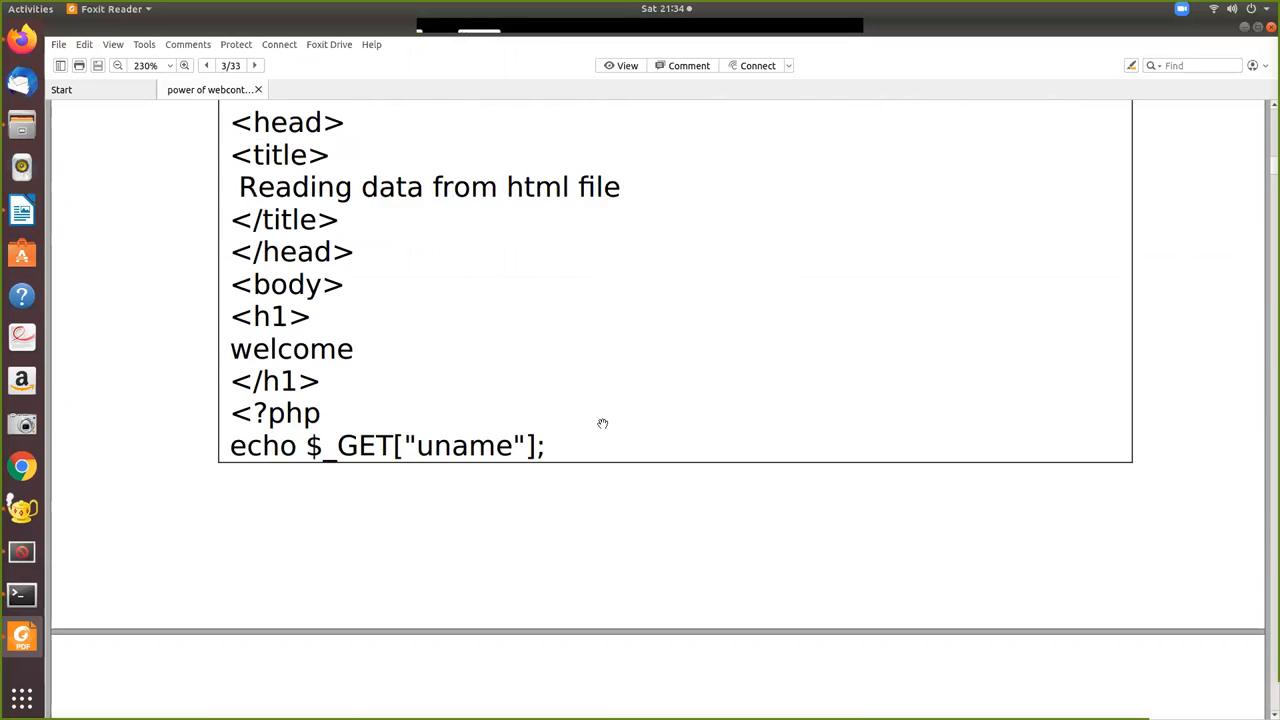
scroll(down, 3)
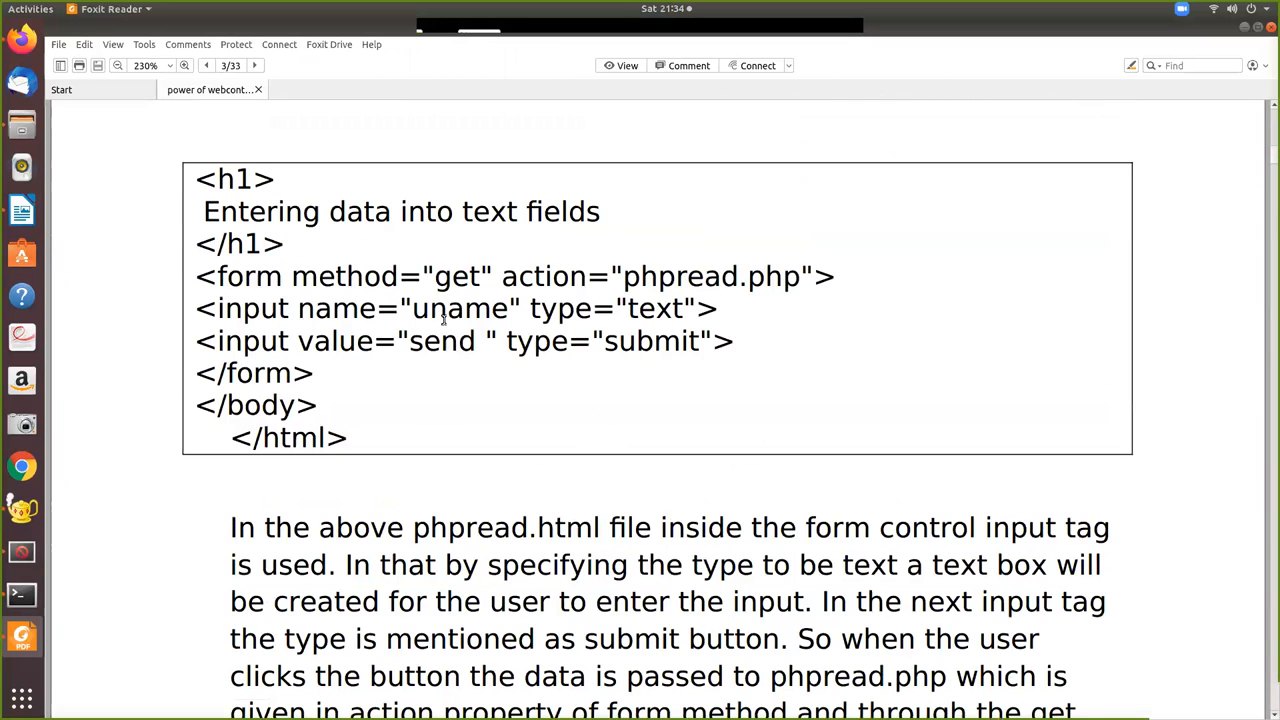
scroll(down, 3)
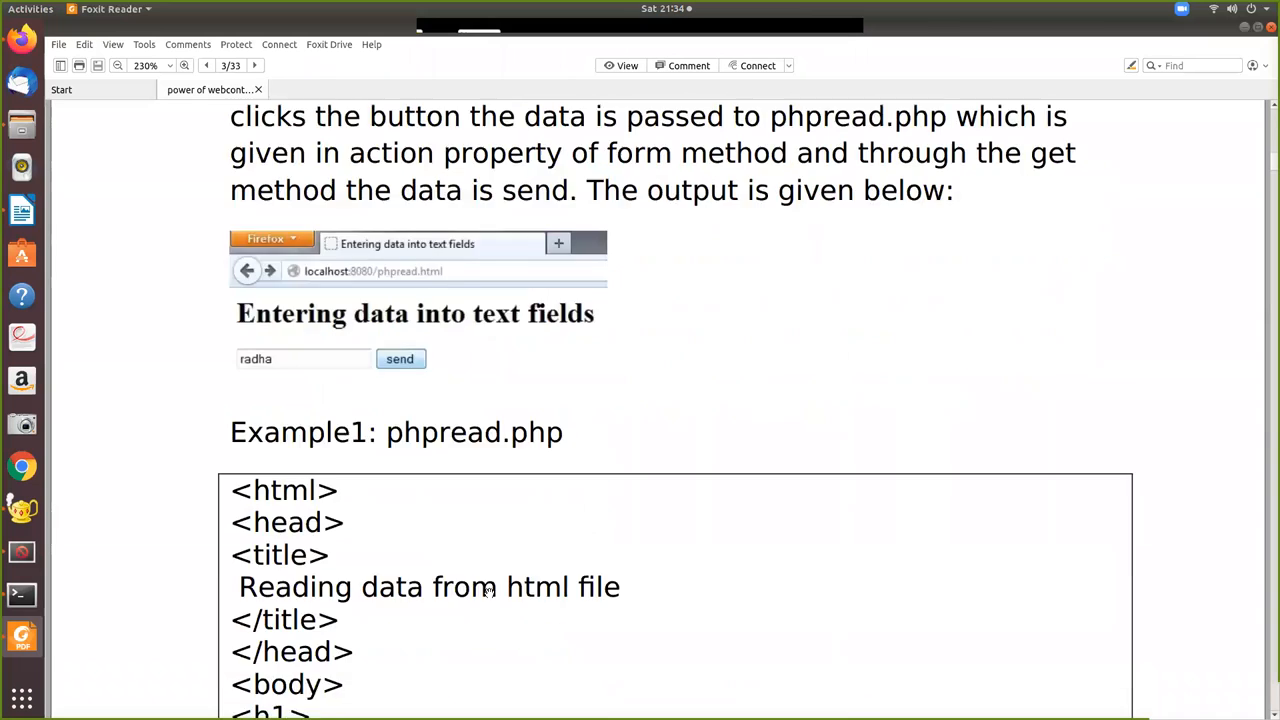
scroll(down, 3)
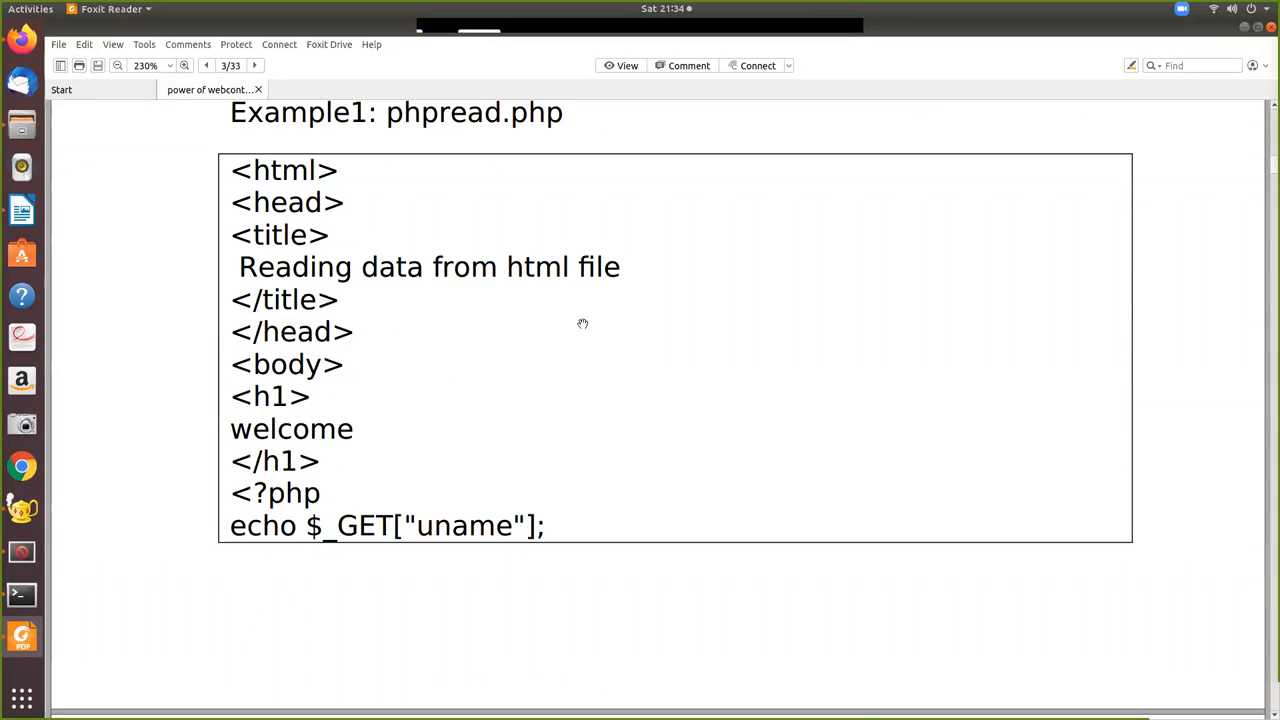
mouse_move(567, 381)
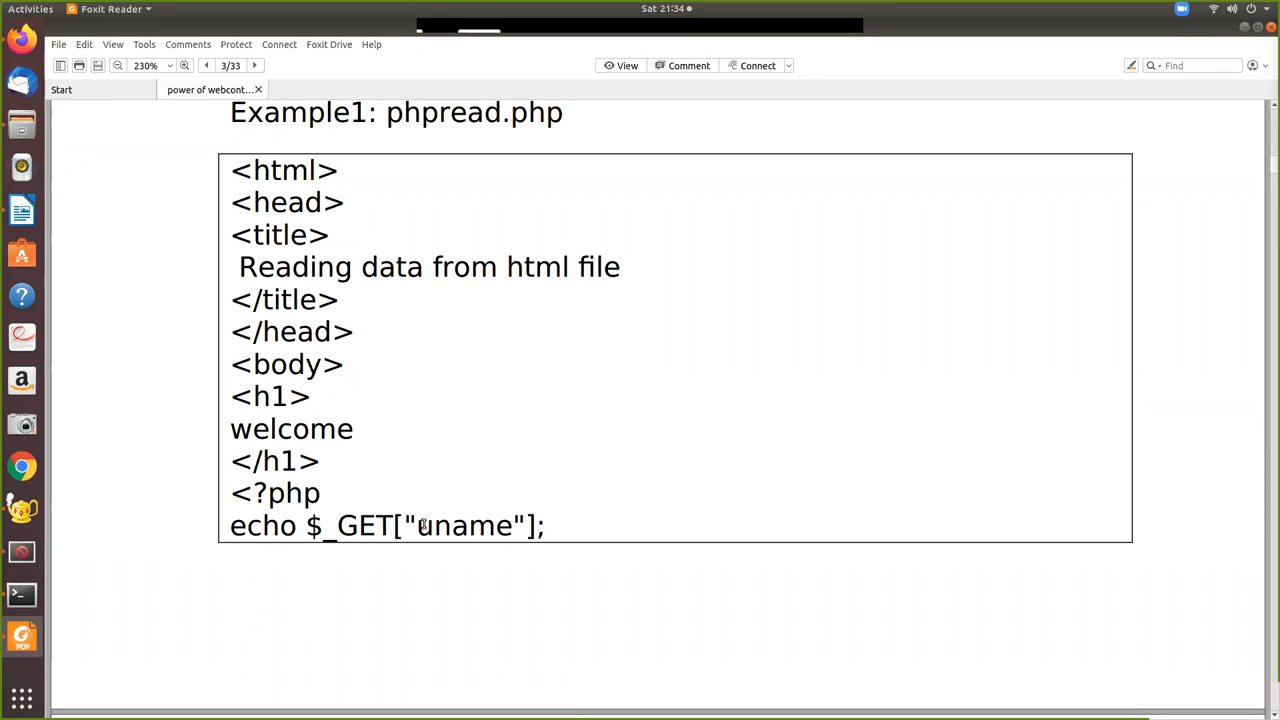
mouse_move(568, 481)
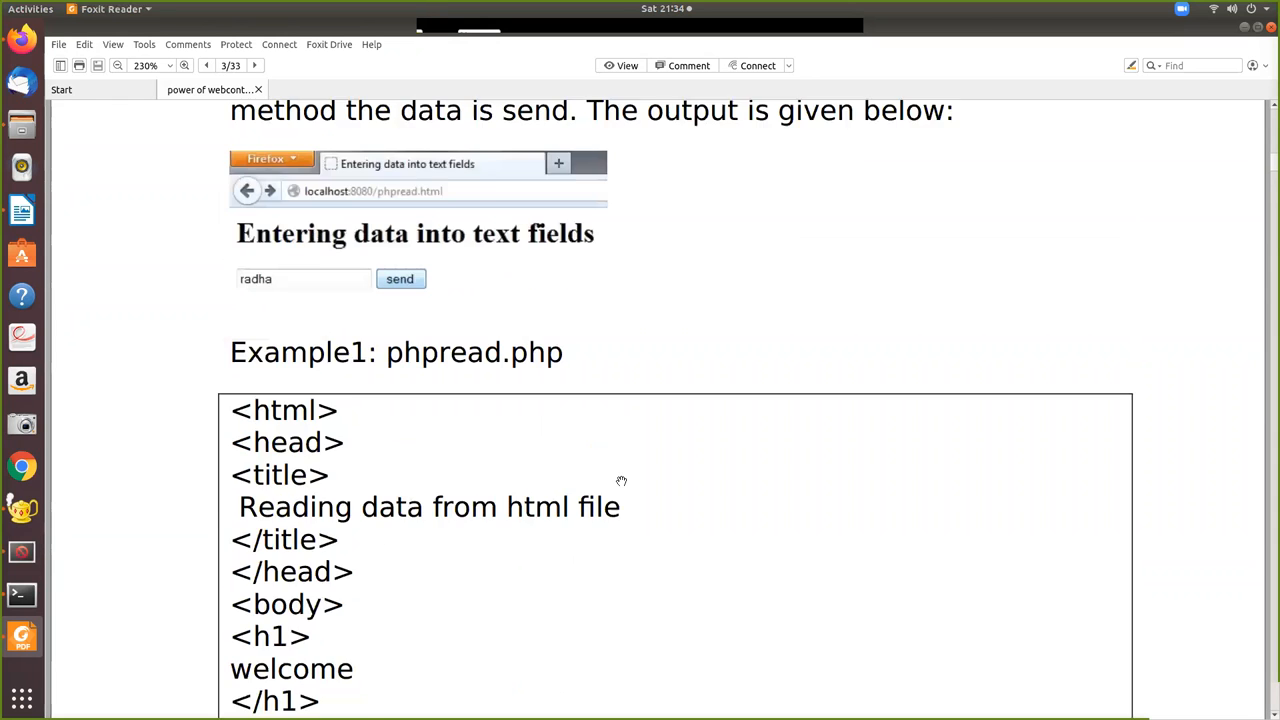
scroll(down, 3)
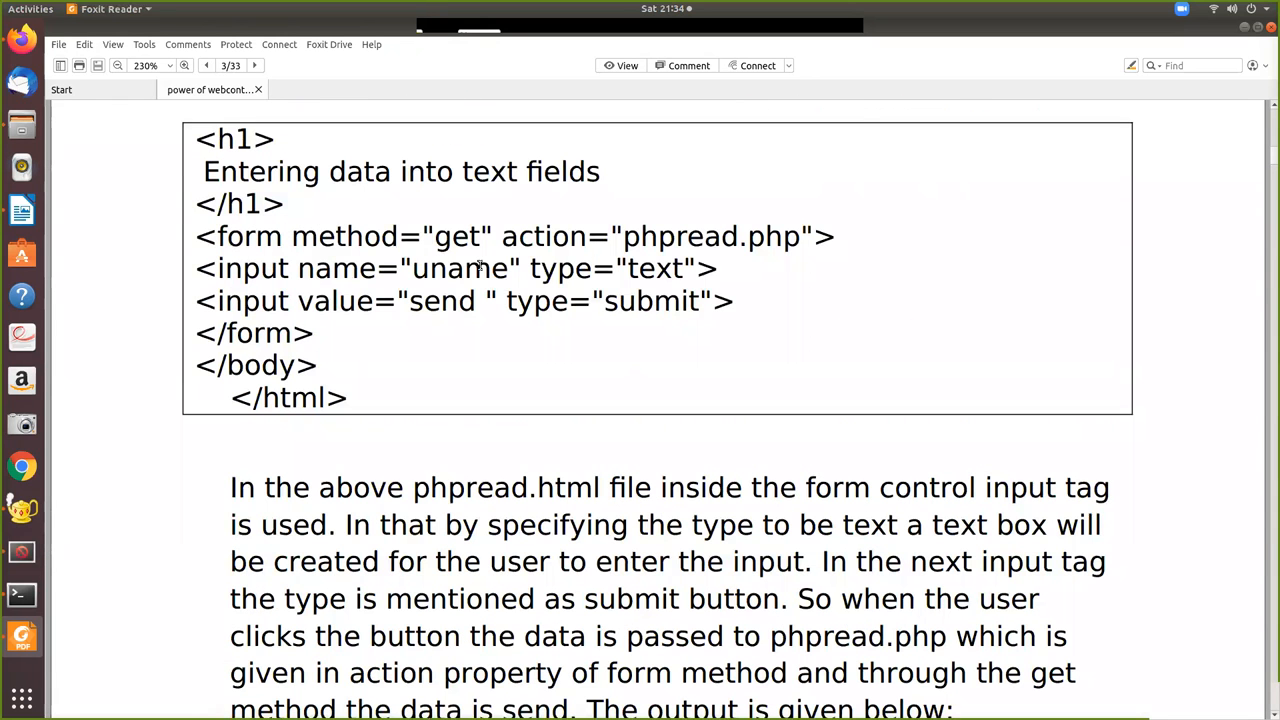
scroll(down, 3)
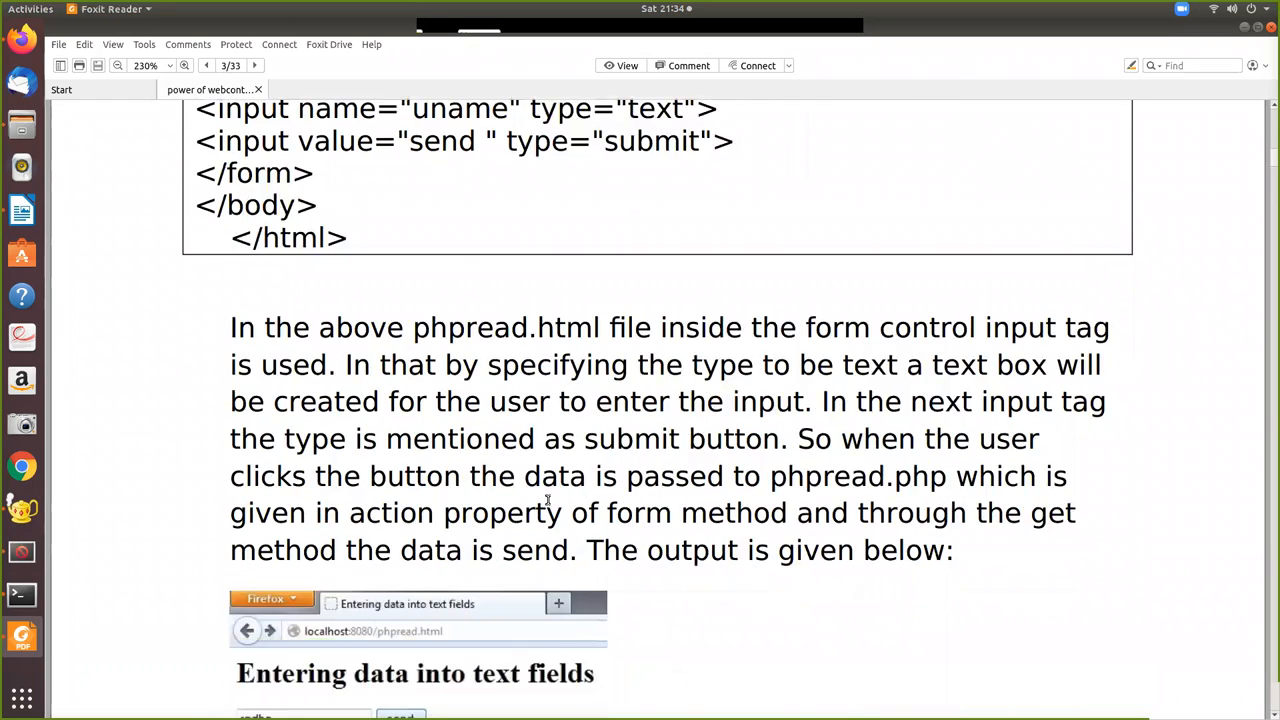
scroll(down, 3)
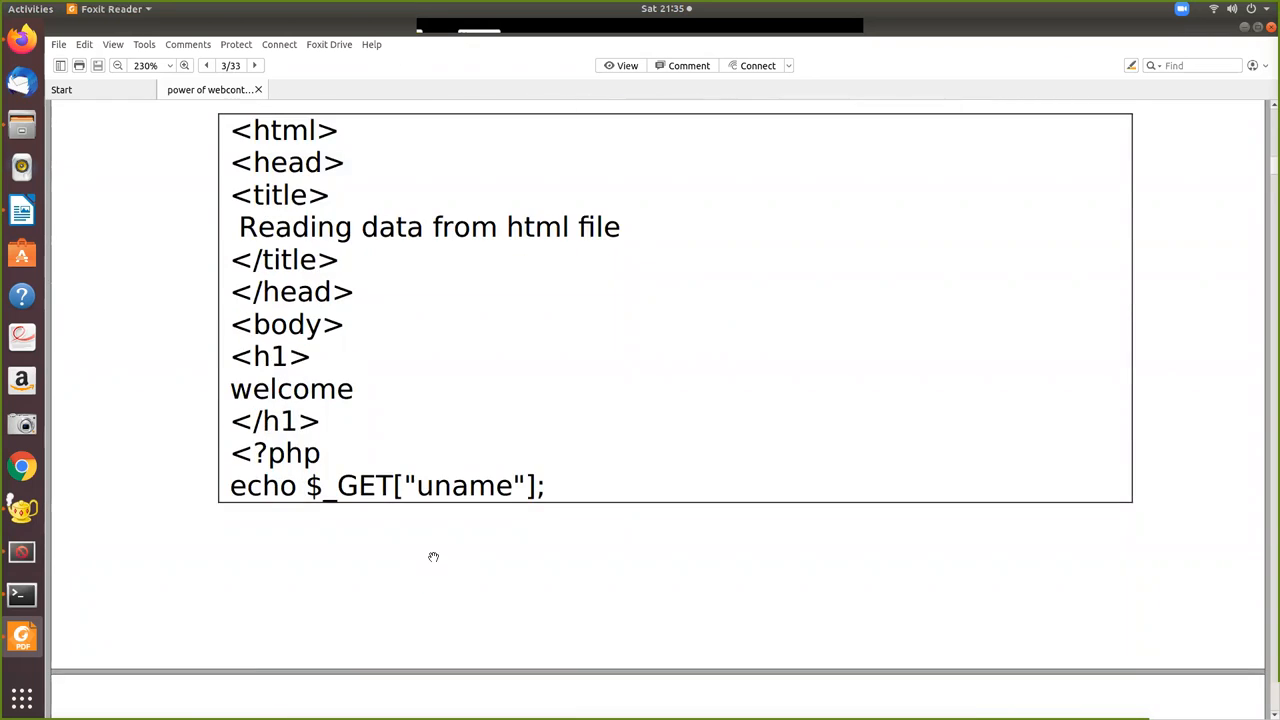
Scroll onto page 4 to the $_GET explanation and the output screenshot showing welcome radha
scroll(down, 3)
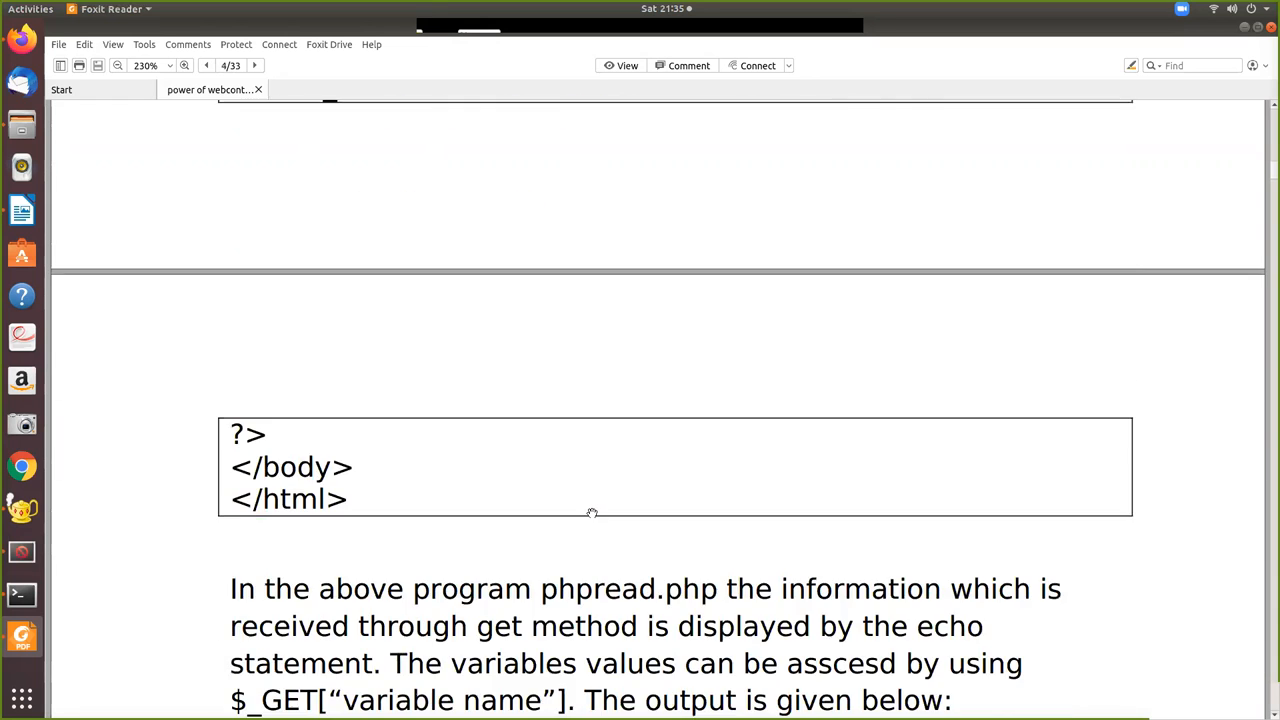
scroll(down, 3)
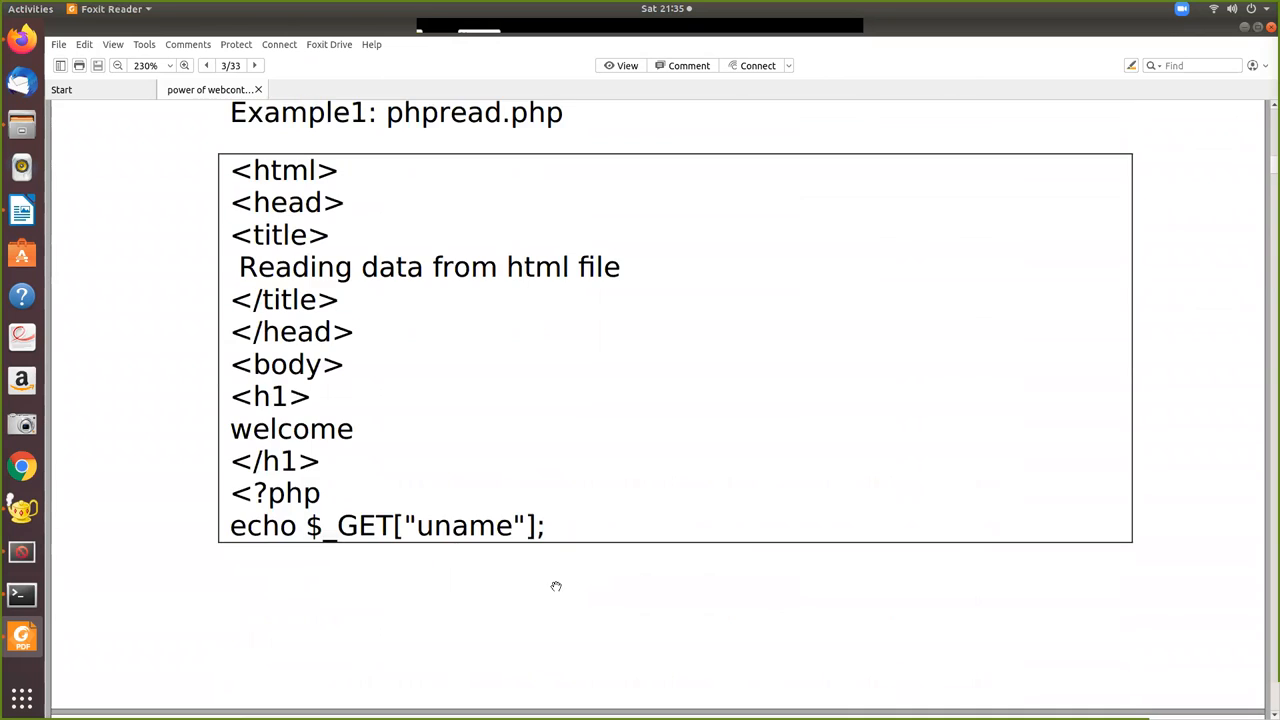
scroll(down, 3)
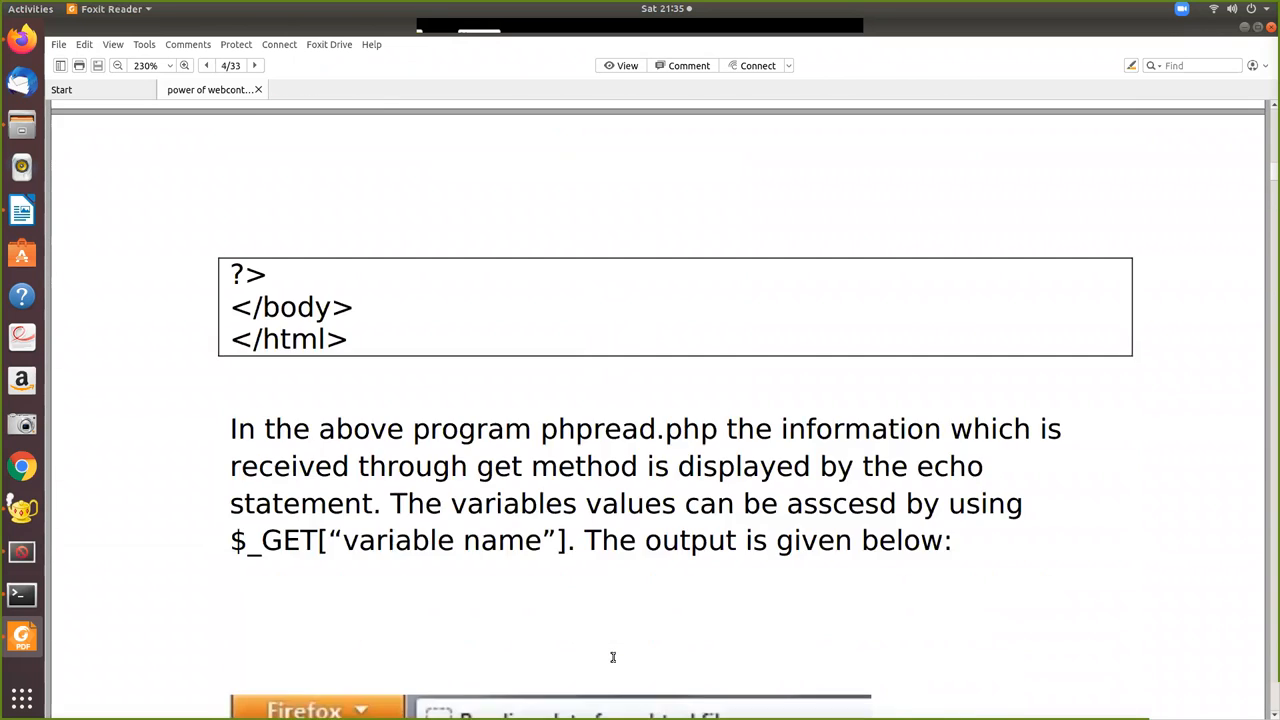
scroll(down, 3)
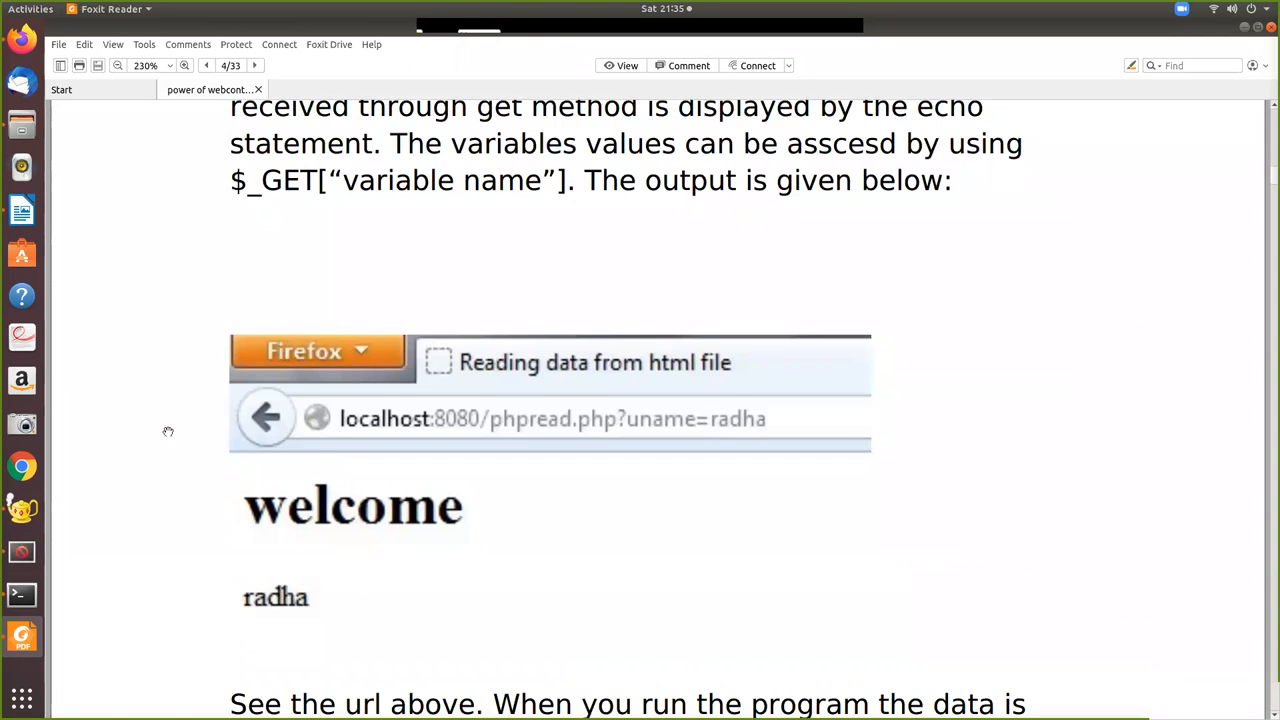